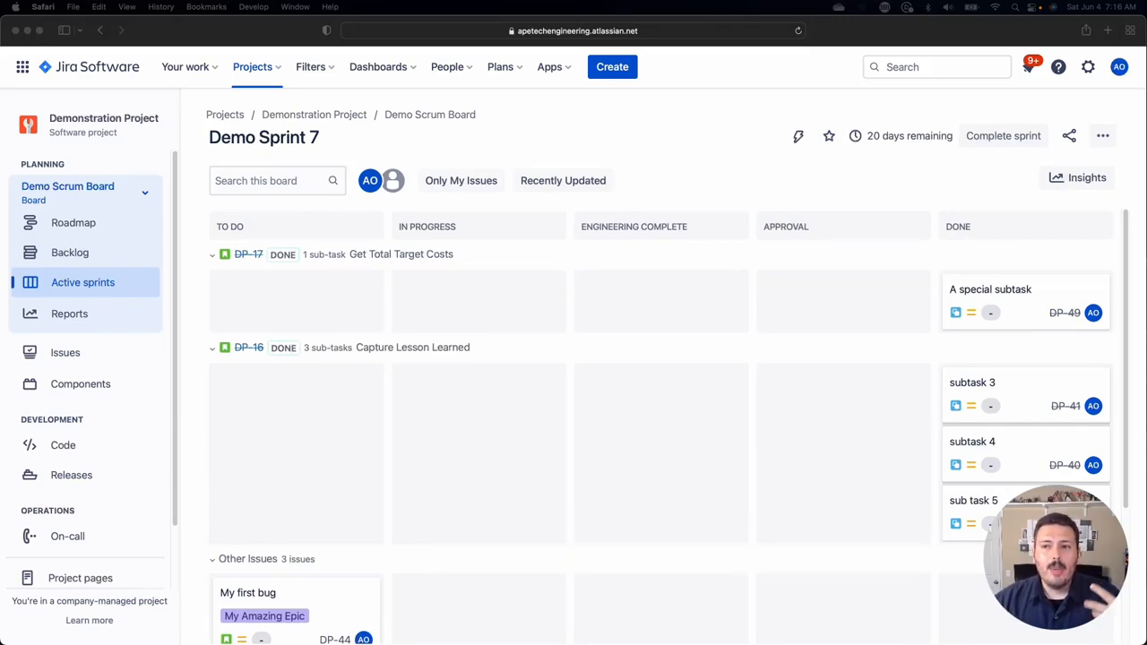
mouse_move(1088, 66)
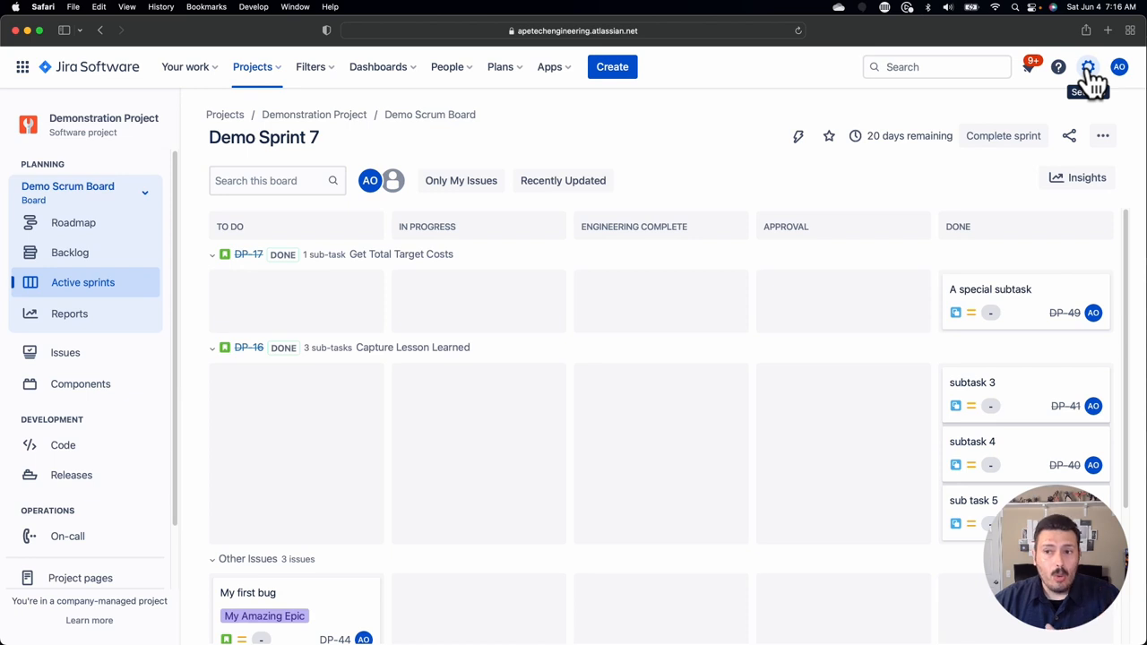
Step: Go to the System settings page from the Settings gear menu
left_click(1087, 66)
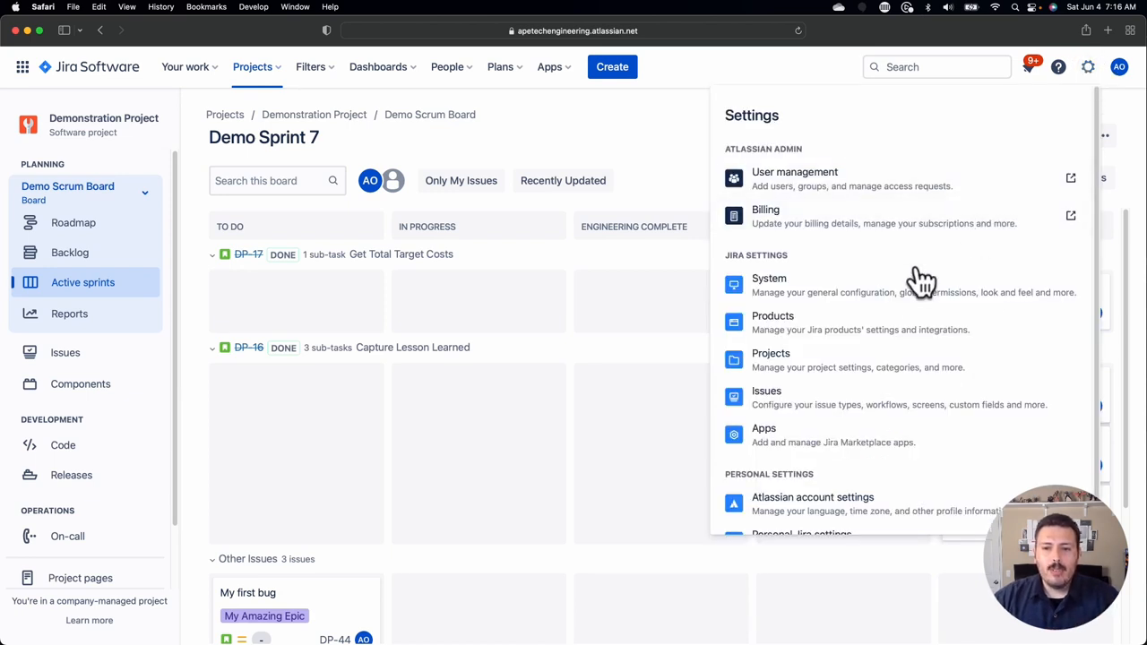
left_click(769, 285)
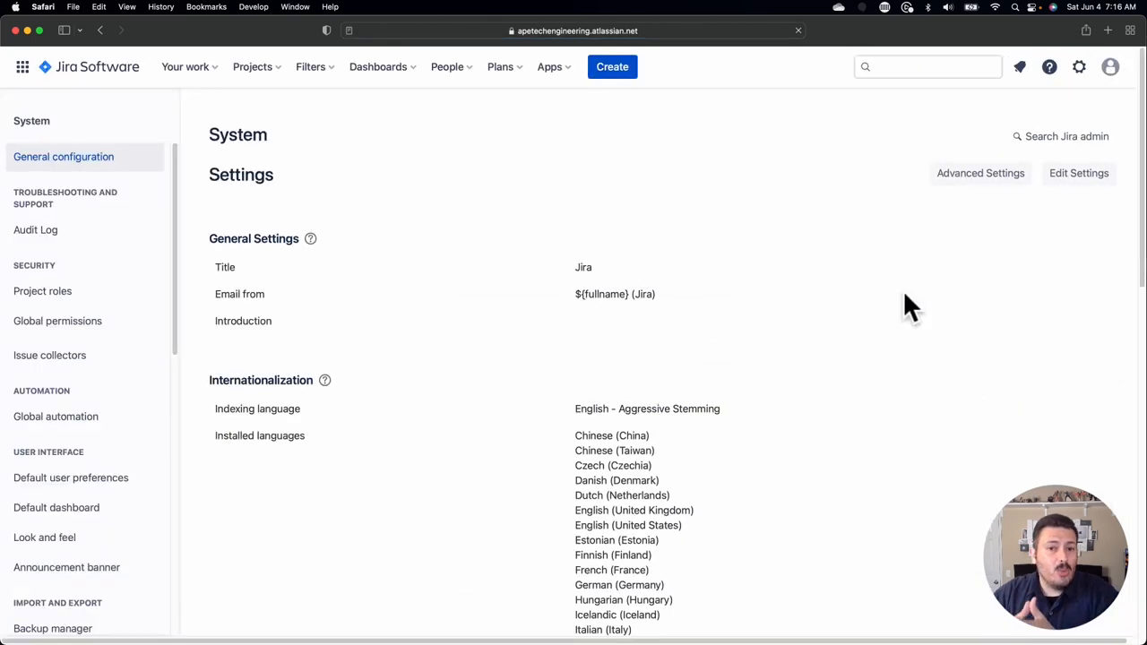
mouse_move(43, 290)
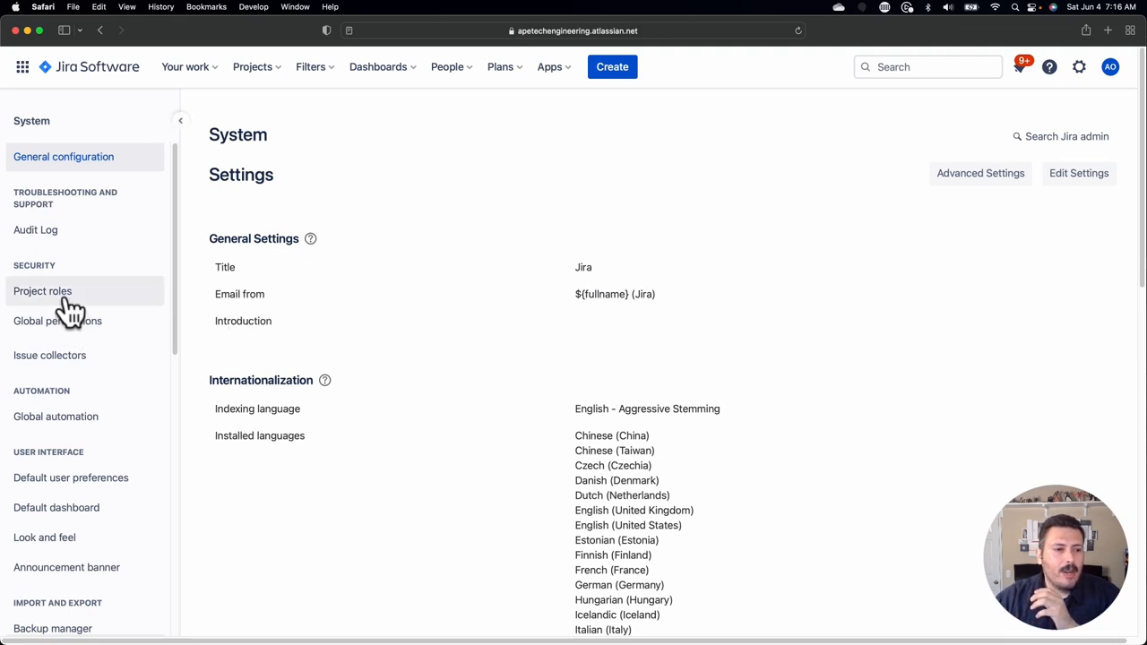
Step: View the Project Role Browser listing Administrators, atlassian-addons-project-access, Developer and User
left_click(43, 291)
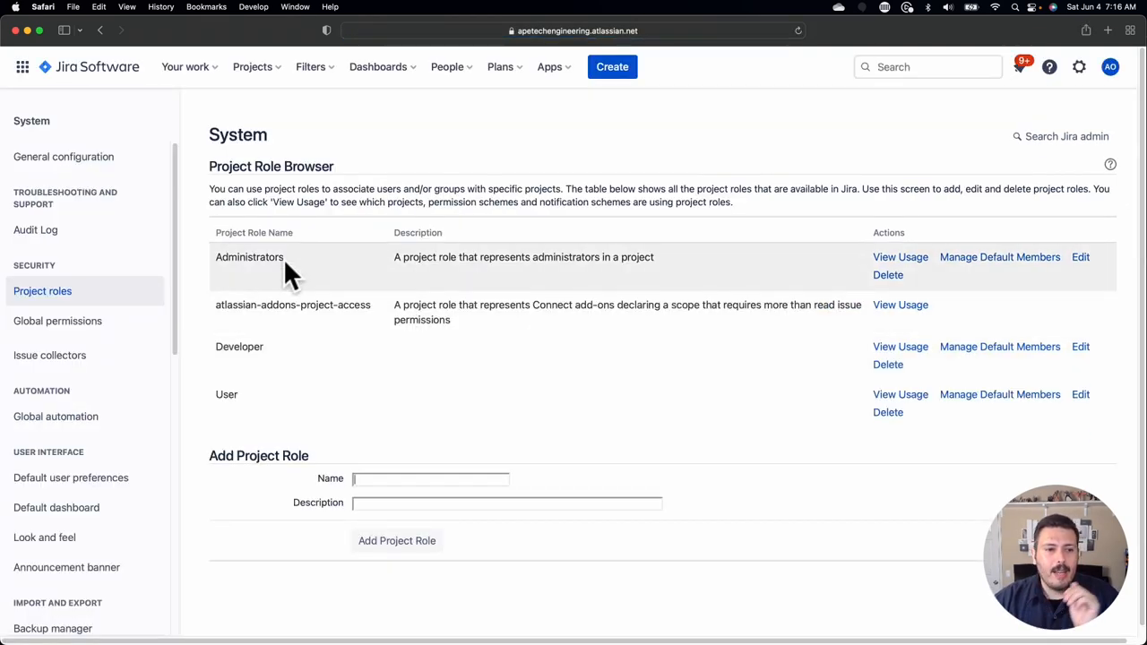
mouse_move(260, 404)
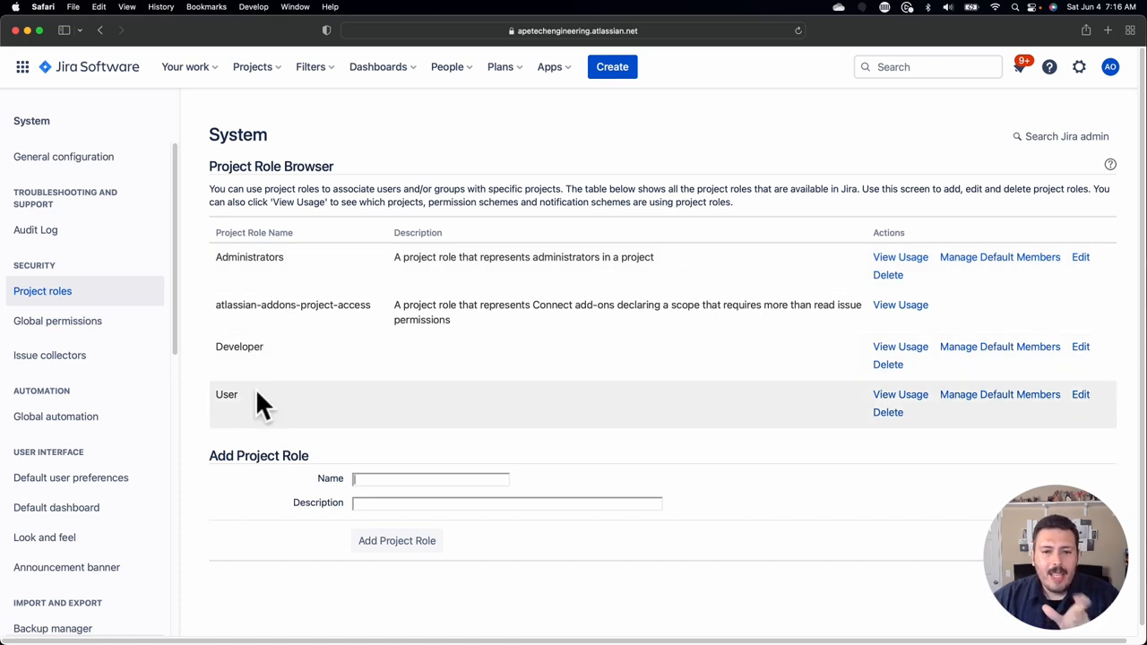
mouse_move(322, 362)
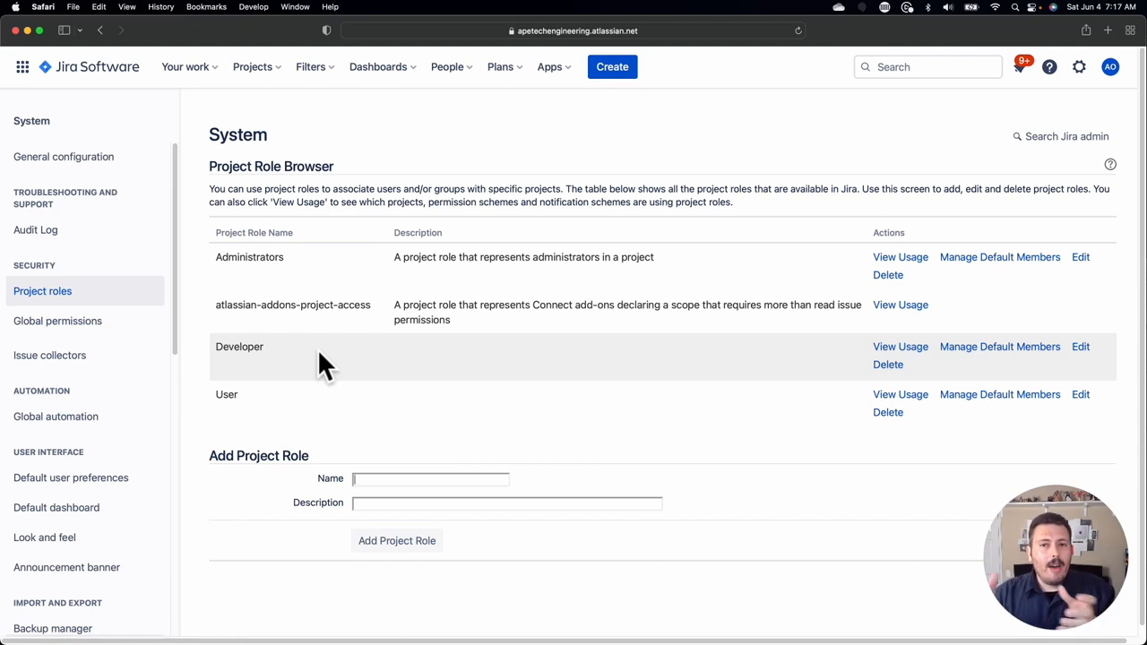
mouse_move(1111, 67)
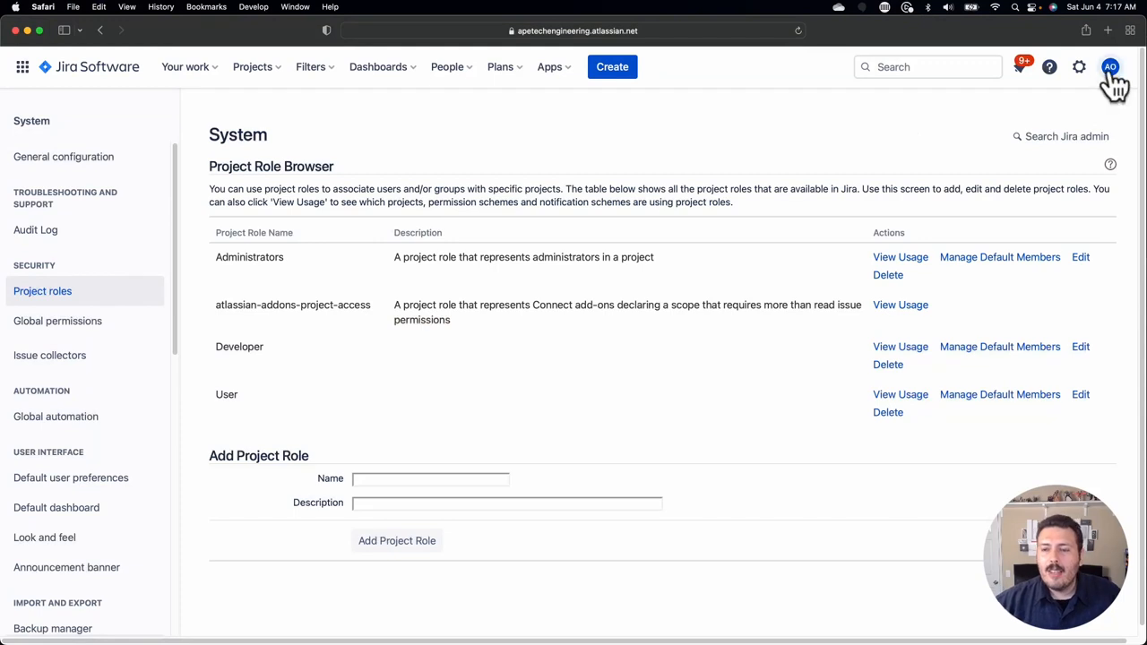
mouse_move(1078, 67)
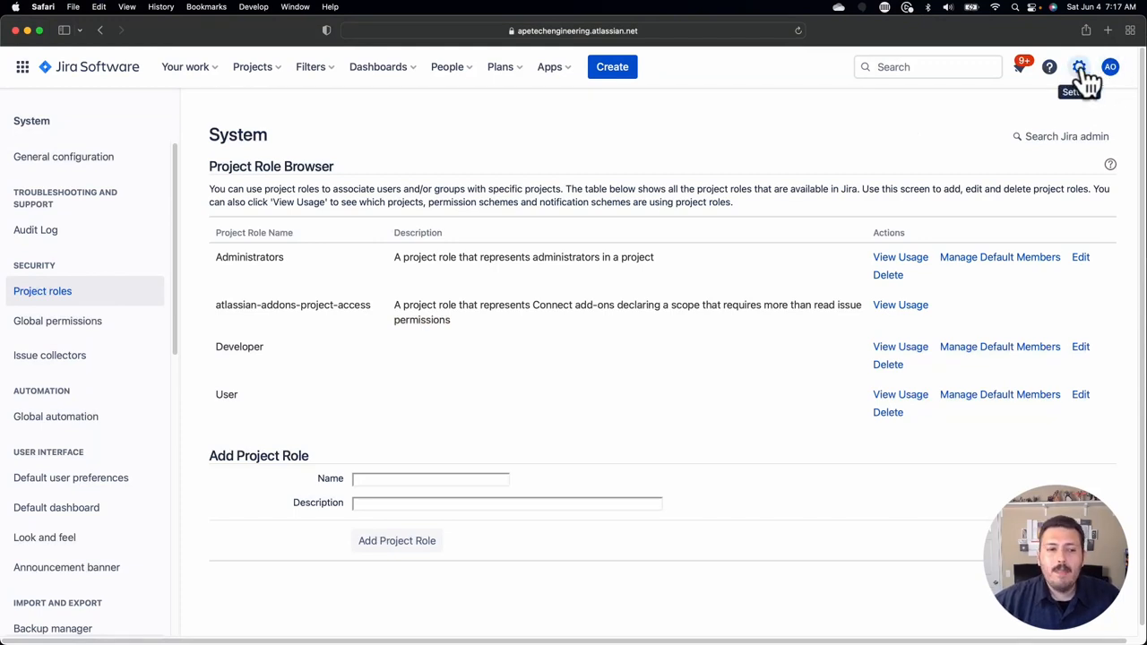
Step: Navigate to the Permission schemes list under Issues settings
left_click(1079, 67)
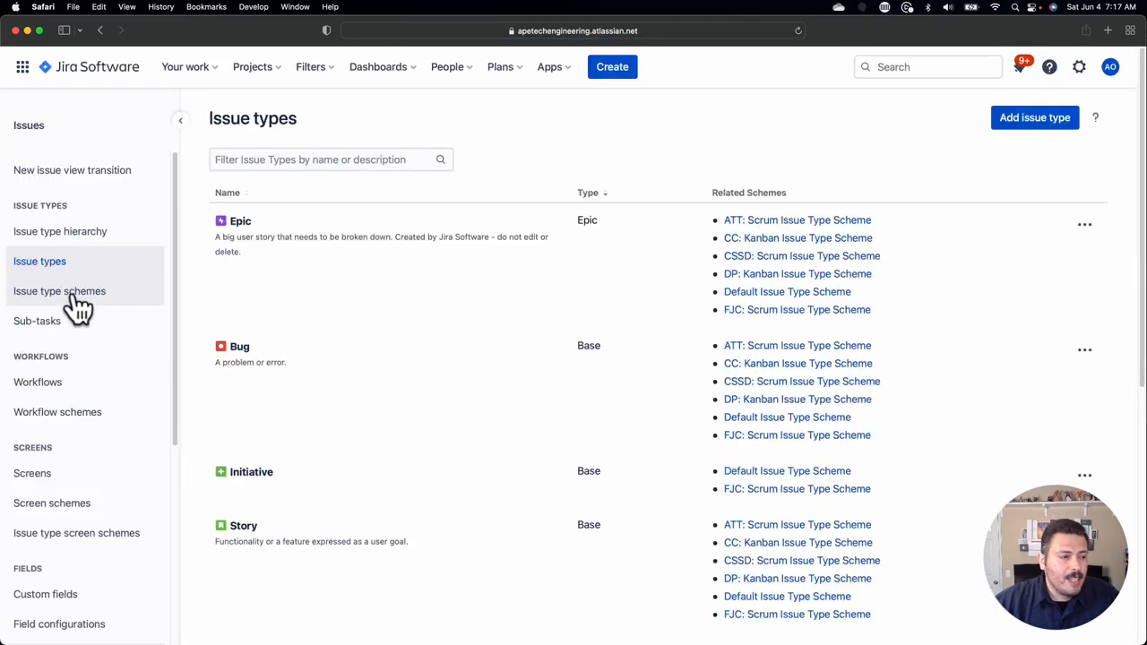
scroll("down", 3)
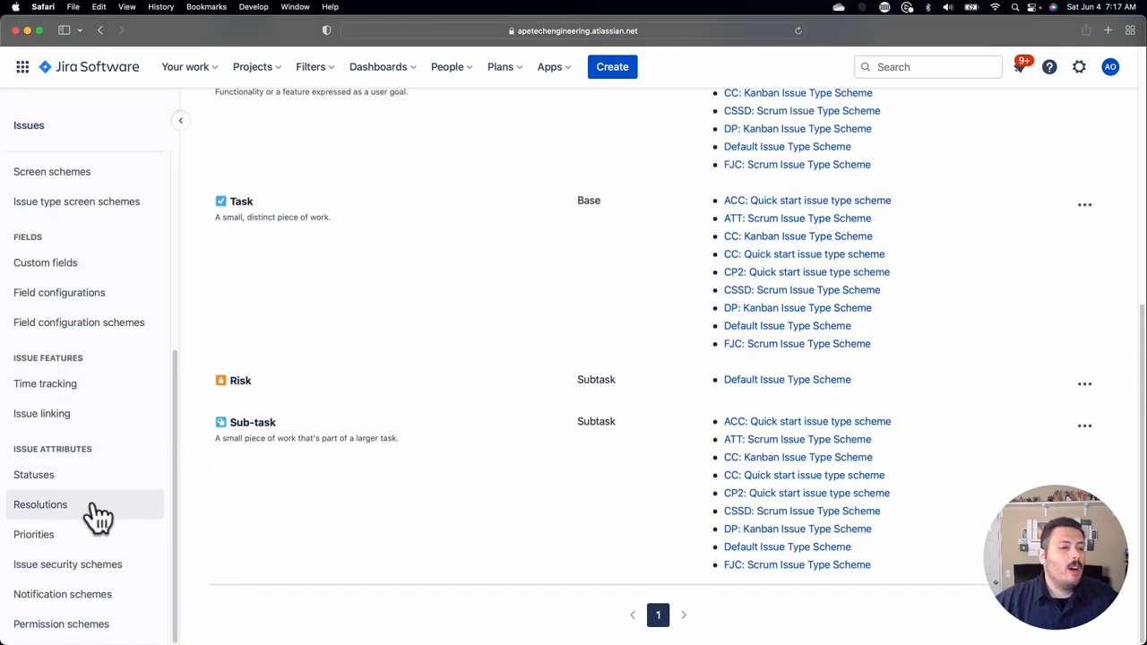
mouse_move(61, 624)
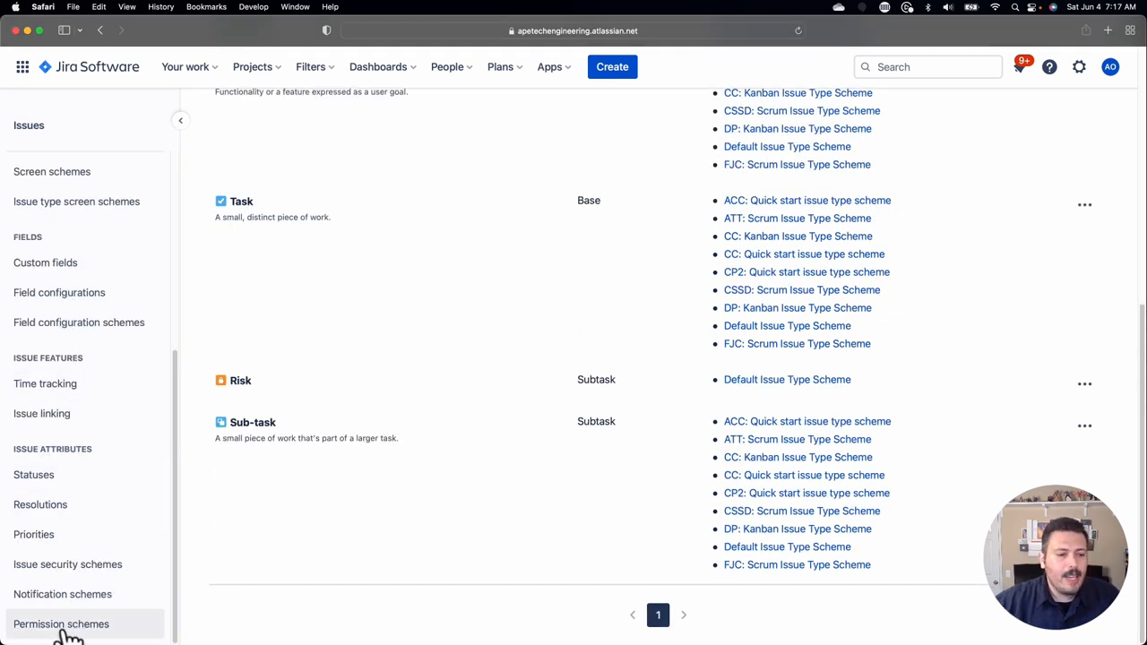
left_click(61, 624)
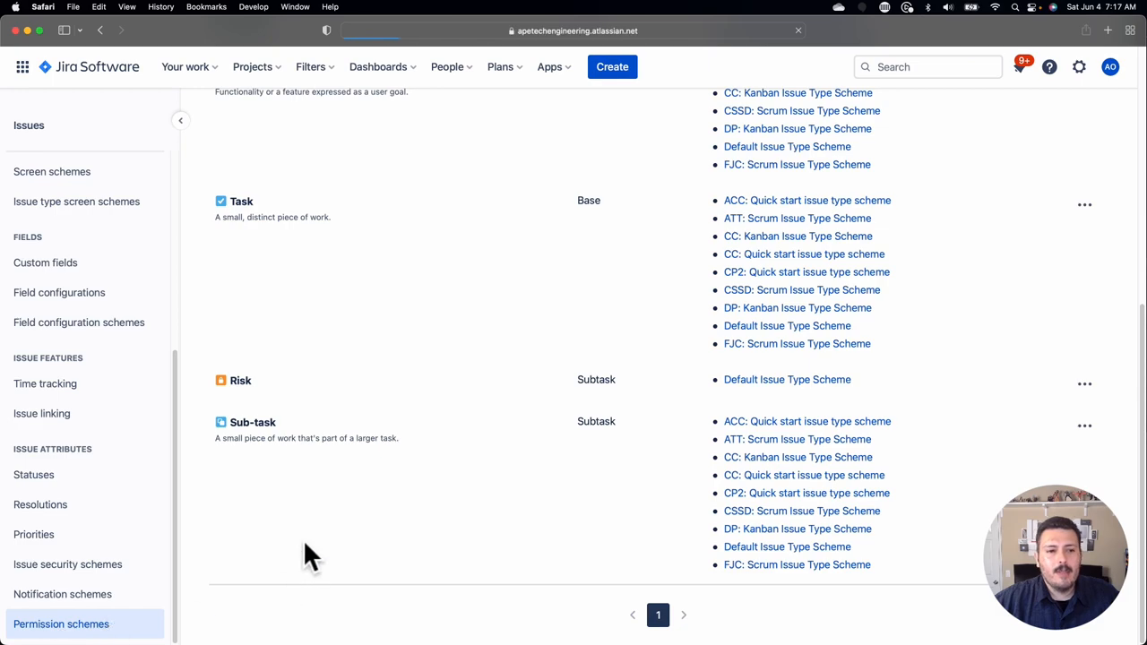
left_click(61, 623)
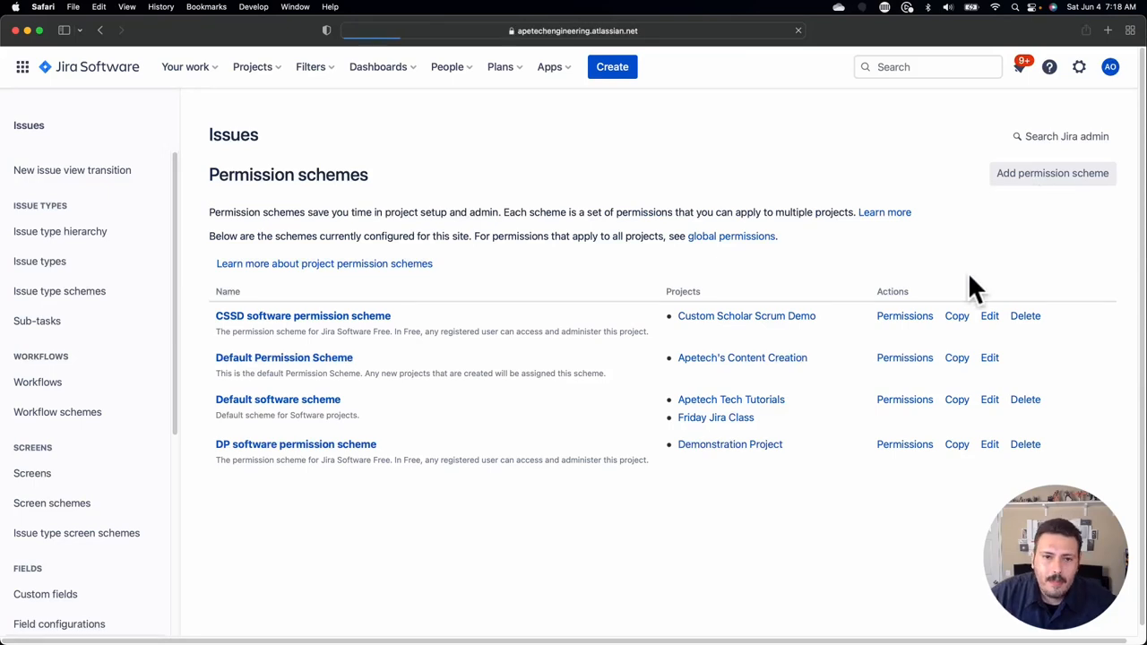
Step: Add a new permission scheme named 'A Brand New Permission Scheme'
left_click(1052, 172)
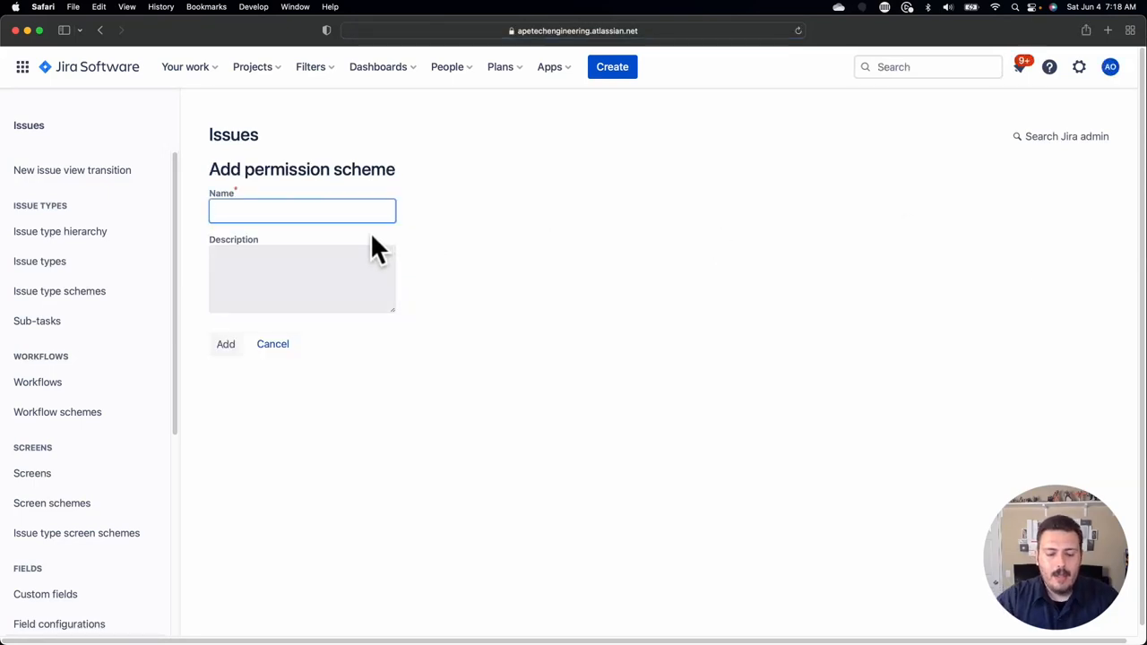
type("A Brand New")
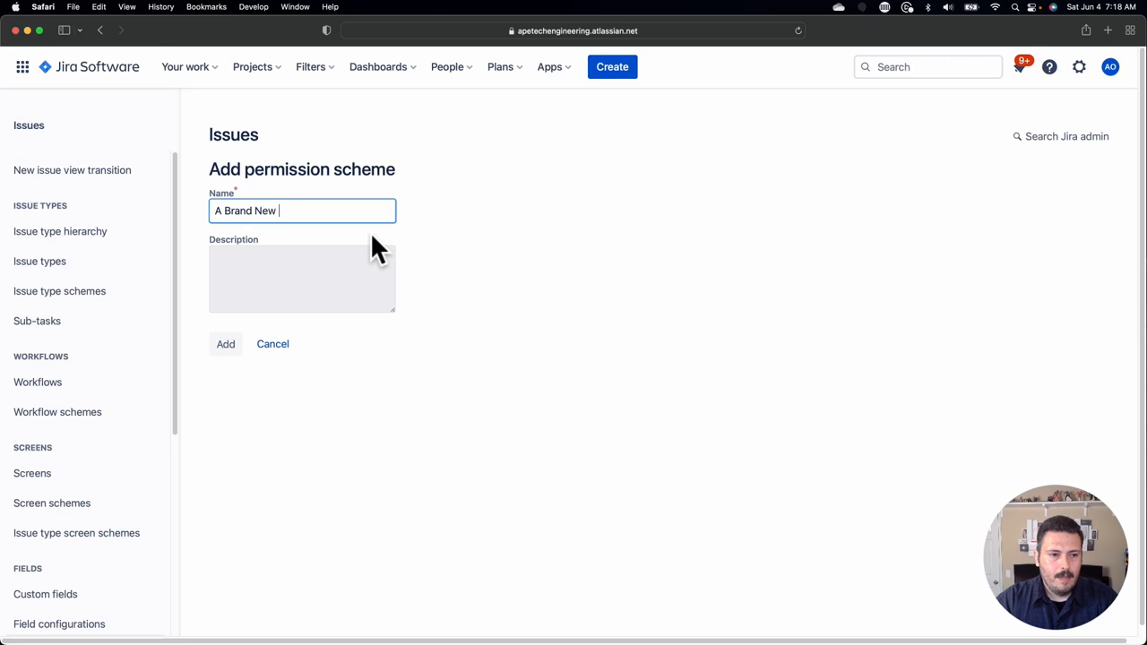
type("Permission Scheme")
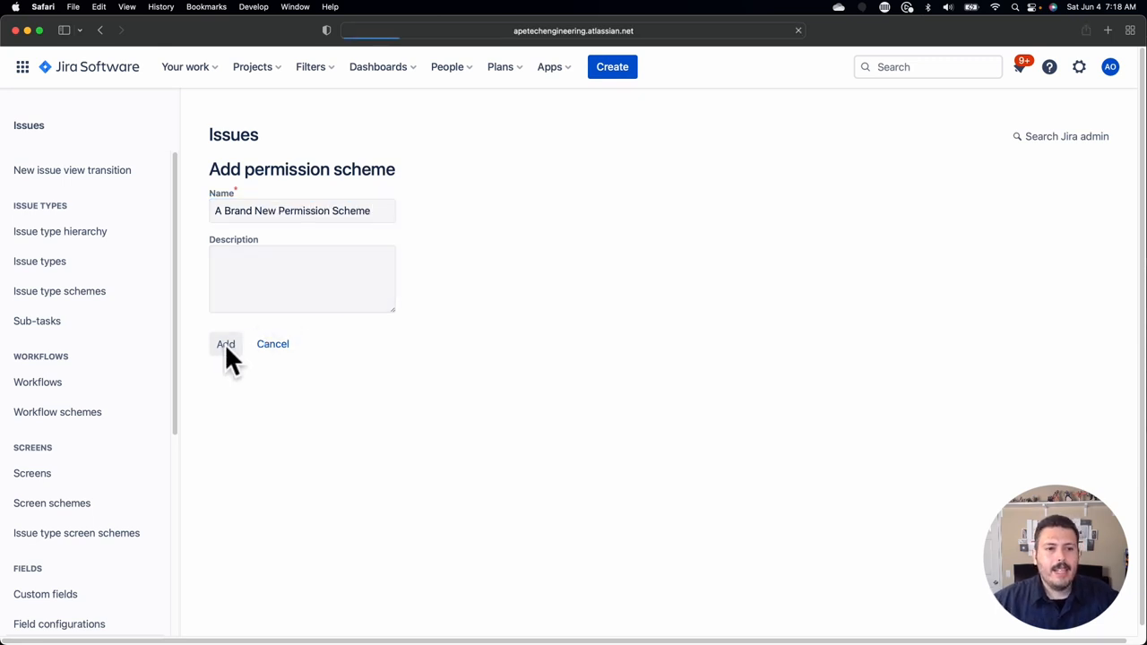
left_click(226, 344)
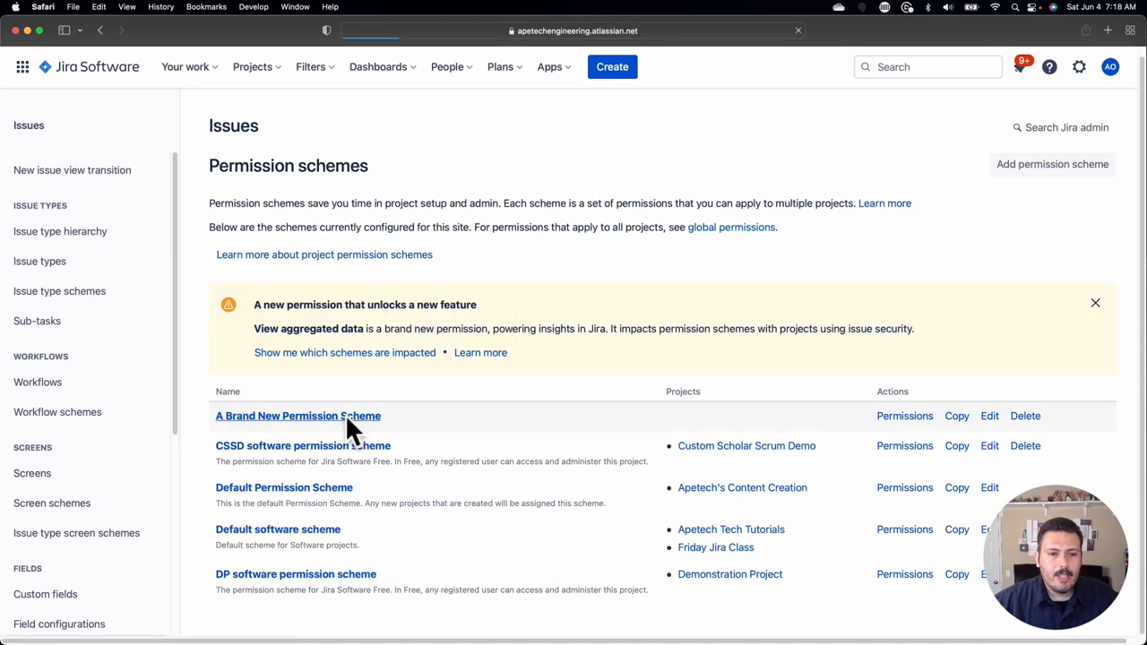
left_click(903, 416)
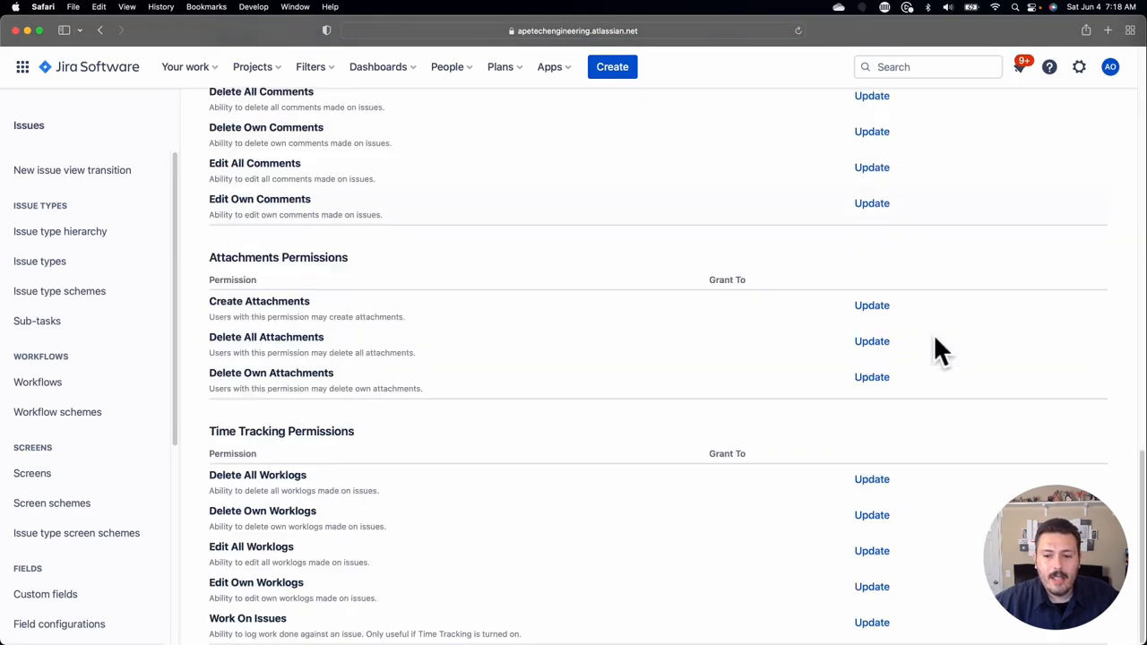
scroll("up", 3)
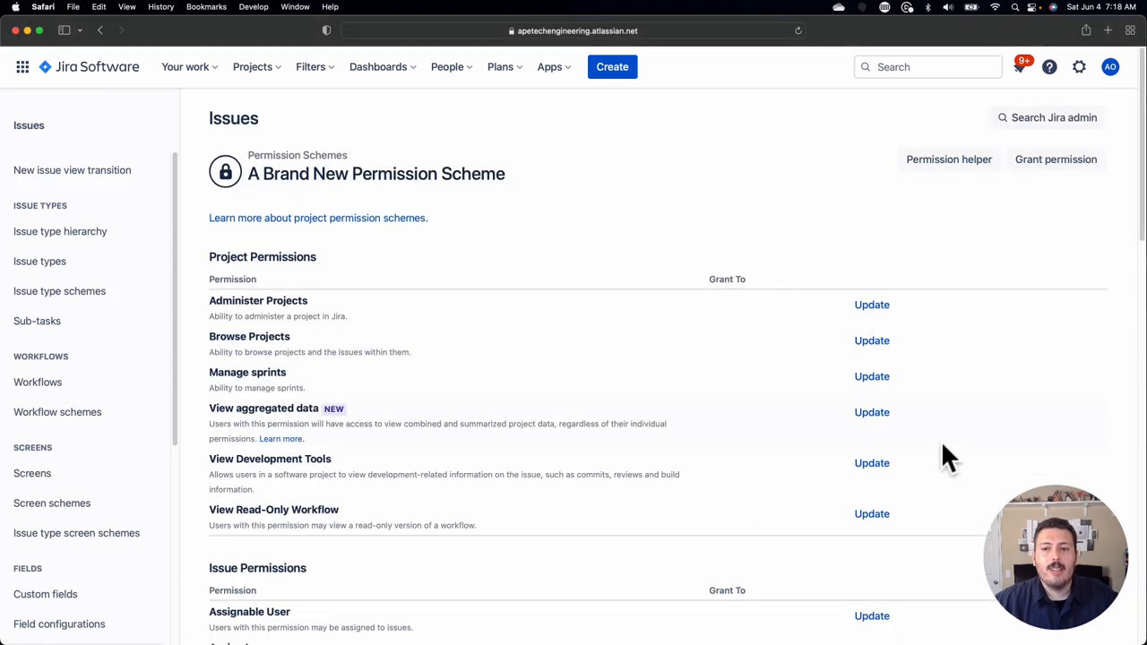
left_click(100, 29)
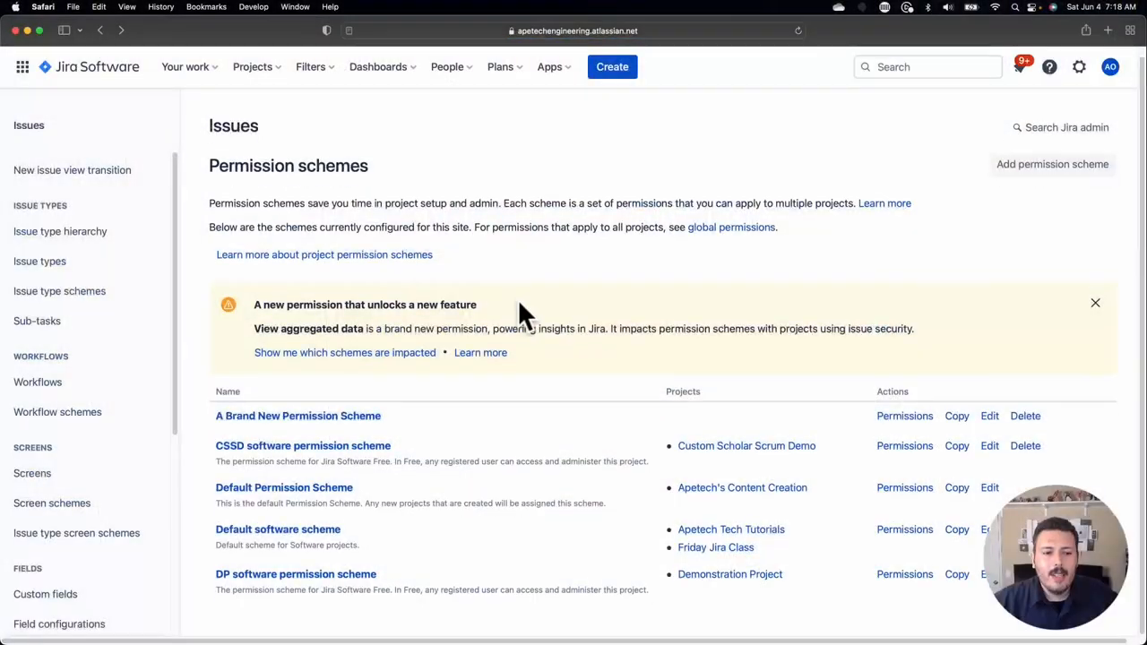
mouse_move(298, 416)
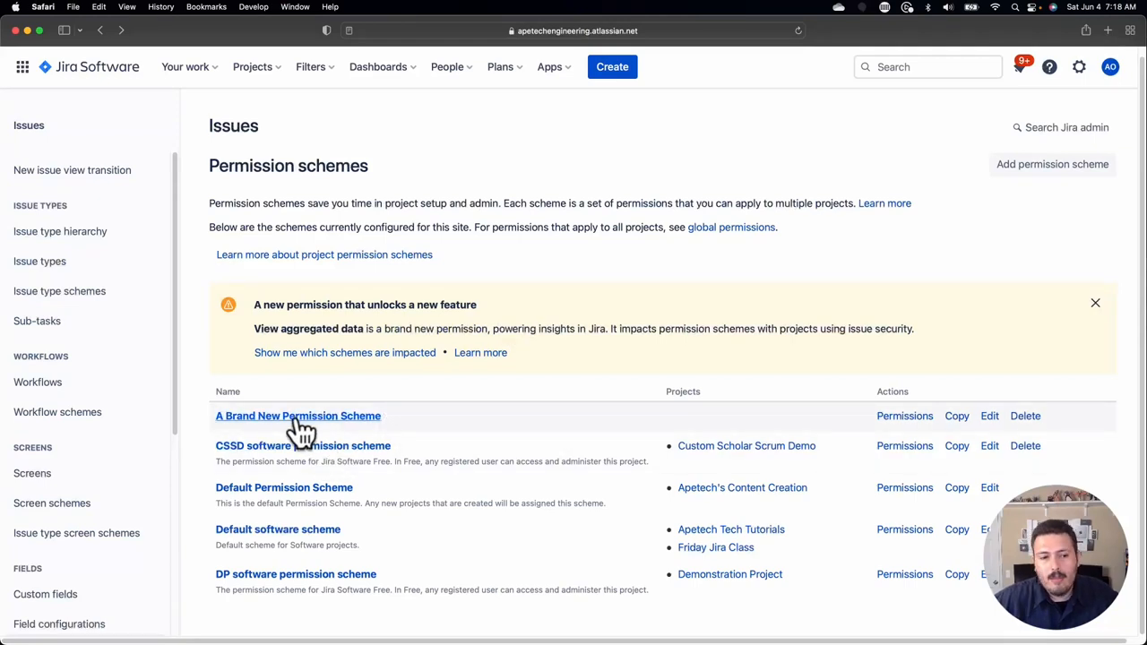
mouse_move(277, 529)
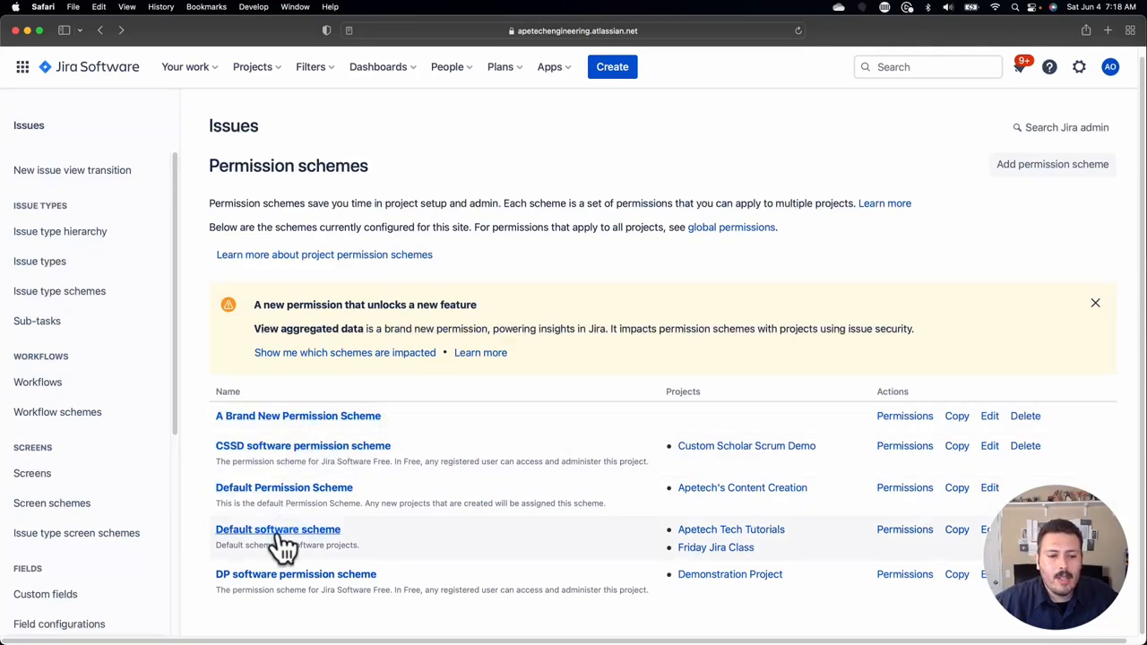
left_click(278, 529)
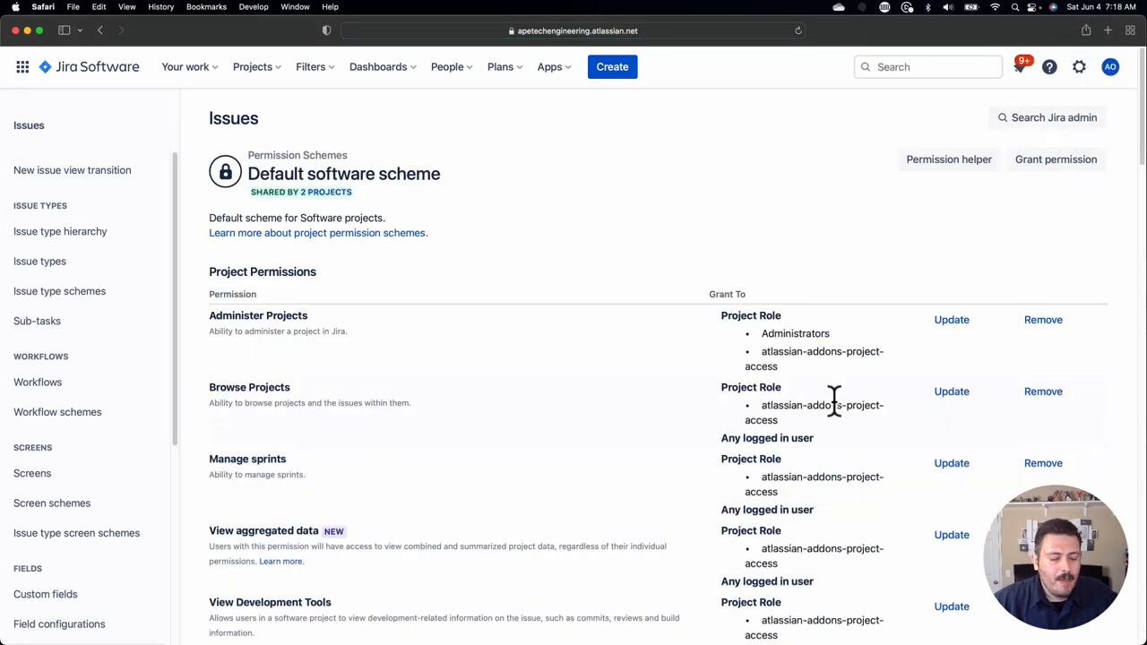
mouse_move(803, 359)
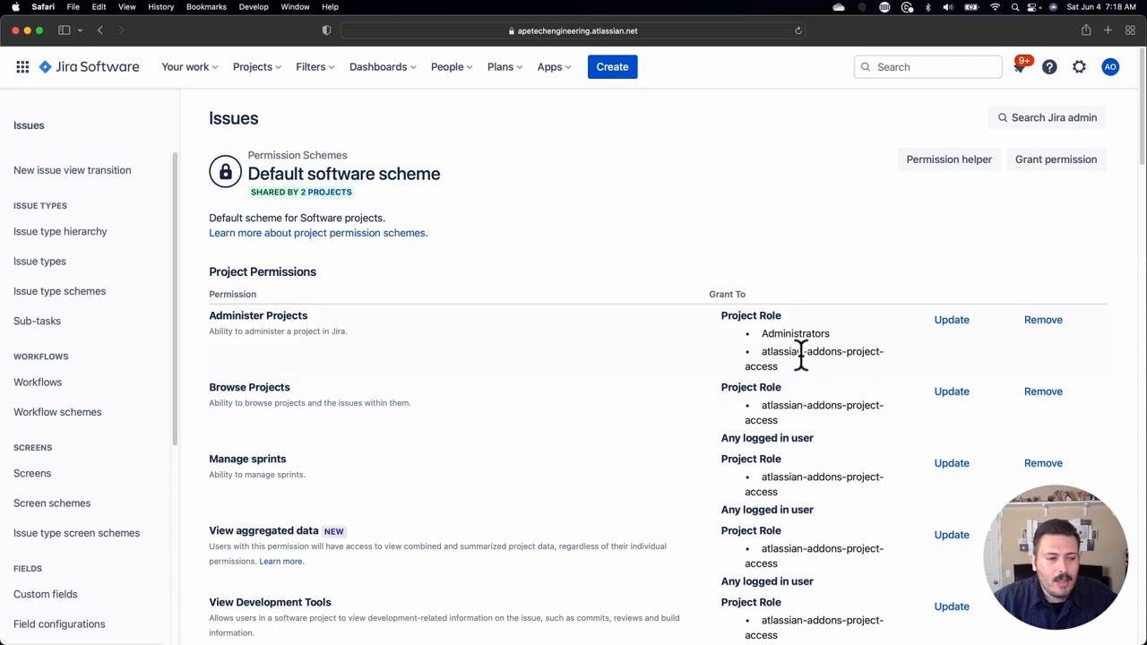
double_click(813, 359)
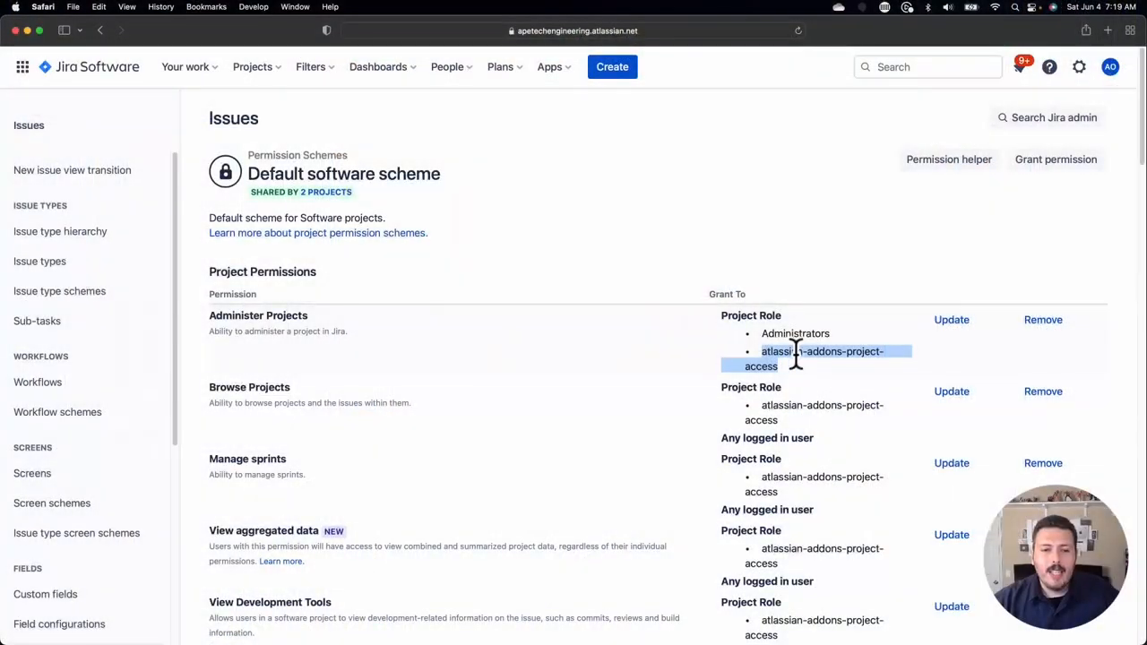
scroll("down", 3)
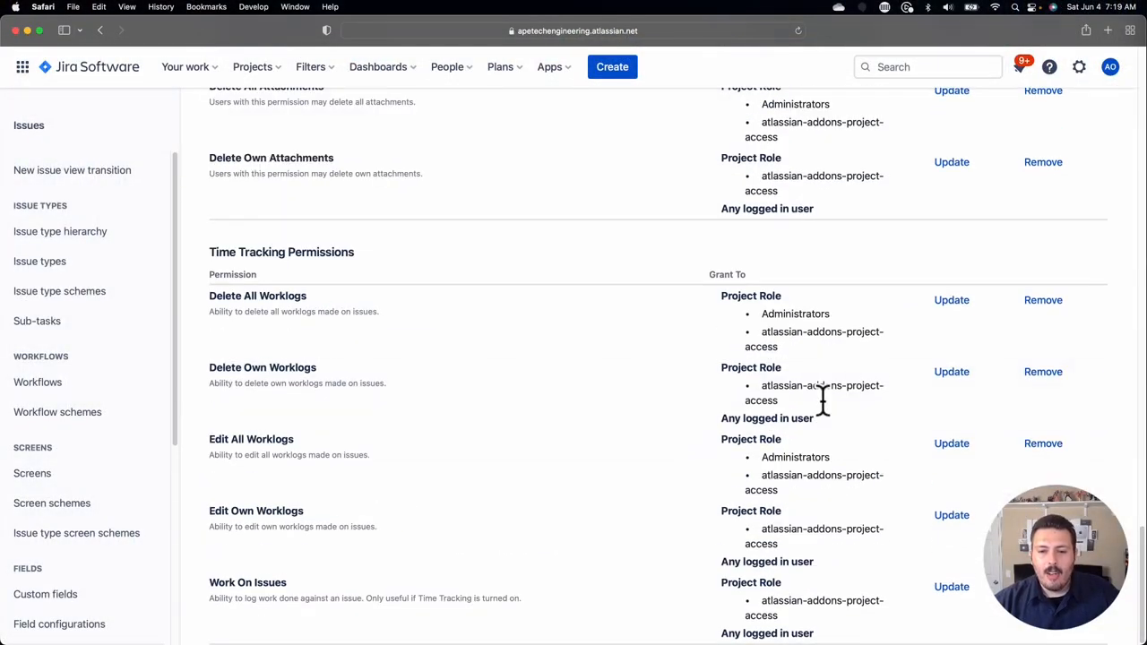
mouse_move(810, 511)
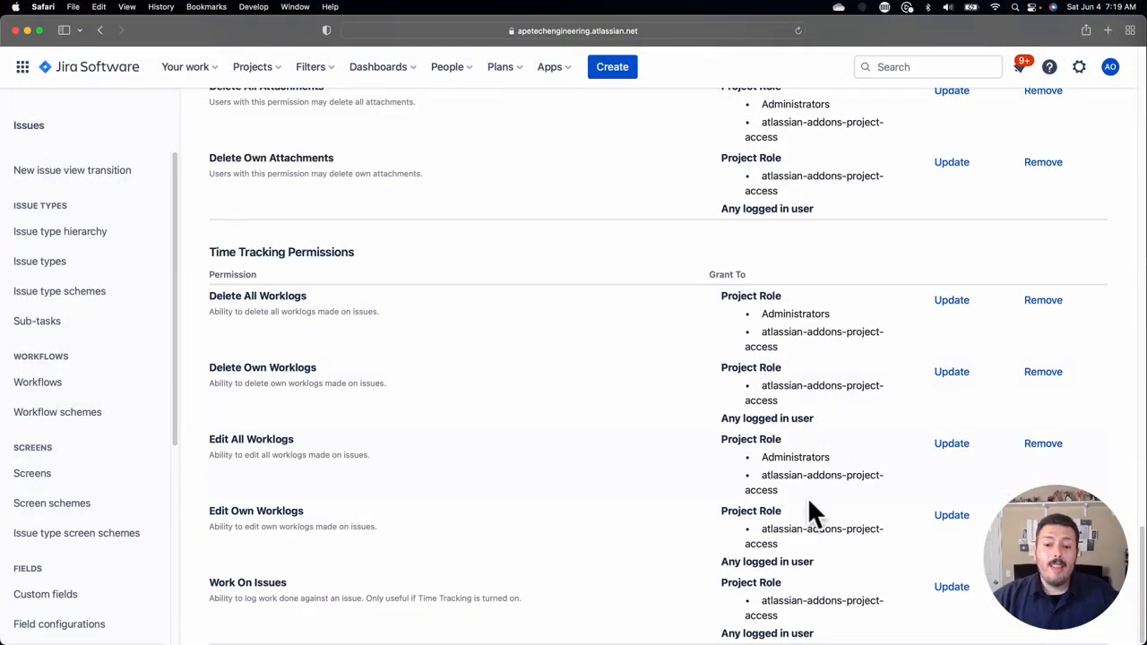
scroll("up", 3)
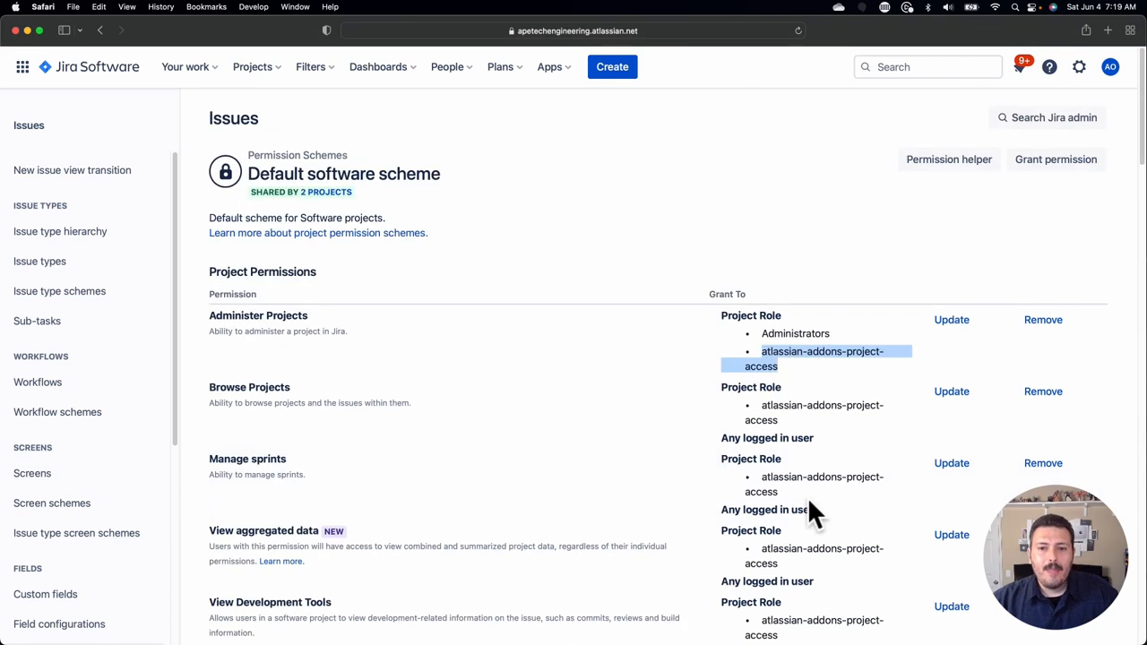
mouse_move(493, 265)
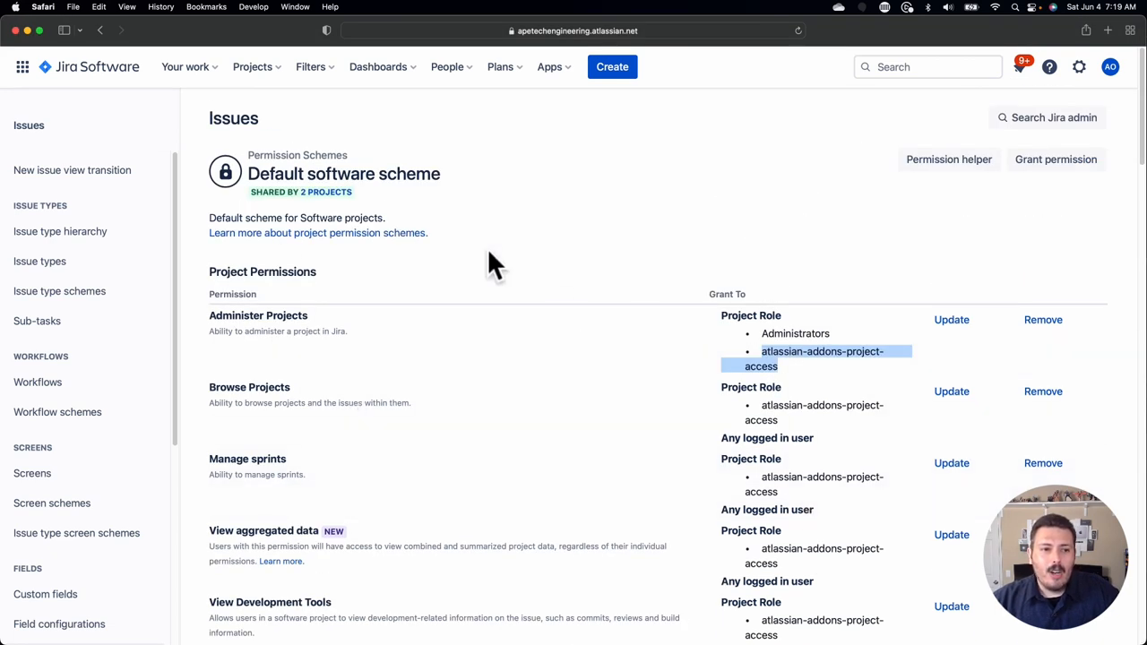
mouse_move(323, 191)
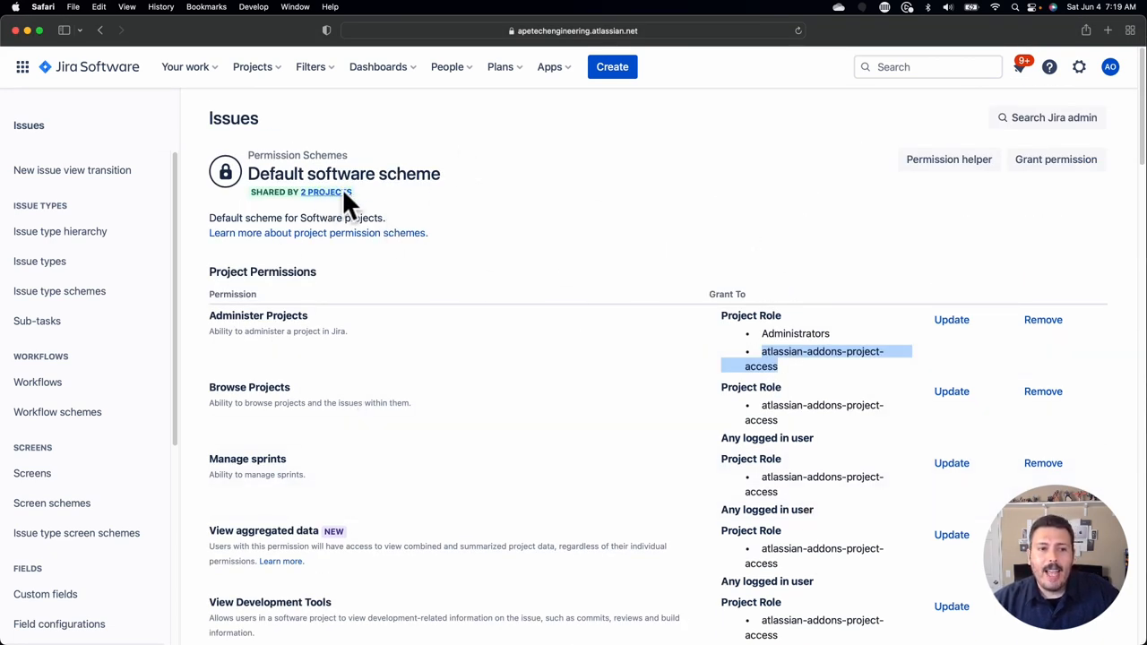
mouse_move(645, 358)
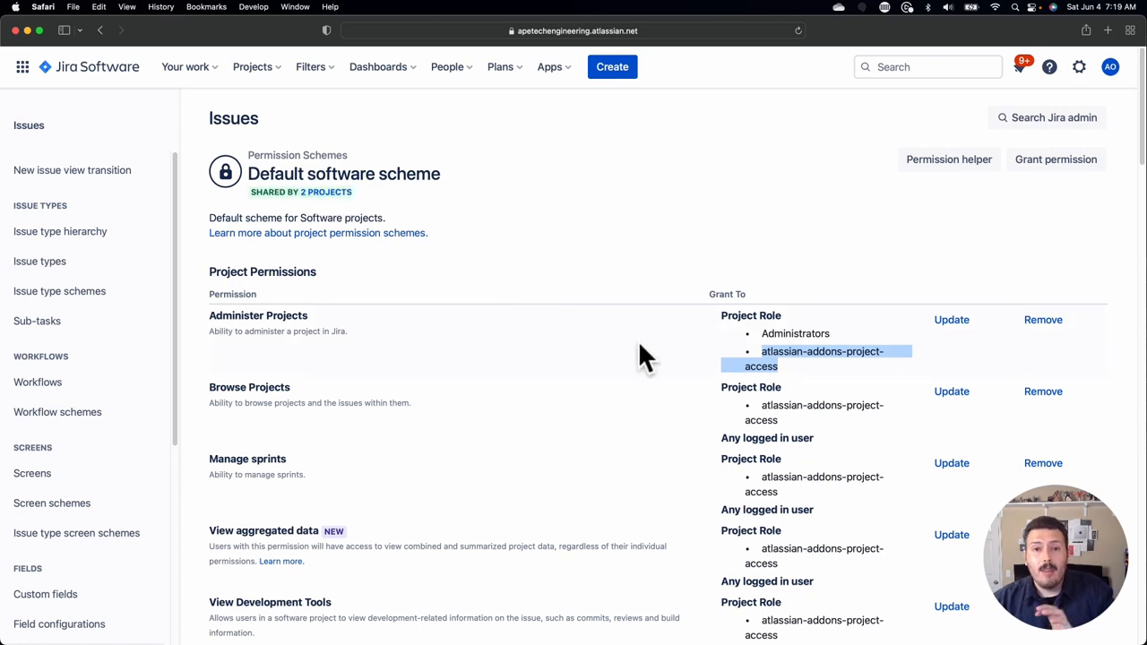
mouse_move(815, 386)
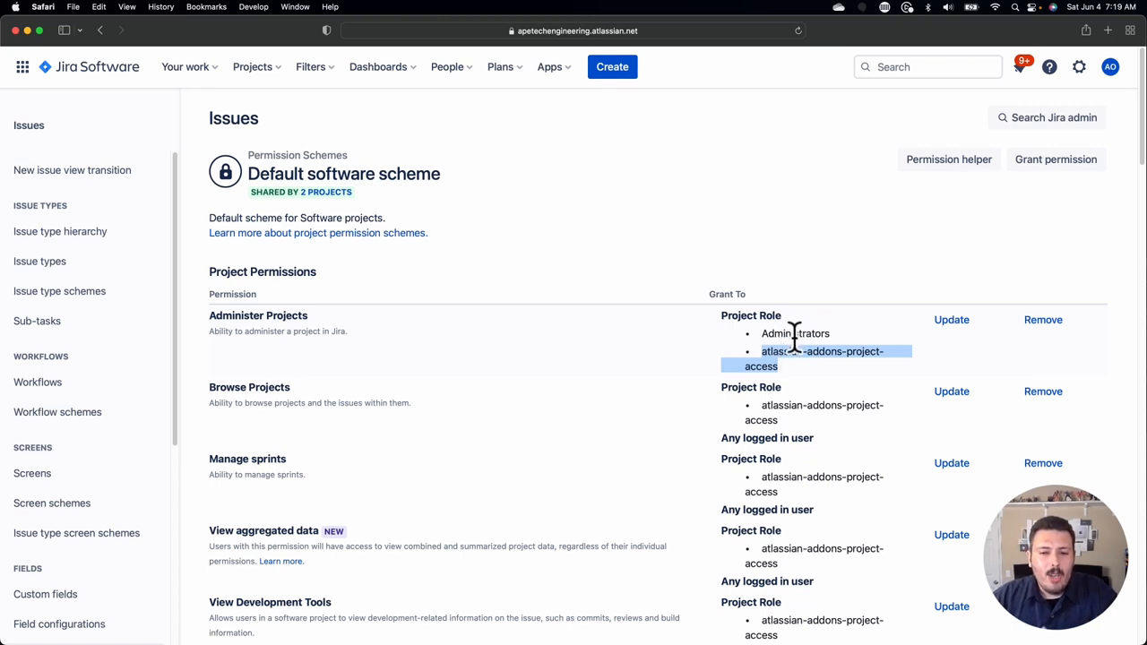
mouse_move(780, 331)
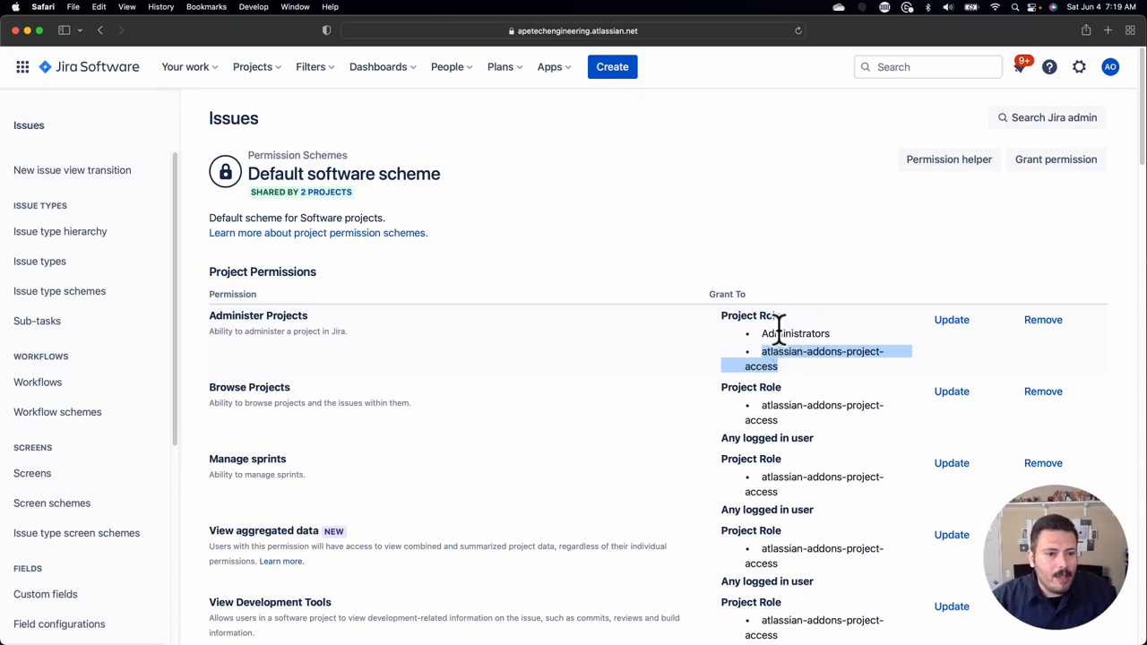
scroll("down", 3)
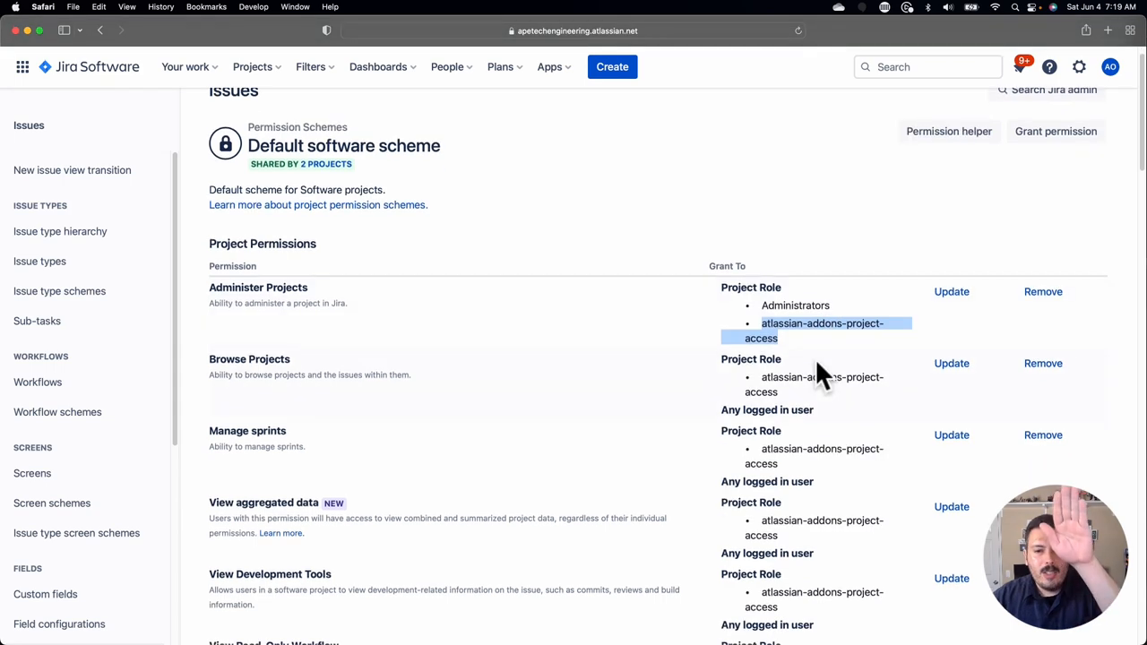
mouse_move(846, 376)
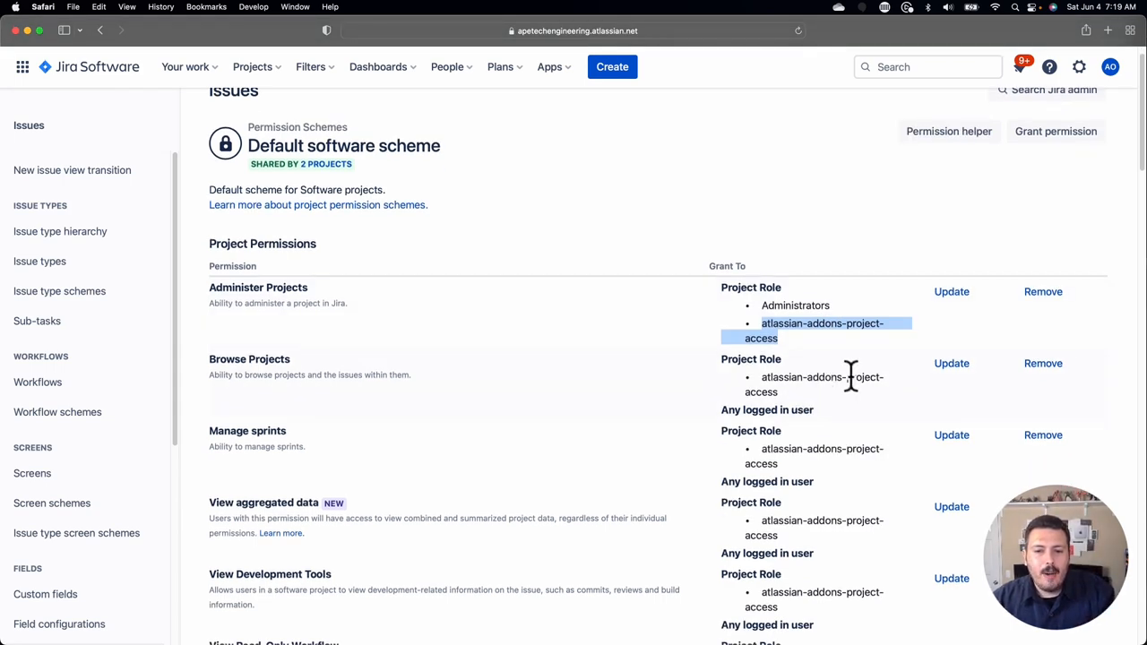
scroll("down", 3)
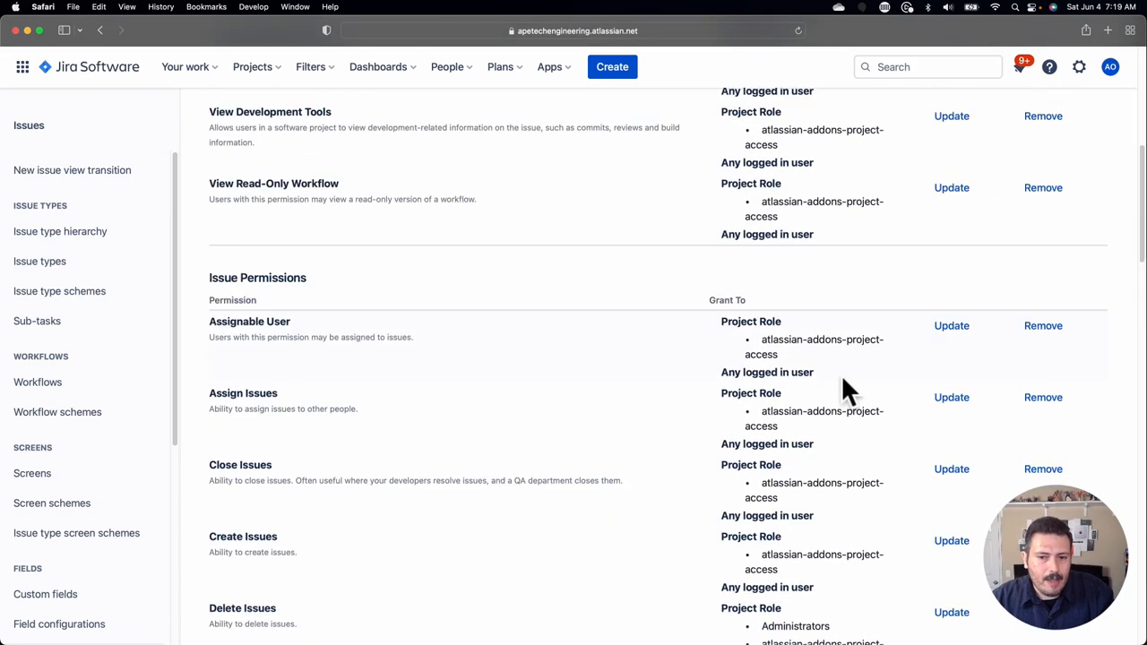
scroll("up", 3)
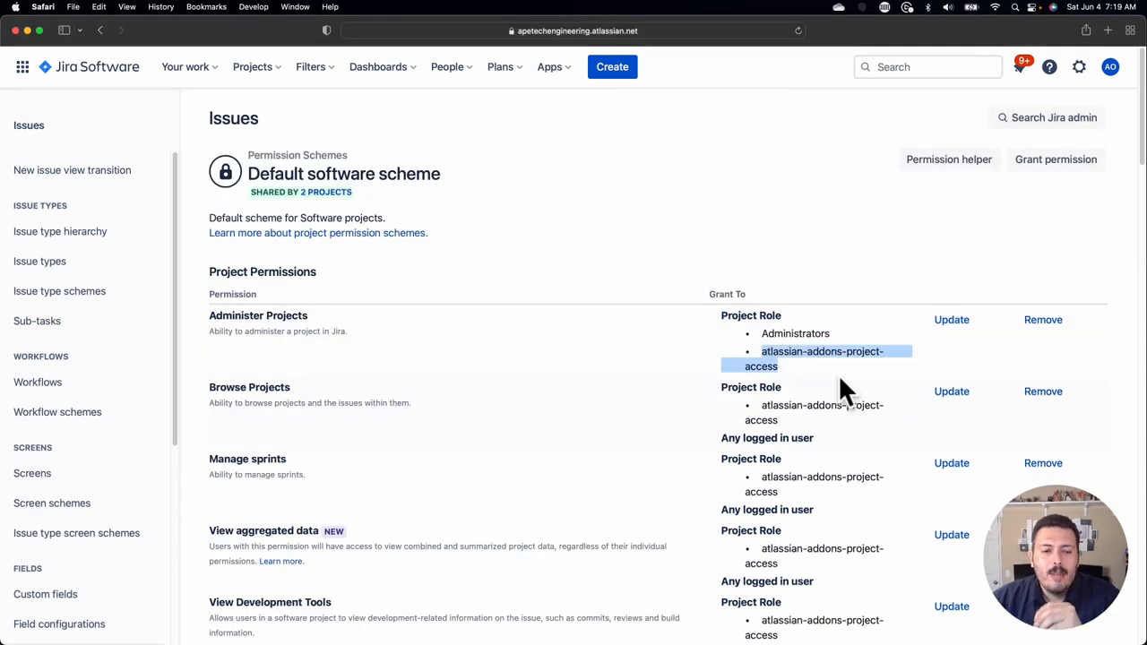
mouse_move(731, 439)
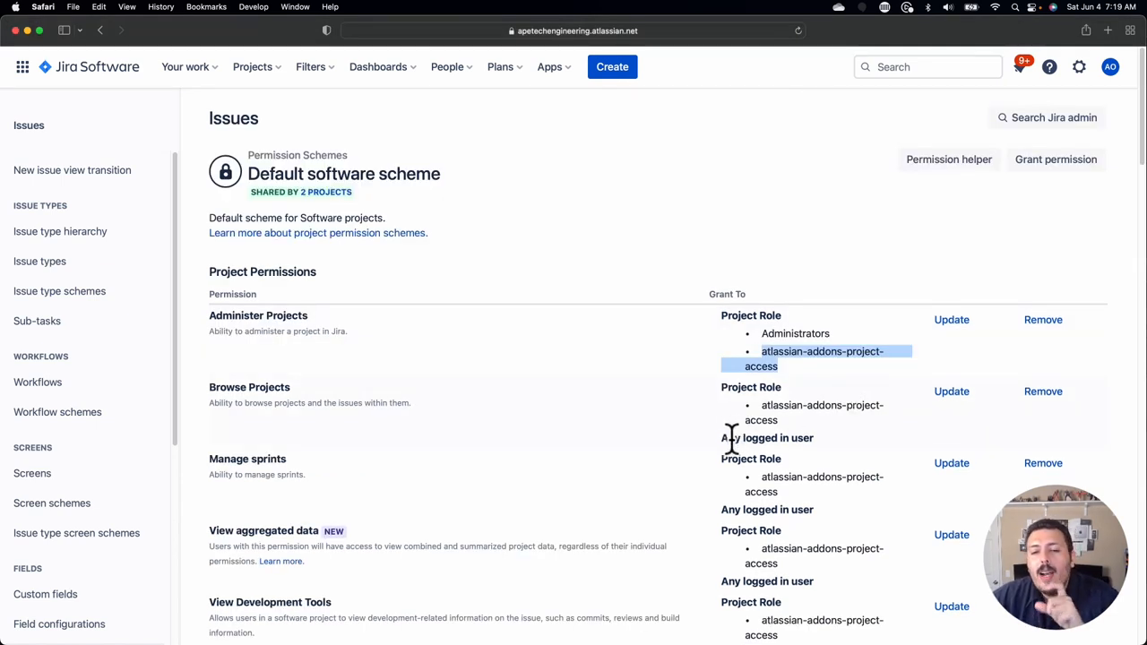
scroll("down", 3)
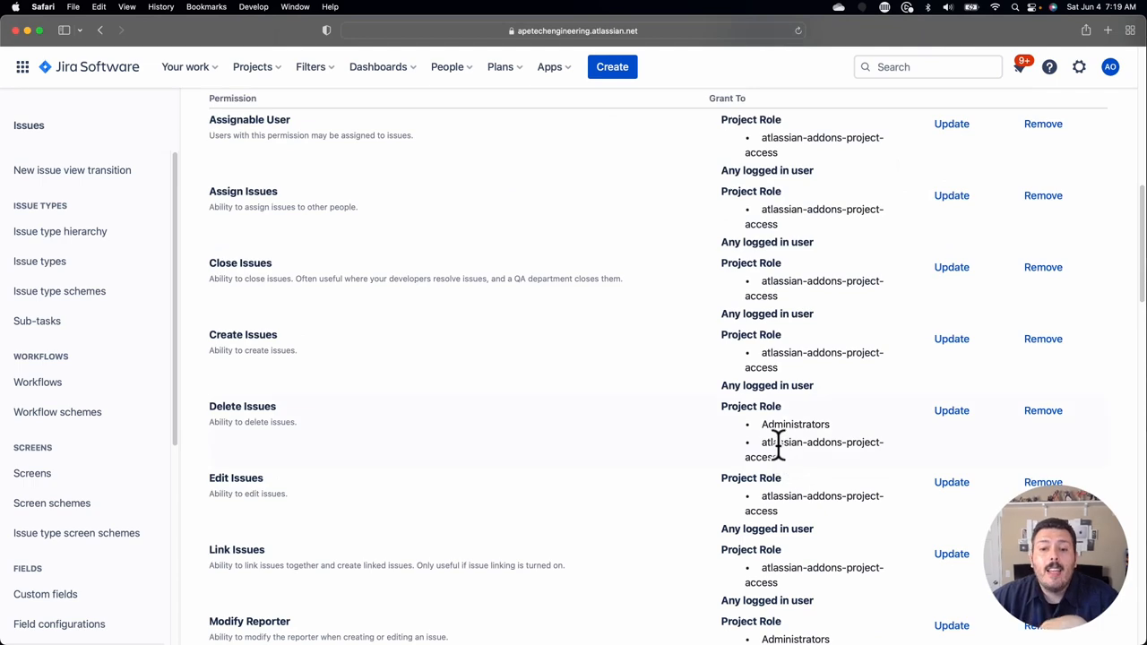
scroll("up", 3)
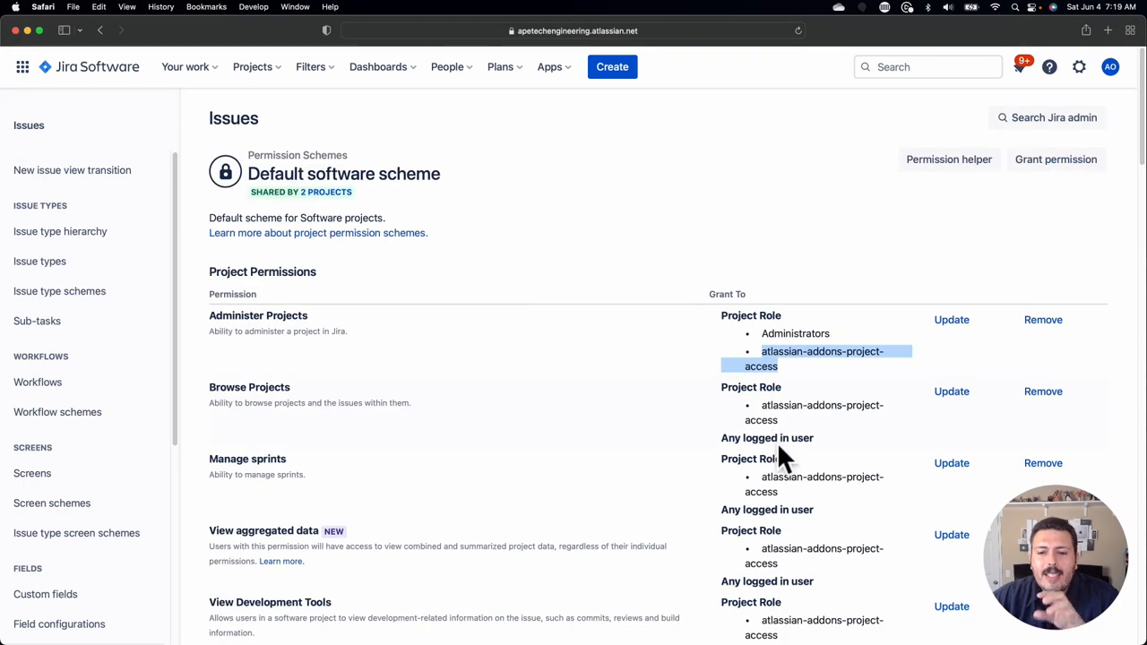
mouse_move(1043, 391)
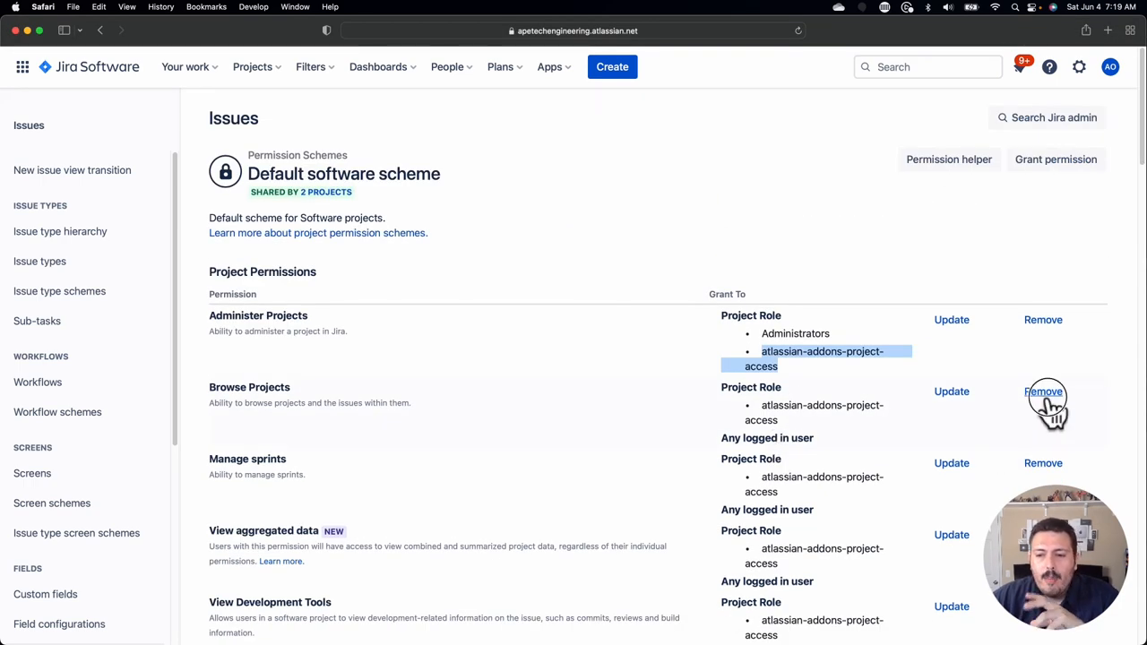
left_click(1043, 391)
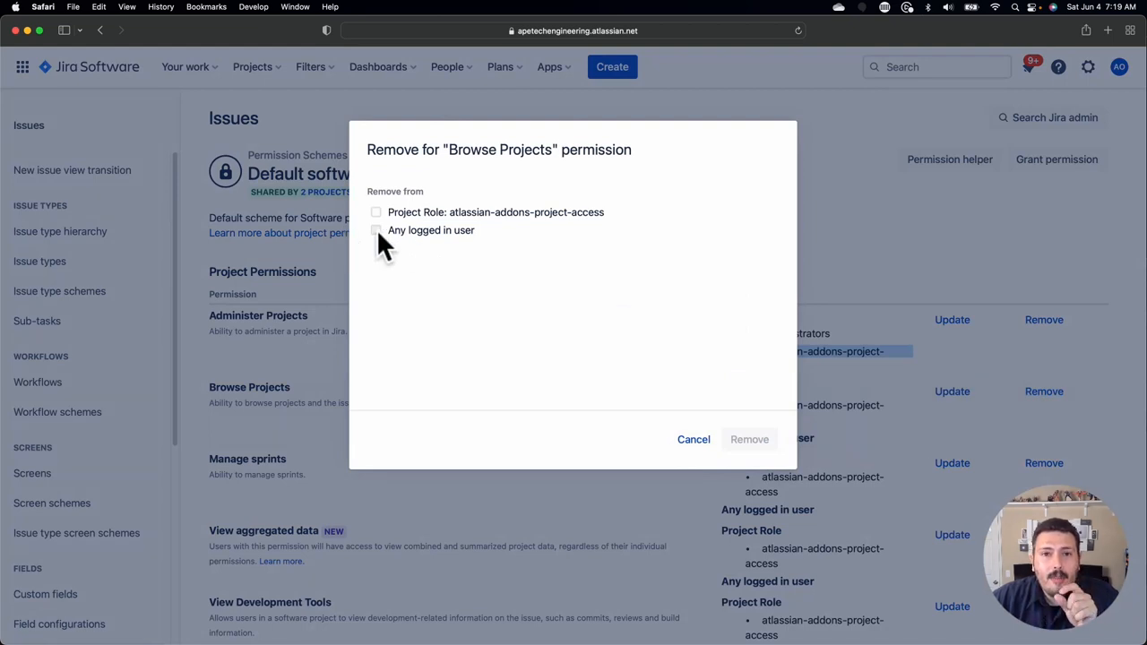
mouse_move(691, 439)
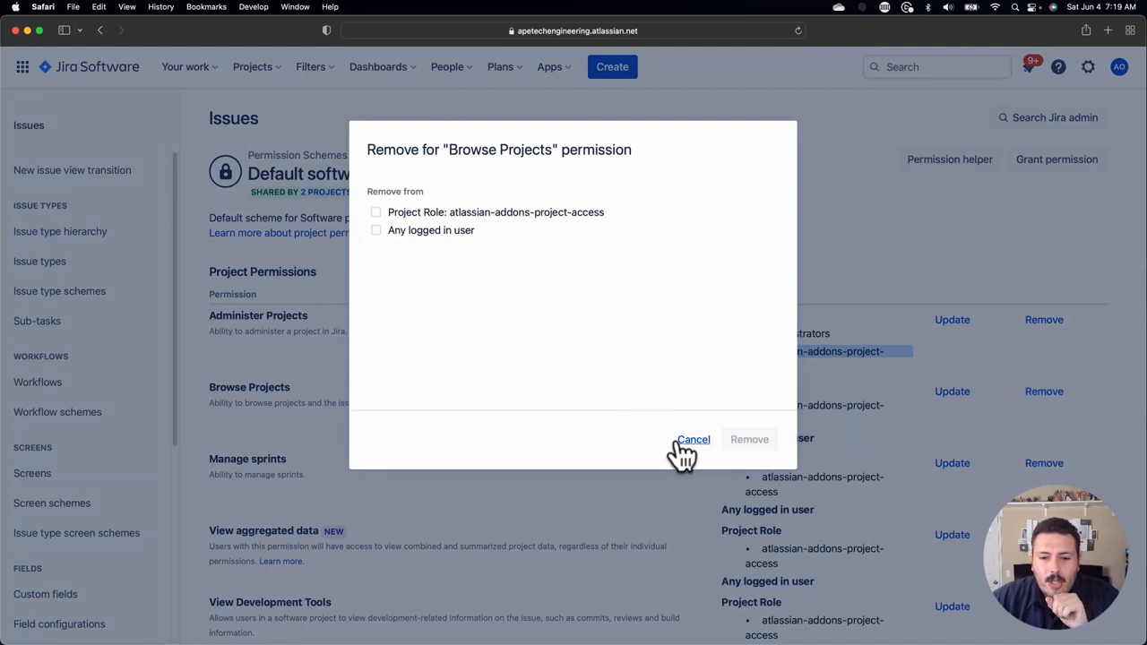
mouse_move(387, 247)
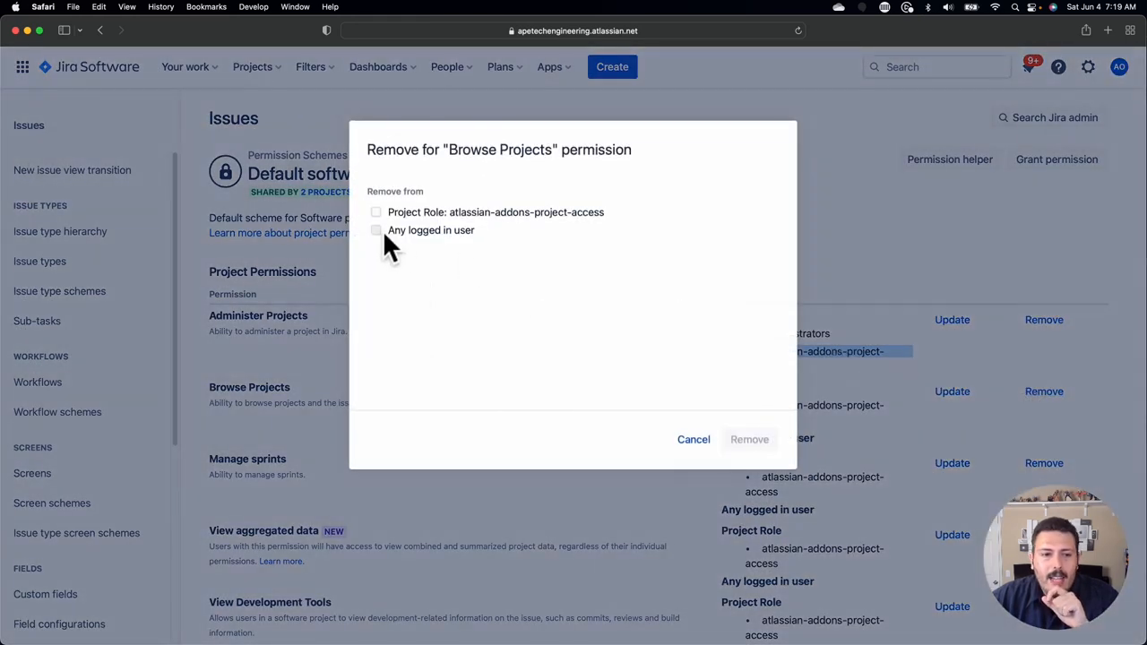
left_click(376, 229)
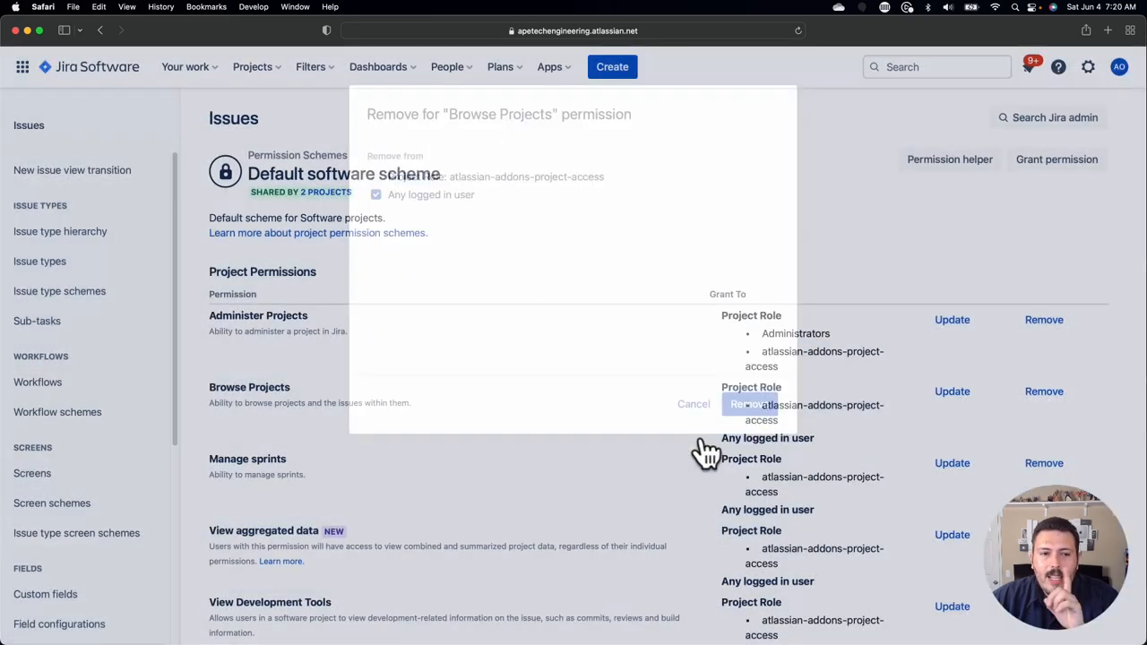
left_click(692, 405)
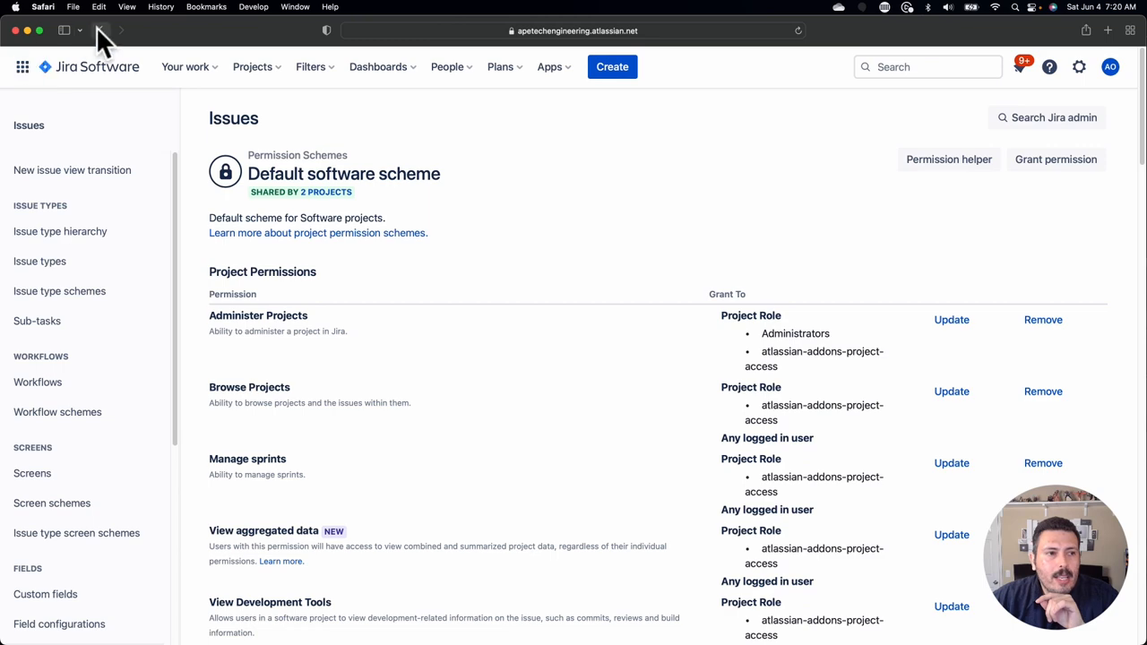
Step: Return to the schemes list and begin a grant on Administer Projects in A Brand New Permission Scheme
left_click(101, 29)
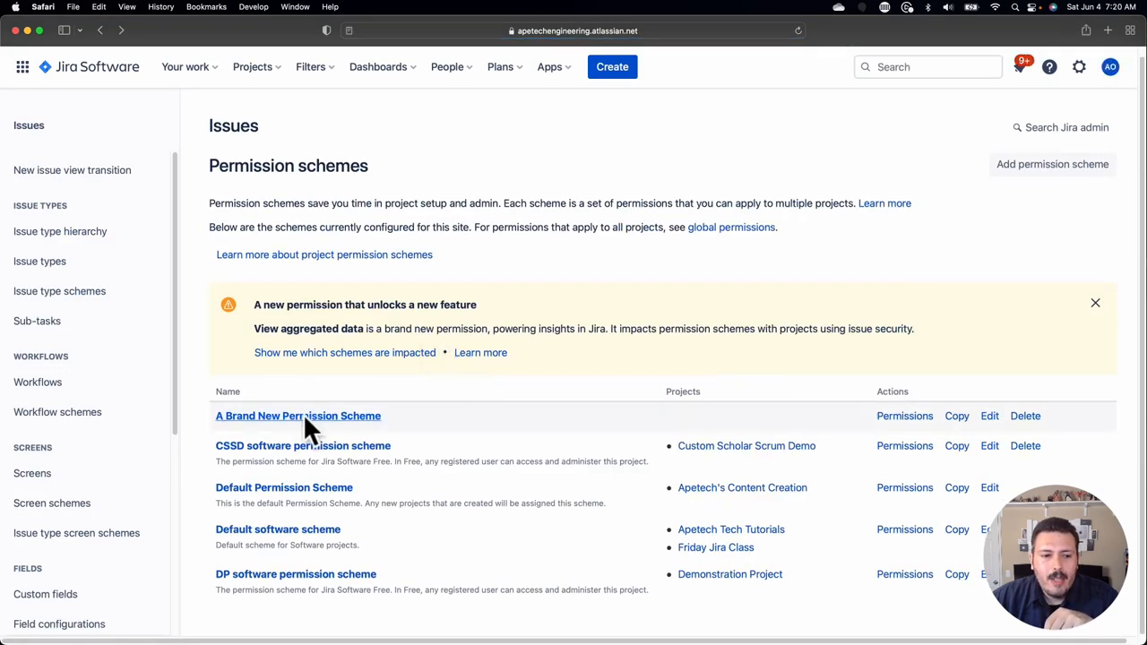
left_click(297, 415)
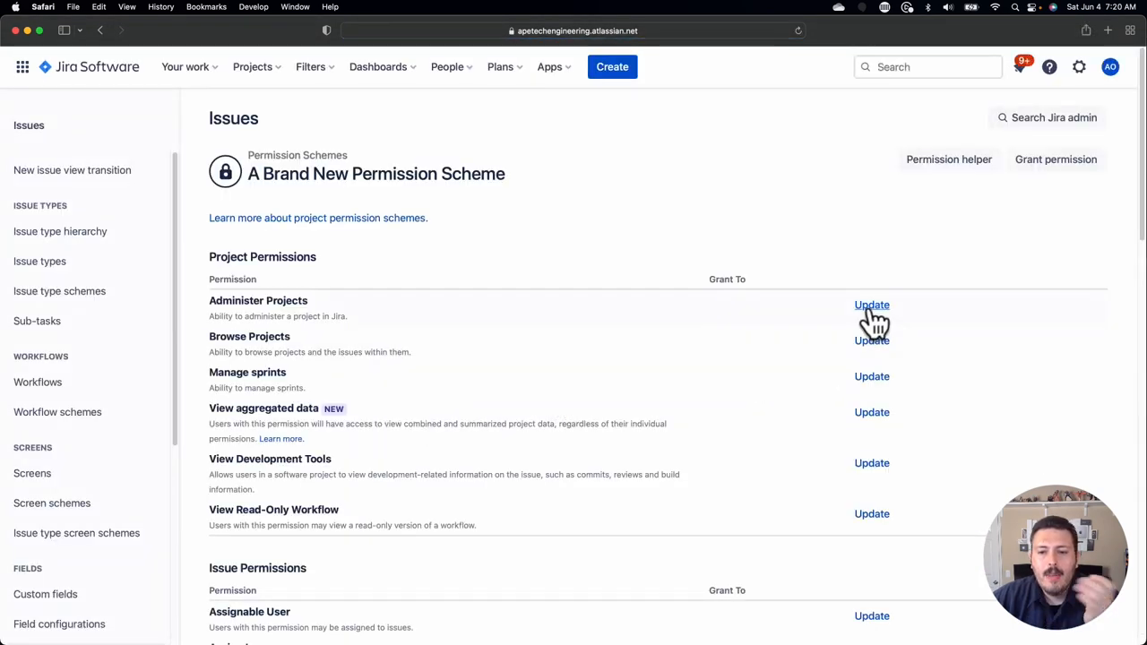
left_click(871, 305)
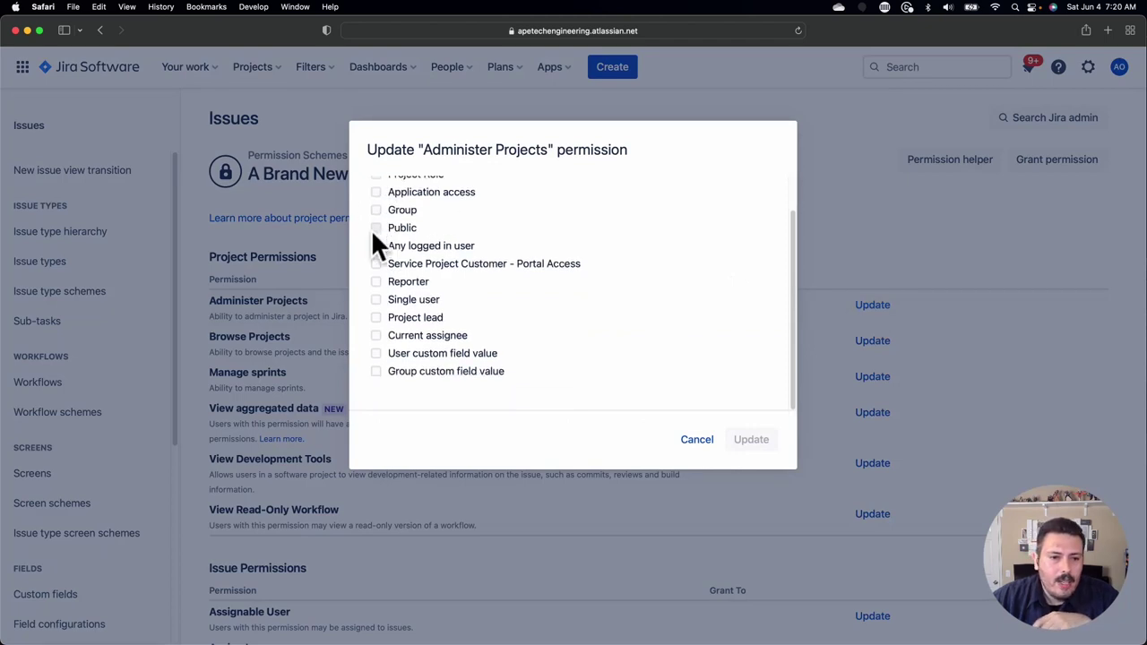
scroll("up", 3)
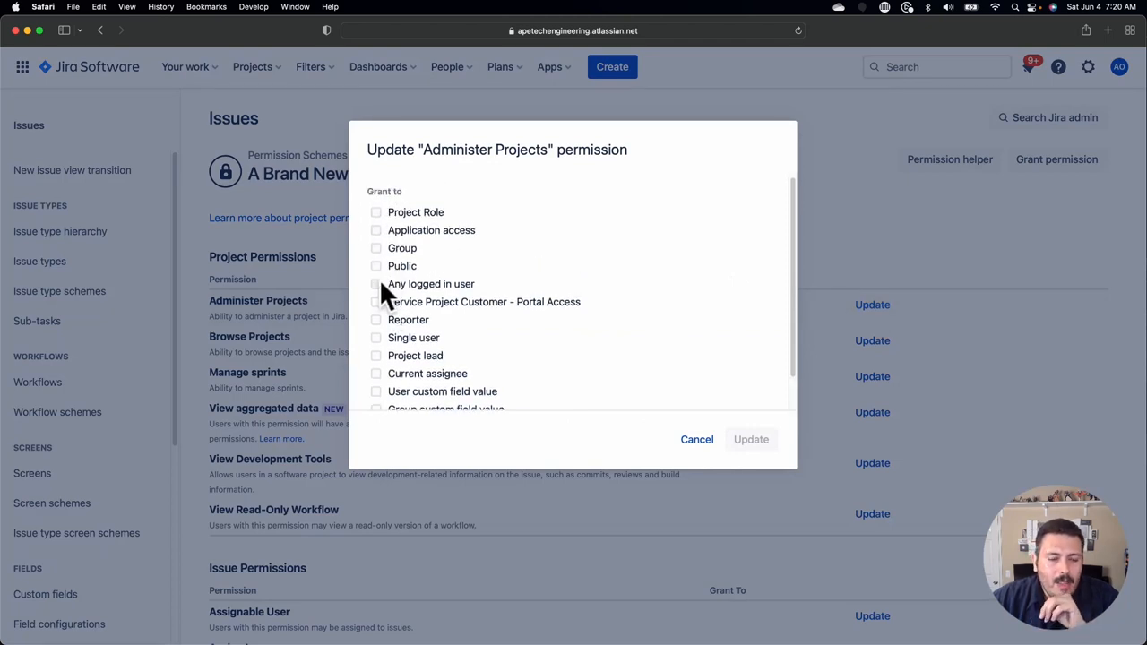
mouse_move(383, 226)
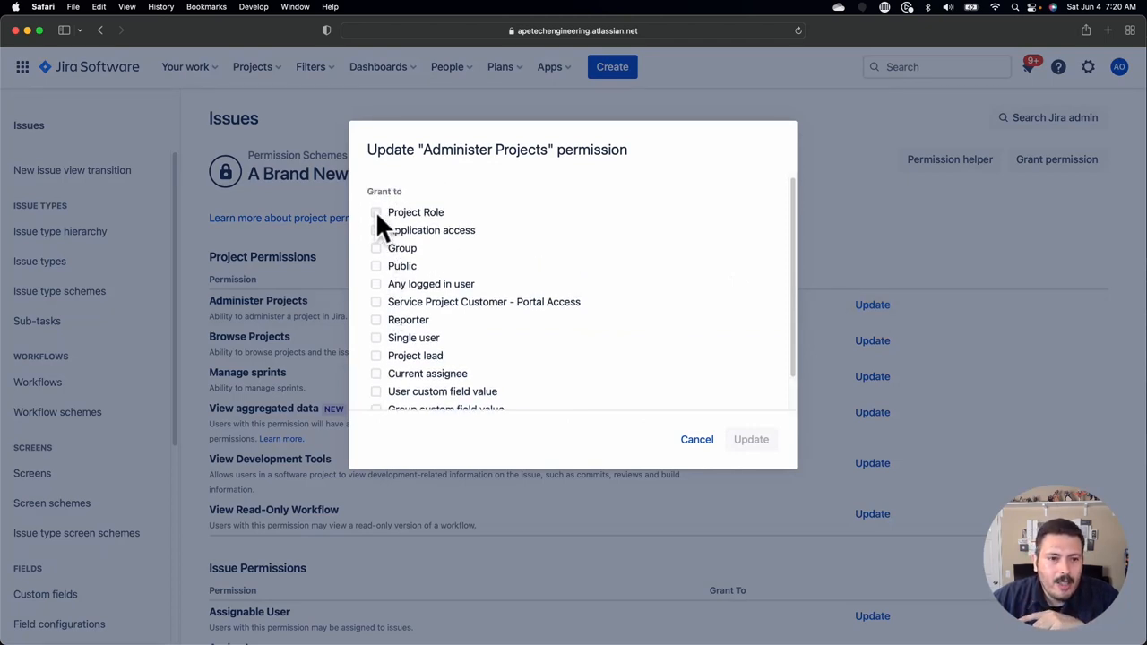
Step: Choose Project Role as the grant type, then cancel so Administer Projects stays ungranted
left_click(376, 212)
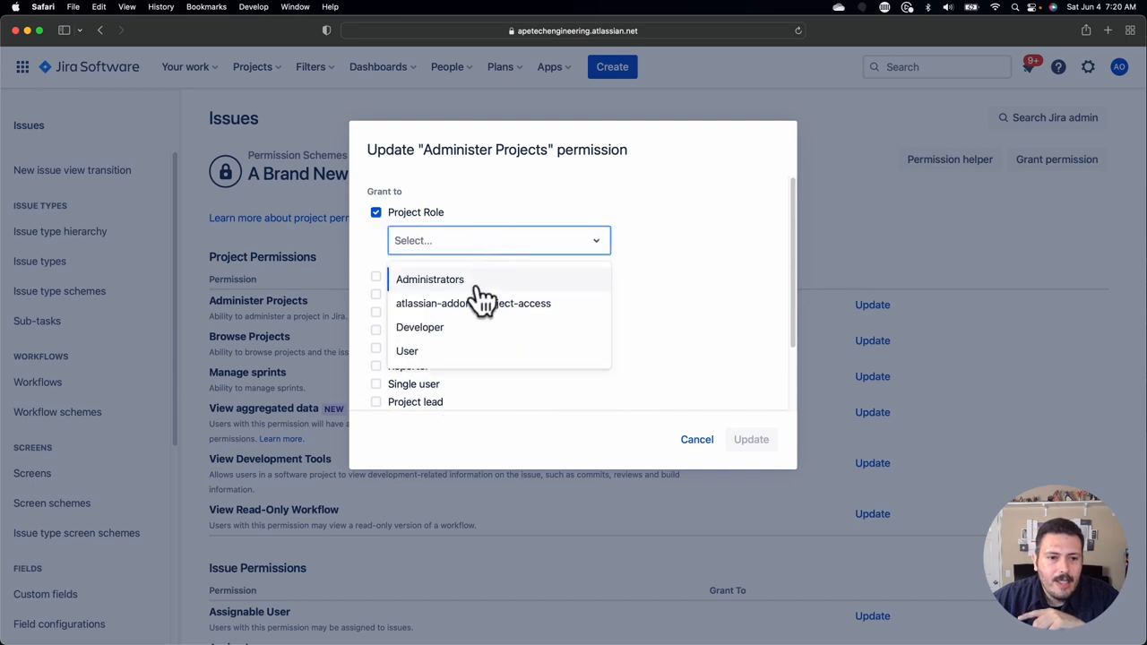
left_click(474, 302)
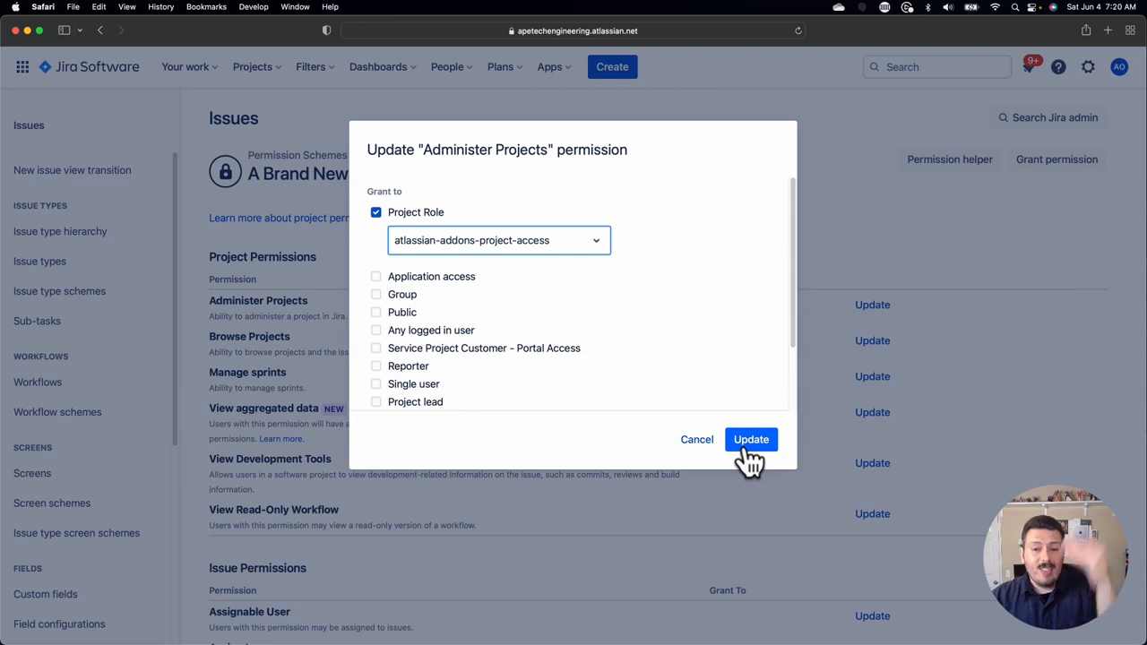
mouse_move(697, 439)
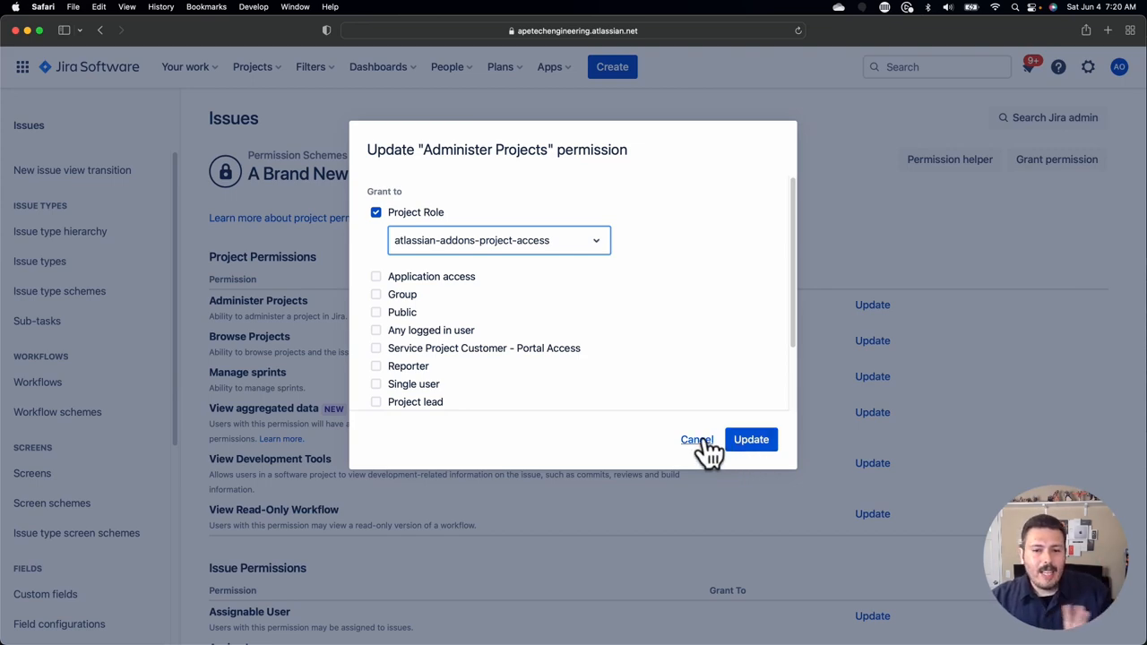
left_click(697, 439)
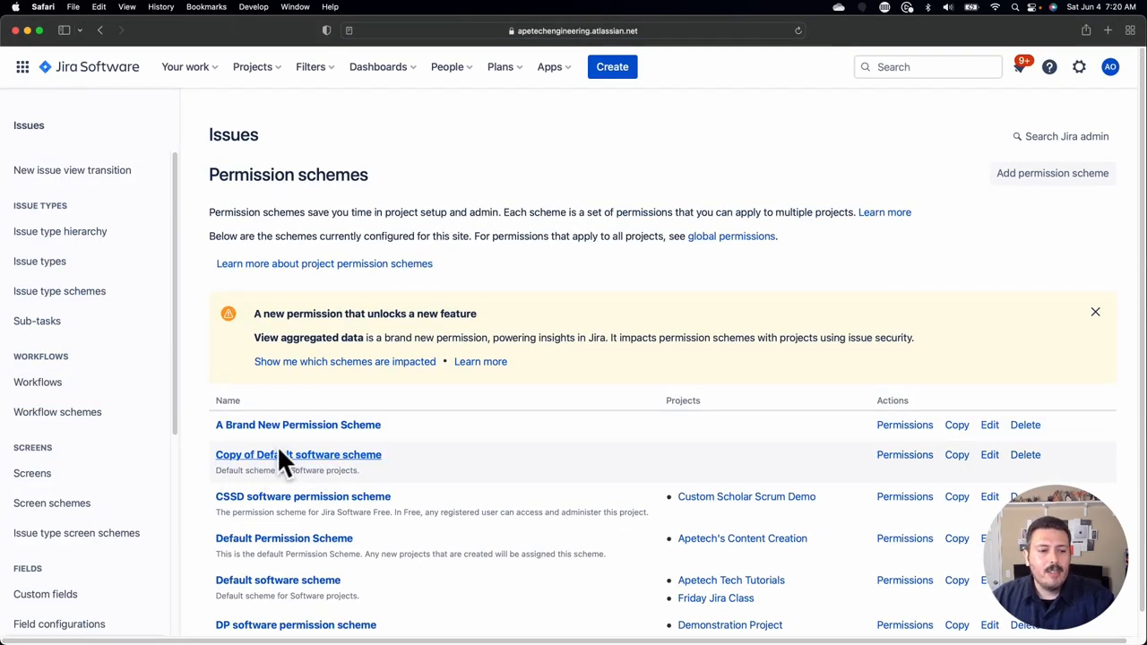
mouse_move(272, 466)
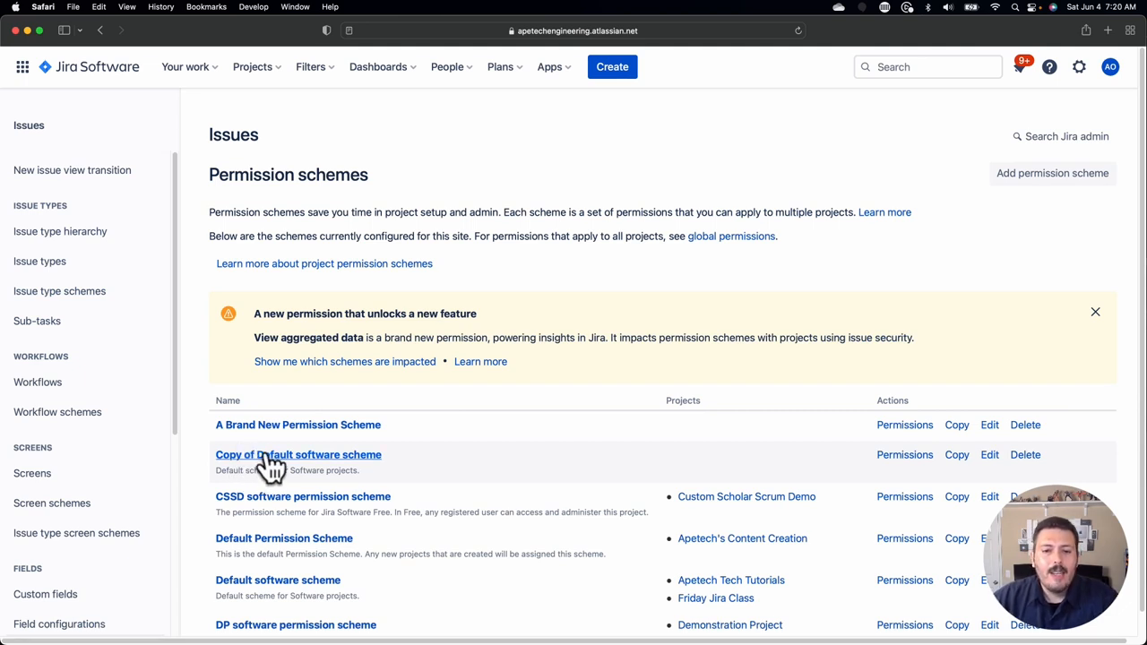
mouse_move(304, 477)
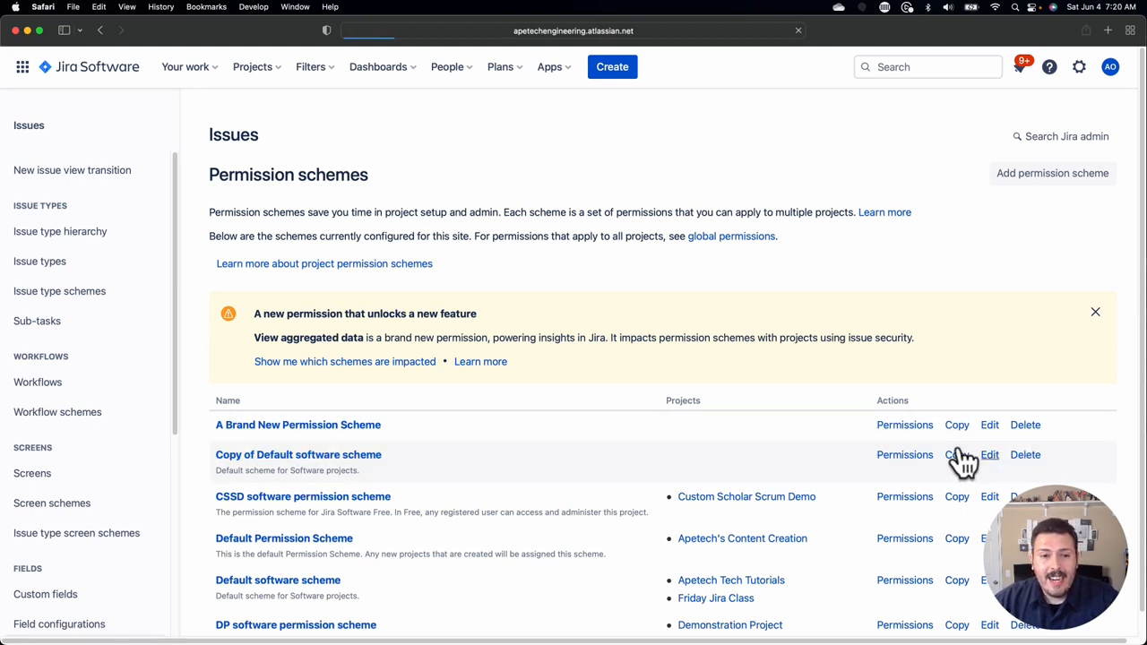
Step: Rename the copied scheme to 'Demonstration Default software scheme' and update it
left_click(989, 455)
type("Demonstration Default software scheme")
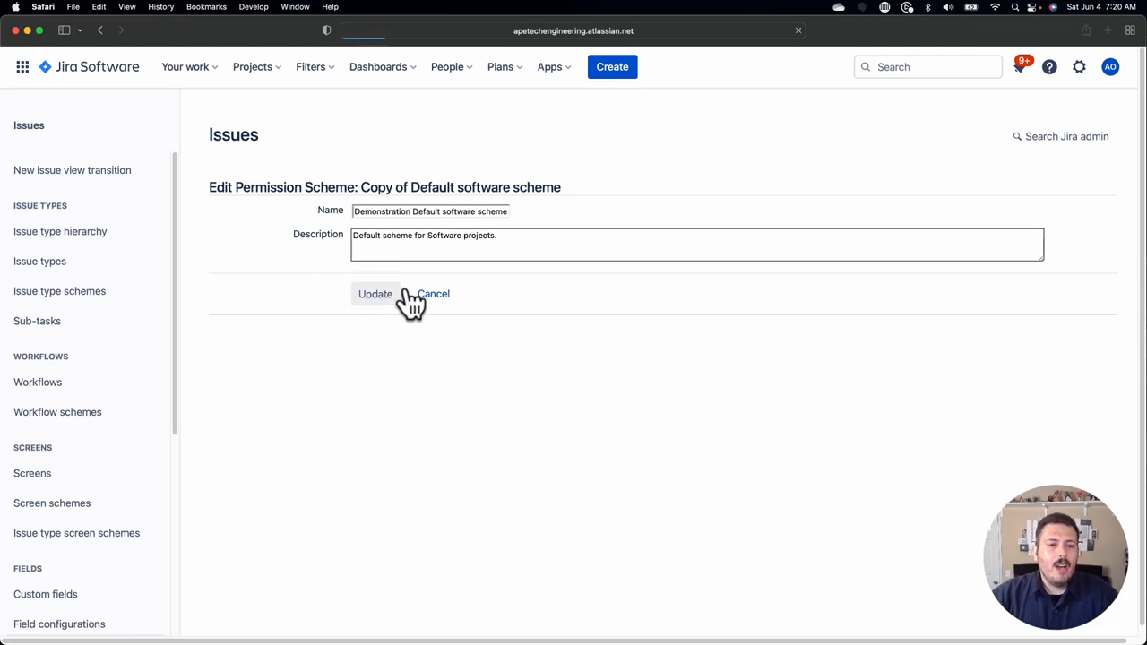
left_click(375, 294)
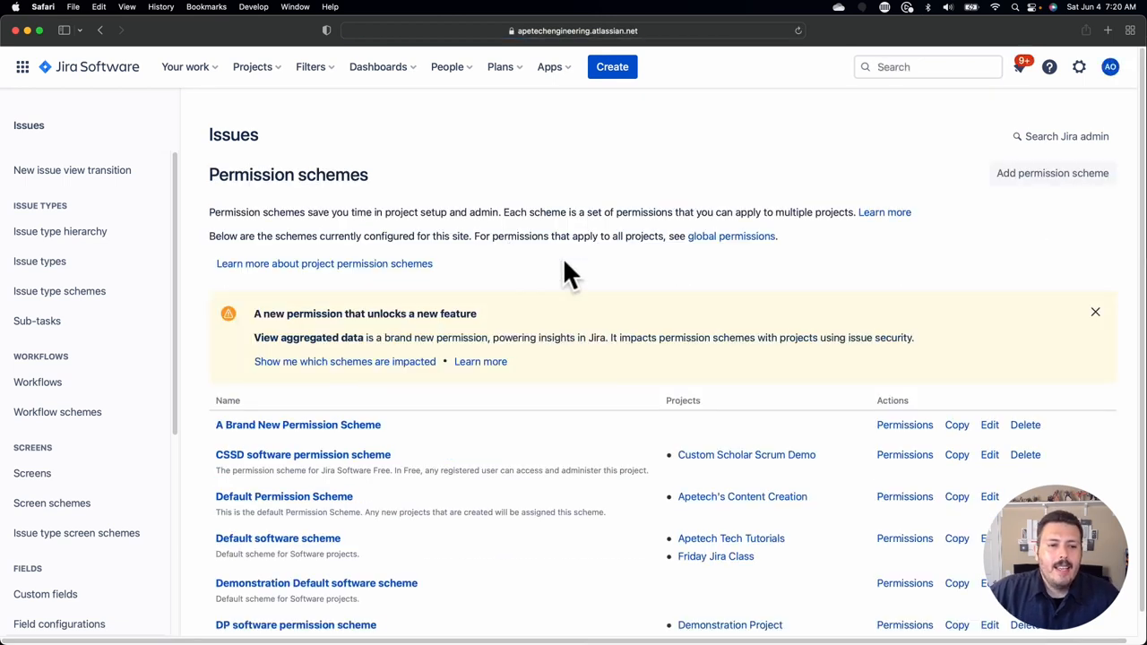
mouse_move(599, 340)
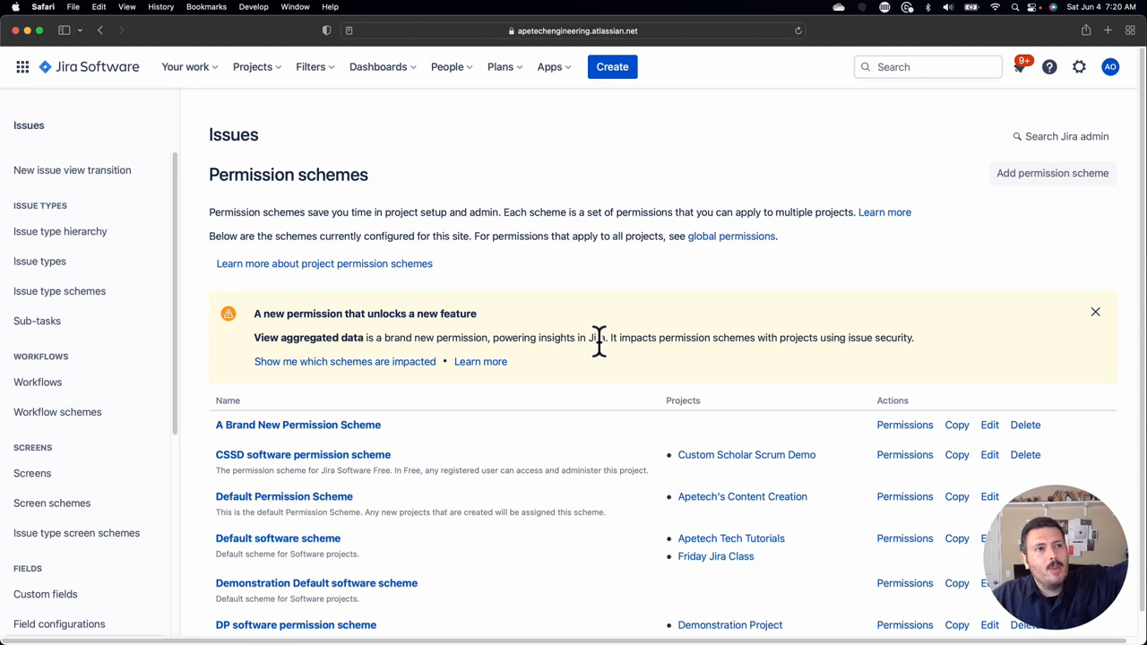
mouse_move(660, 391)
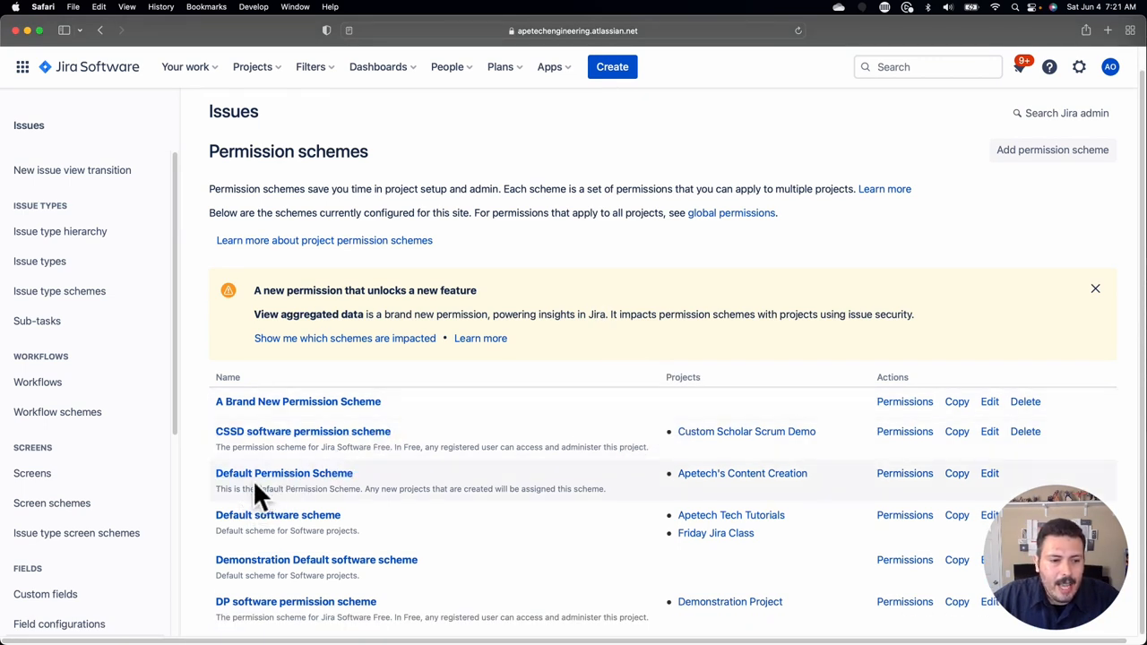
mouse_move(319, 498)
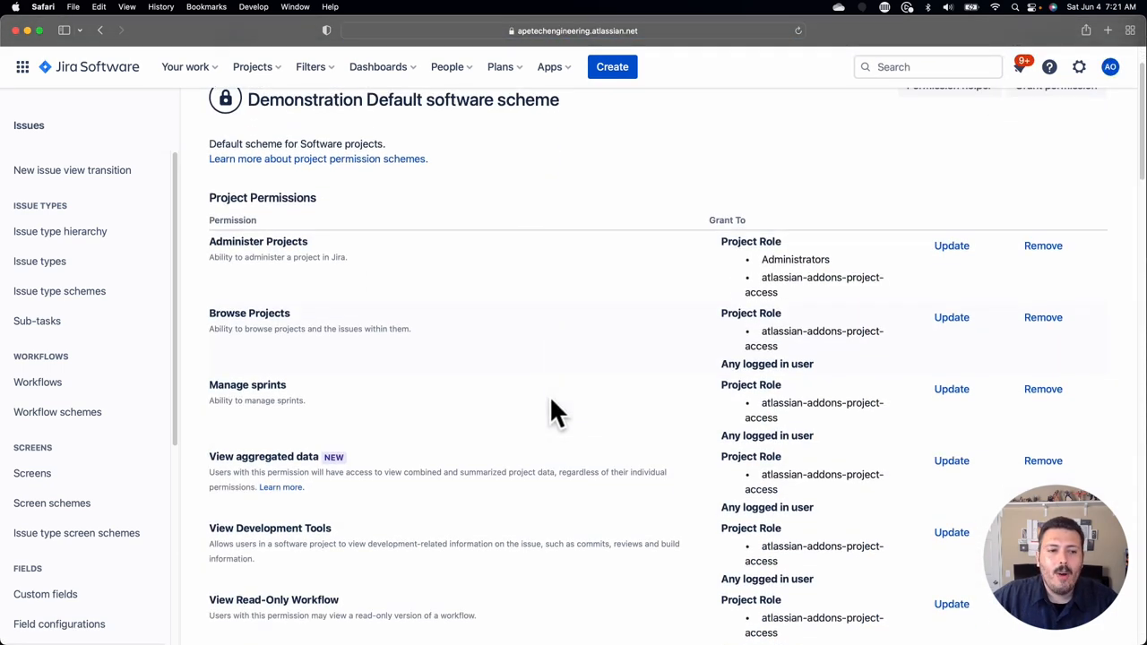
Step: Scroll down to the Project Permissions section to review the Grant To column
scroll("down", 3)
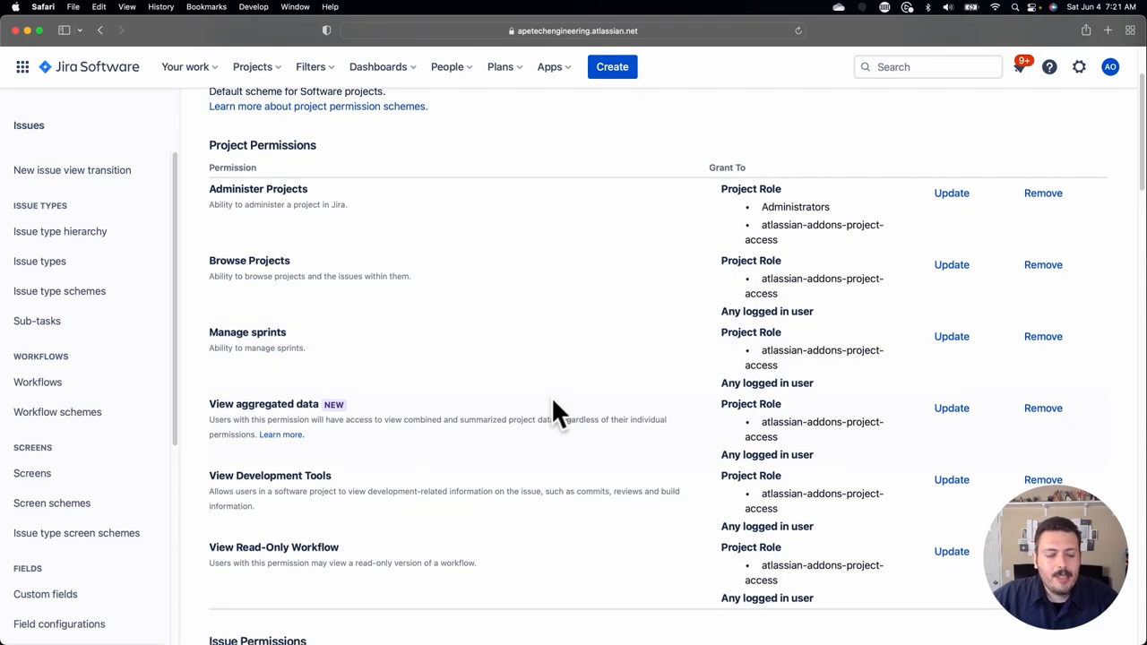
mouse_move(373, 219)
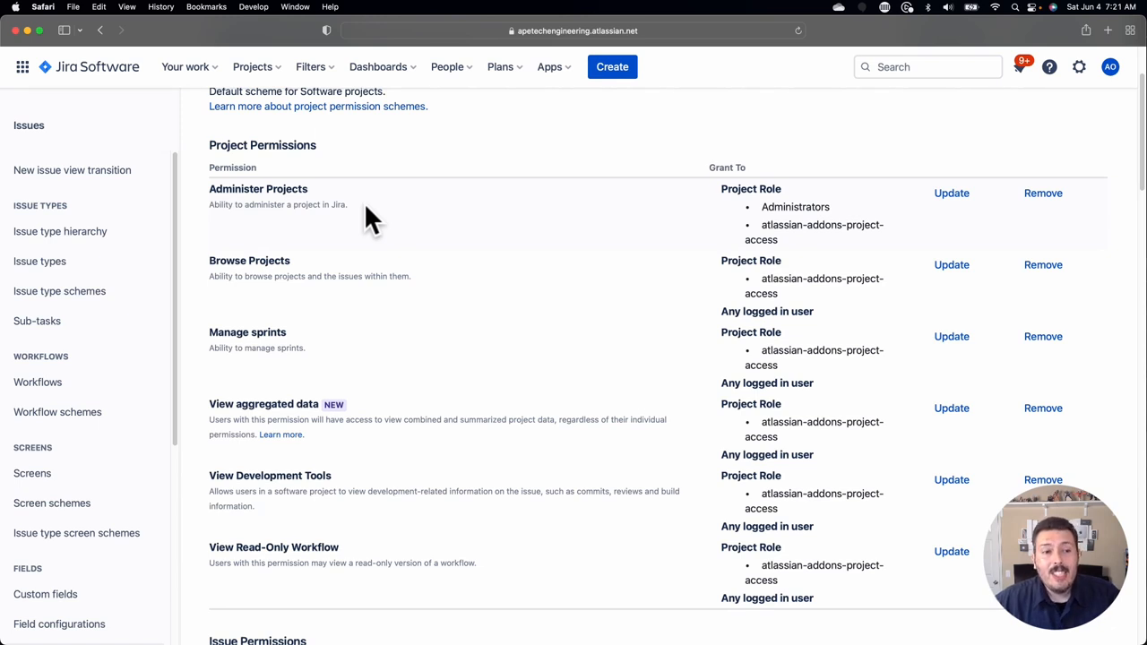
mouse_move(362, 197)
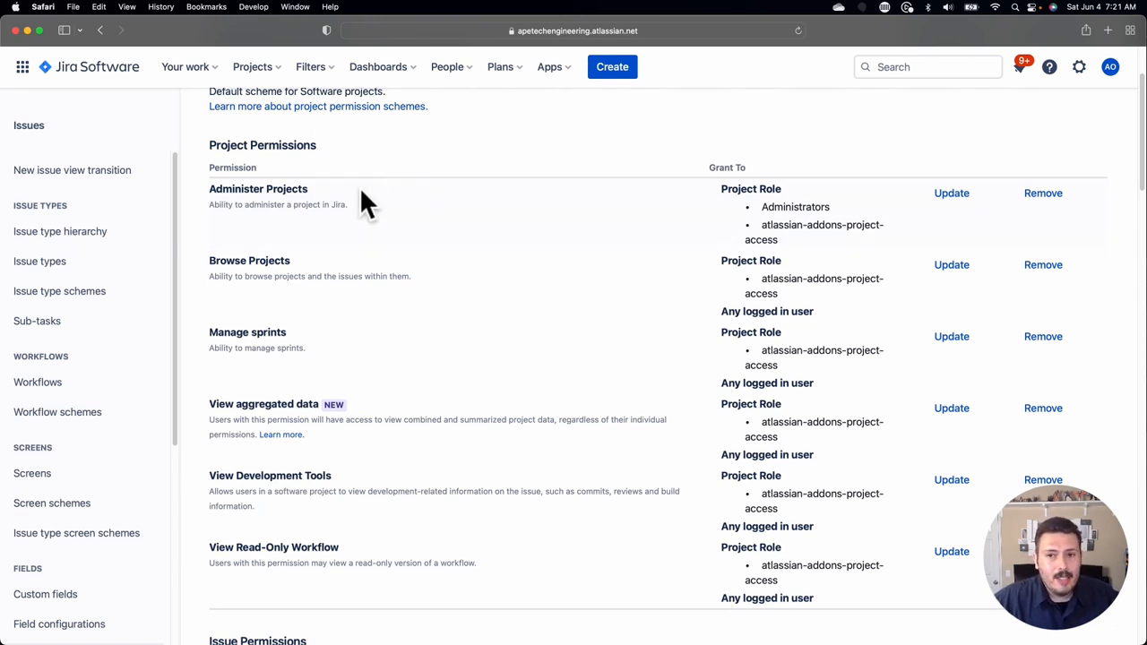
mouse_move(251, 66)
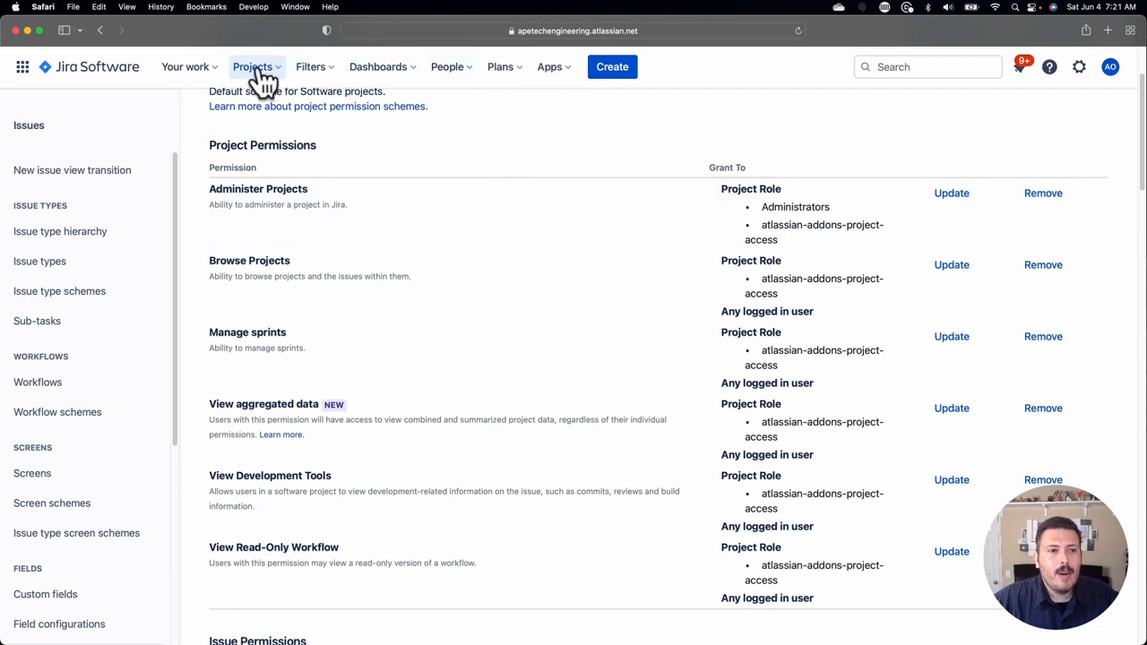
Step: Open the Demonstration Project in a new tab and return to the Edit Permissions page
right_click(337, 129)
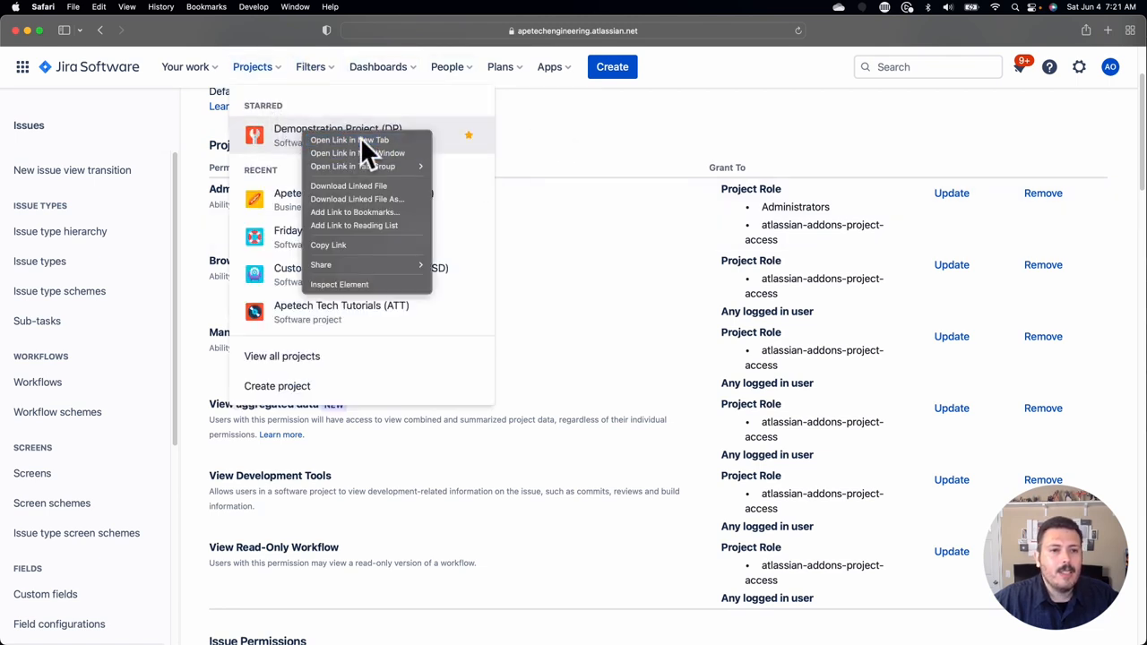
left_click(347, 139)
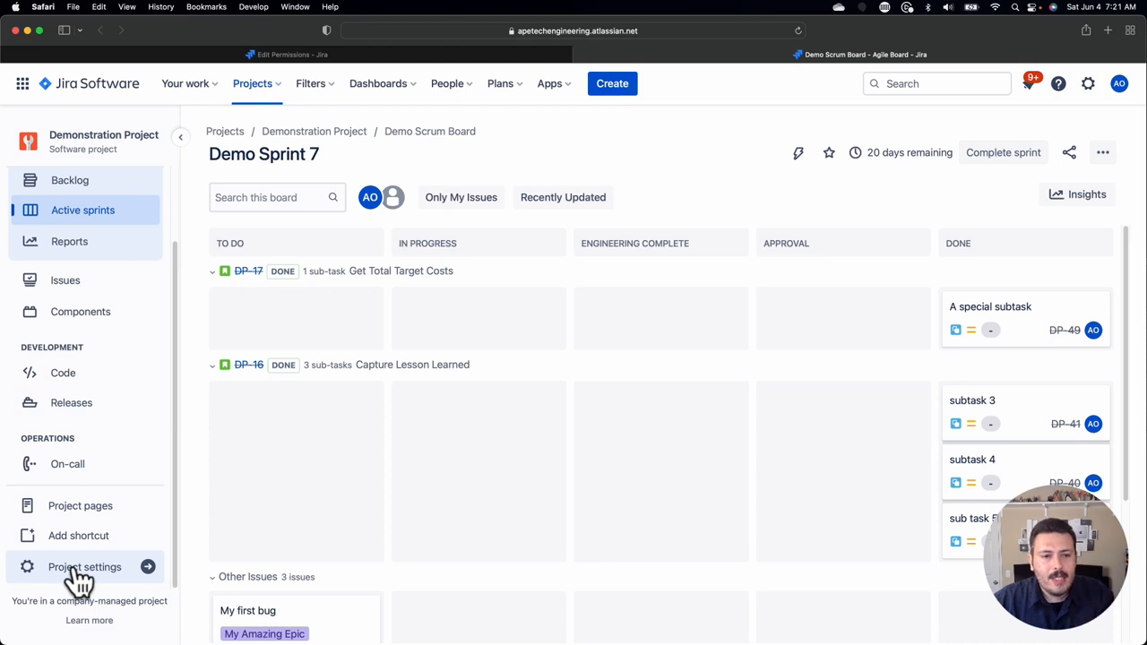
mouse_move(86, 552)
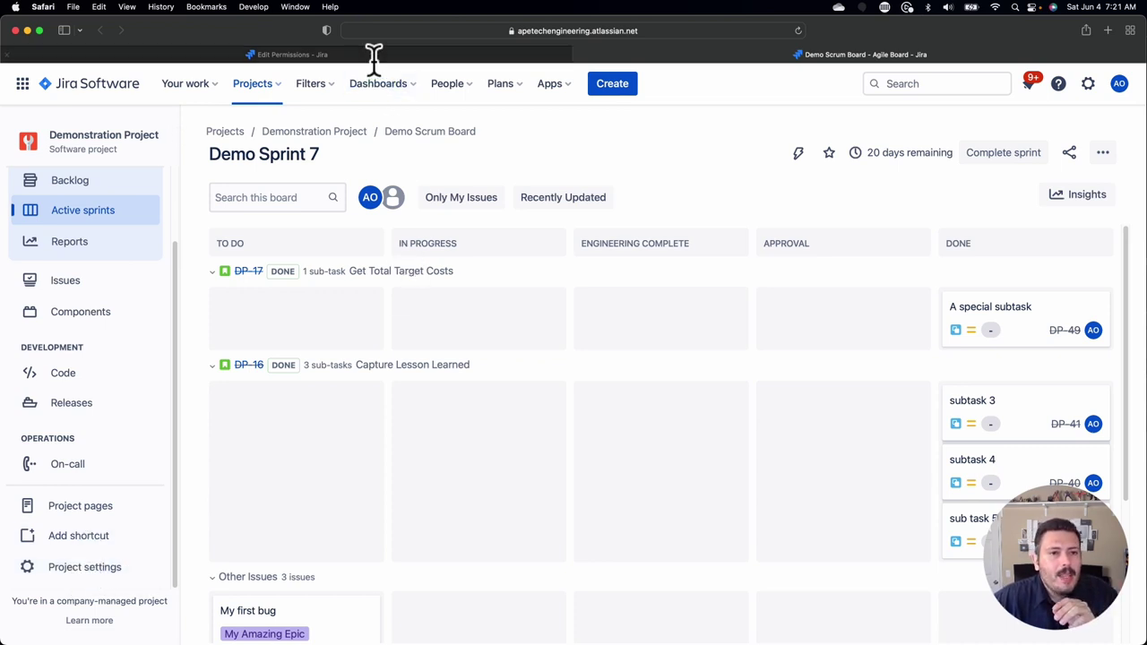
left_click(287, 53)
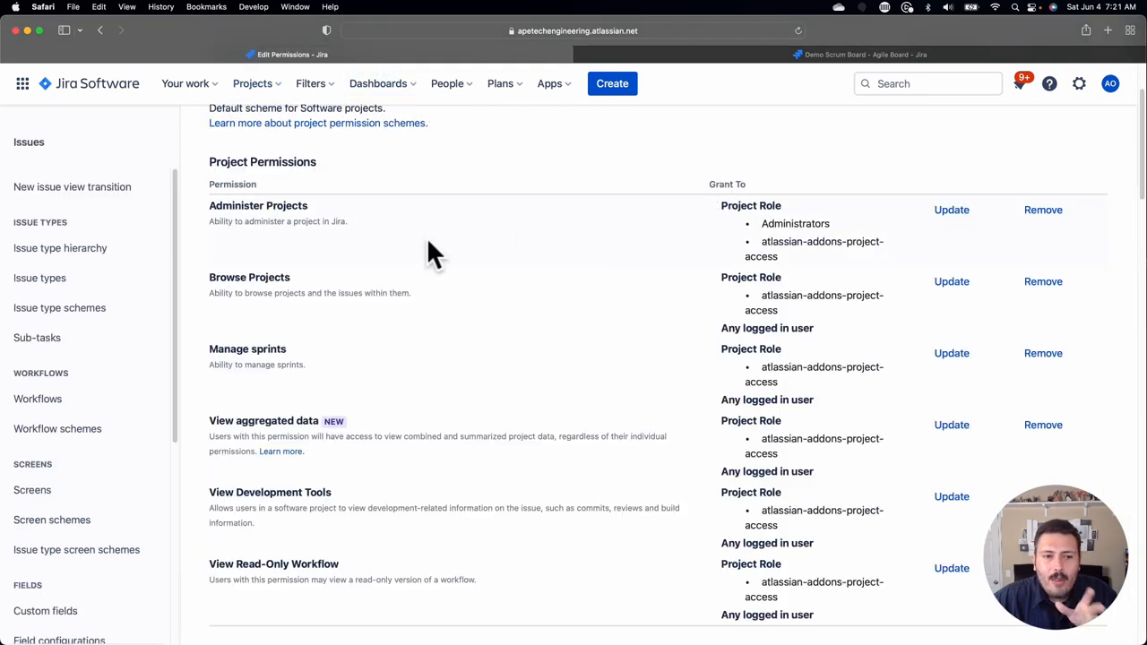
mouse_move(827, 224)
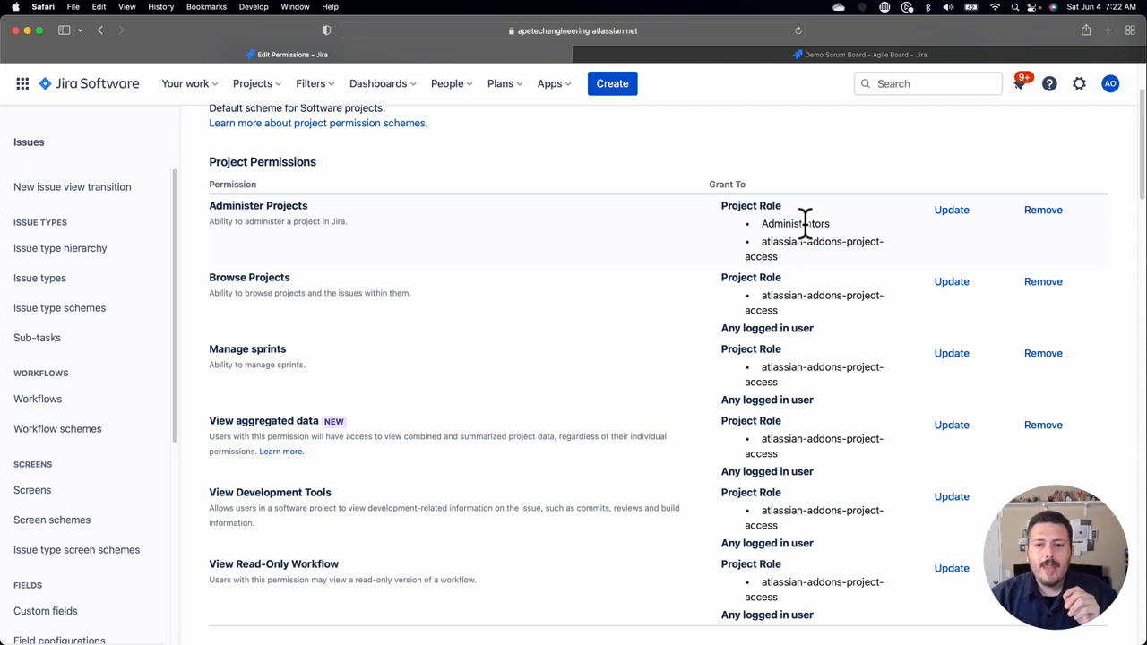
double_click(795, 222)
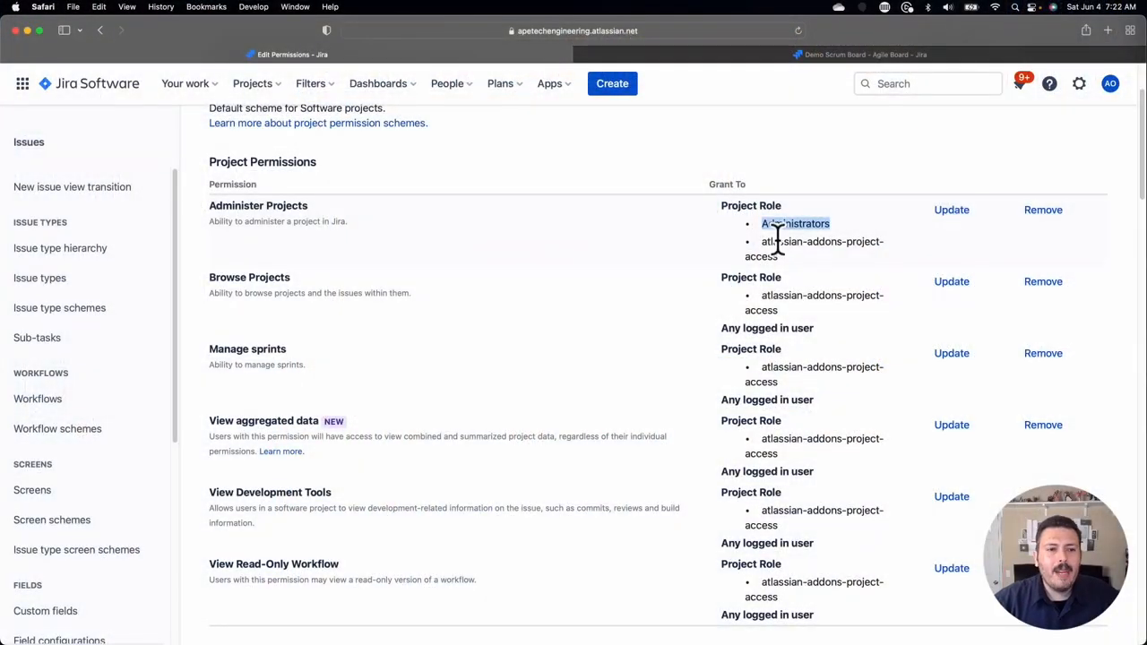
mouse_move(321, 235)
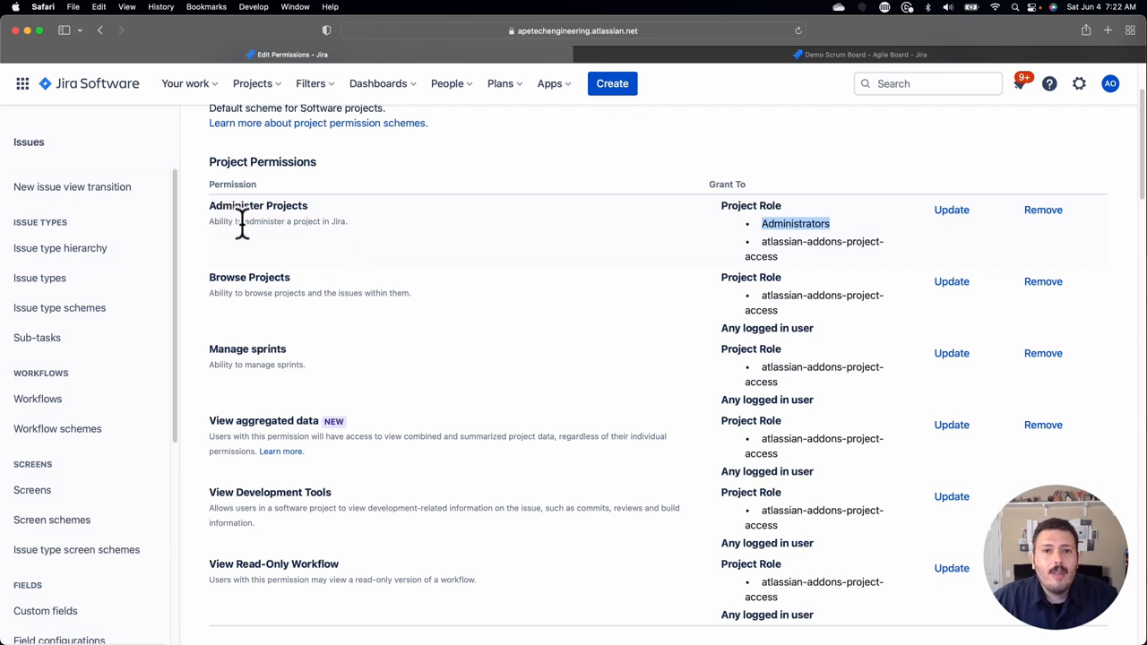
mouse_move(744, 251)
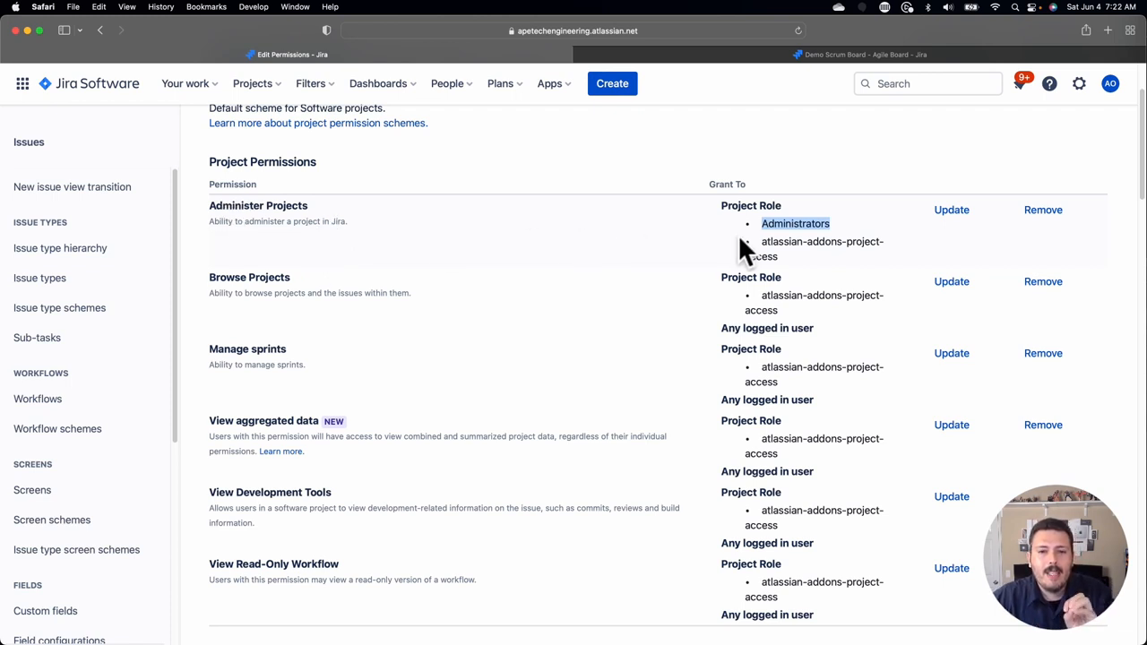
mouse_move(756, 255)
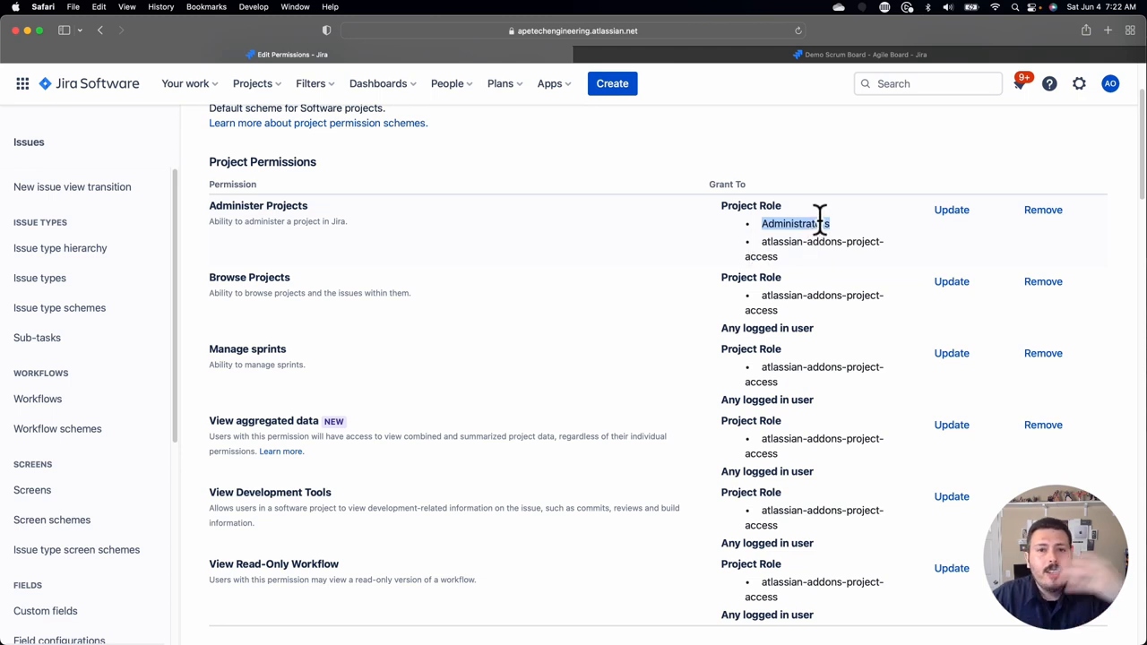
mouse_move(534, 267)
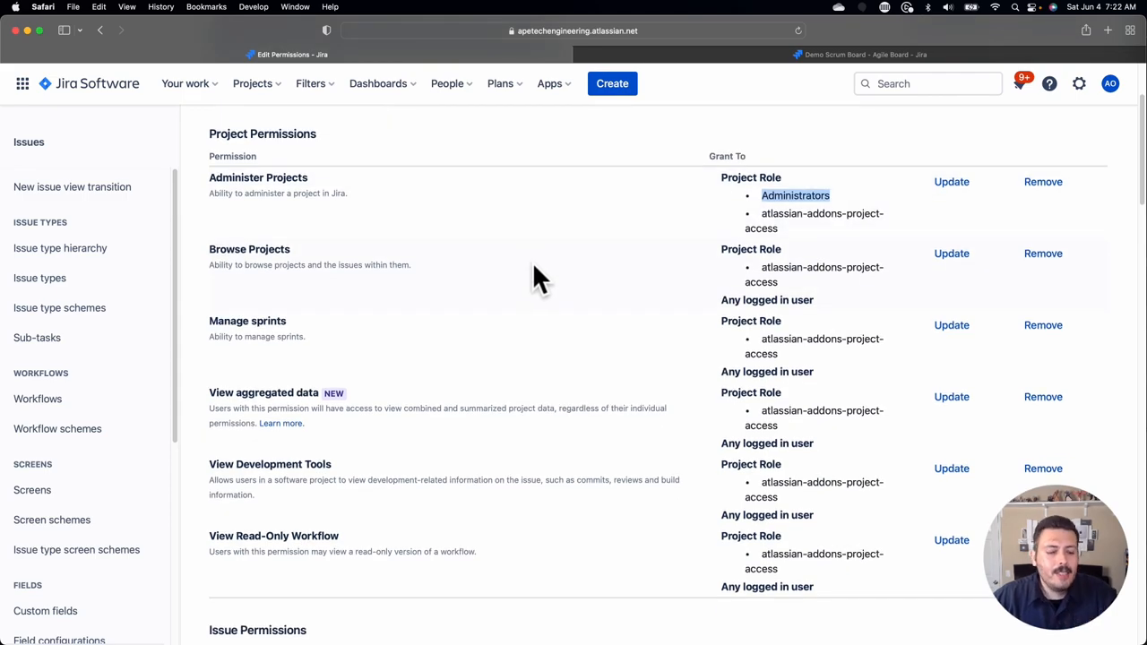
mouse_move(733, 285)
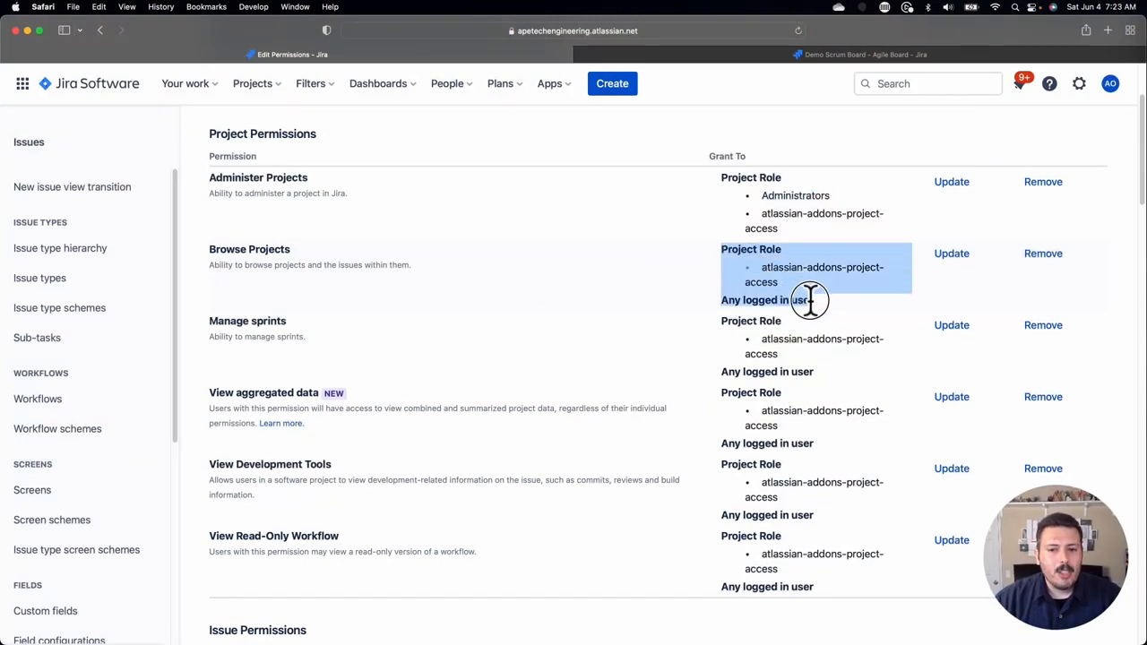
mouse_move(810, 301)
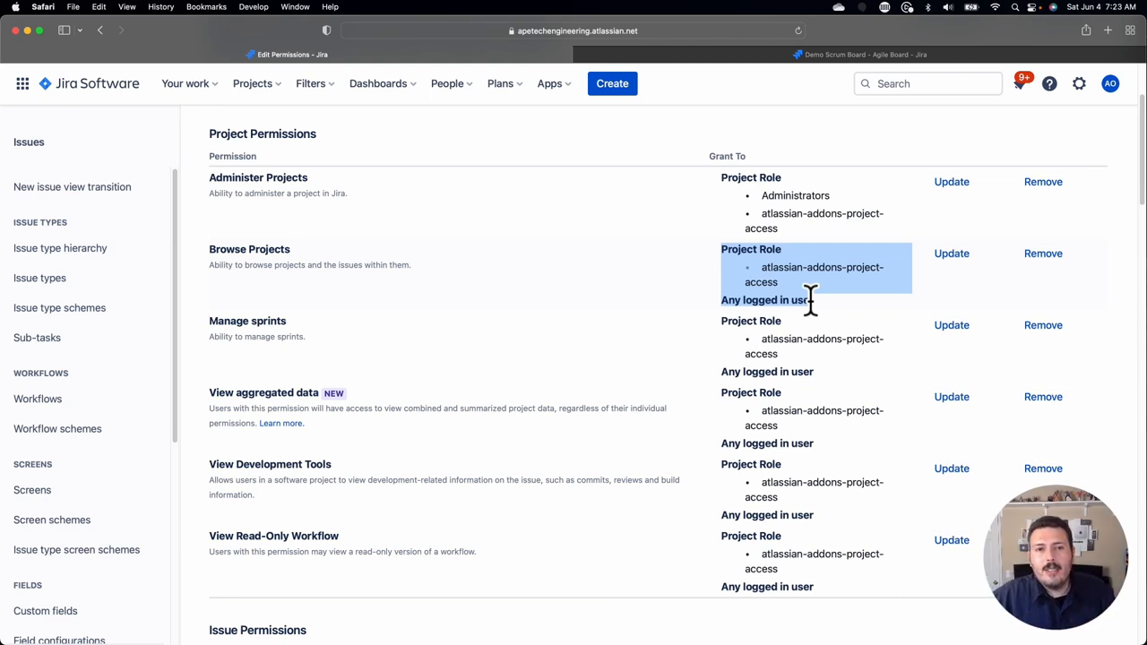
mouse_move(822, 303)
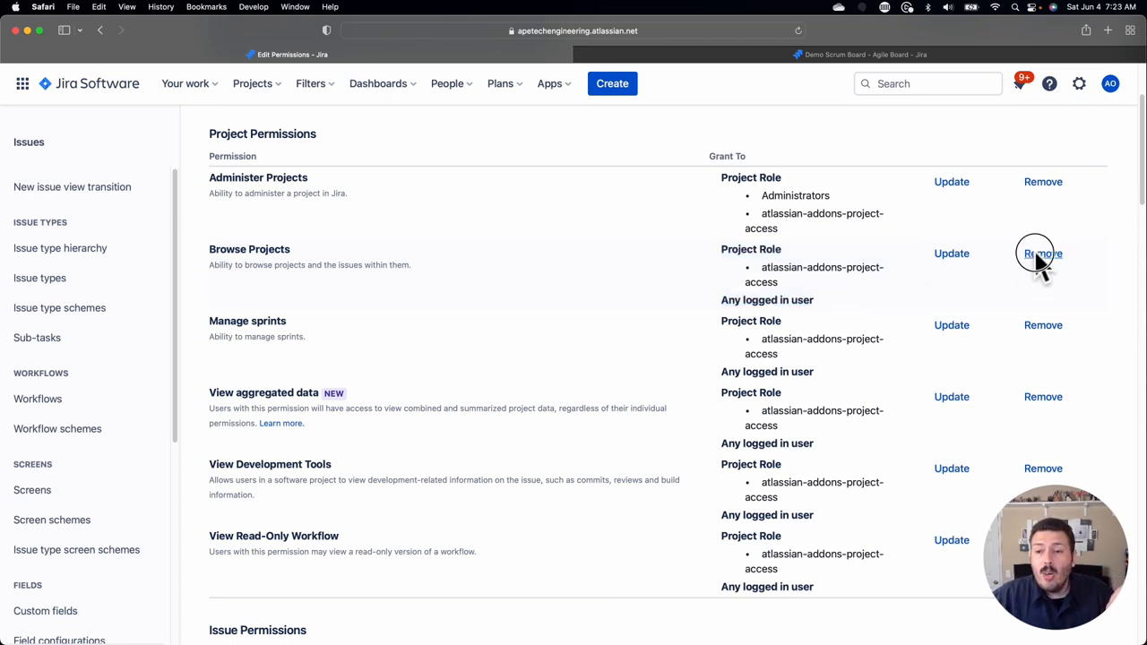
Step: Remove the Any logged in user grant from Browse Projects
left_click(1043, 254)
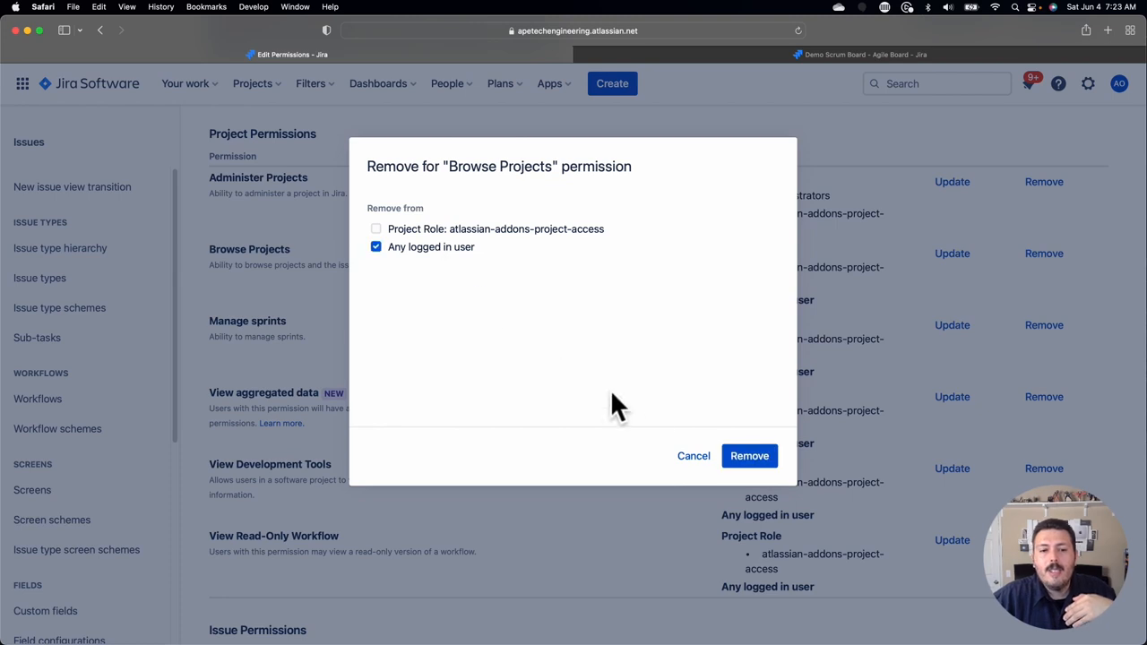
left_click(749, 455)
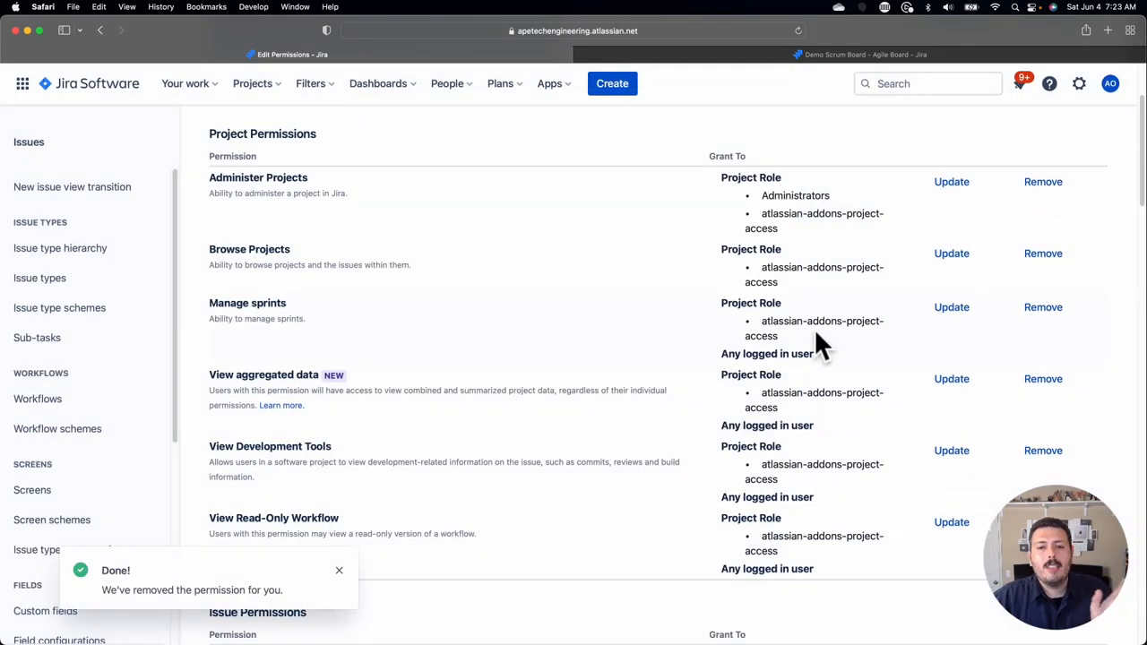
mouse_move(828, 287)
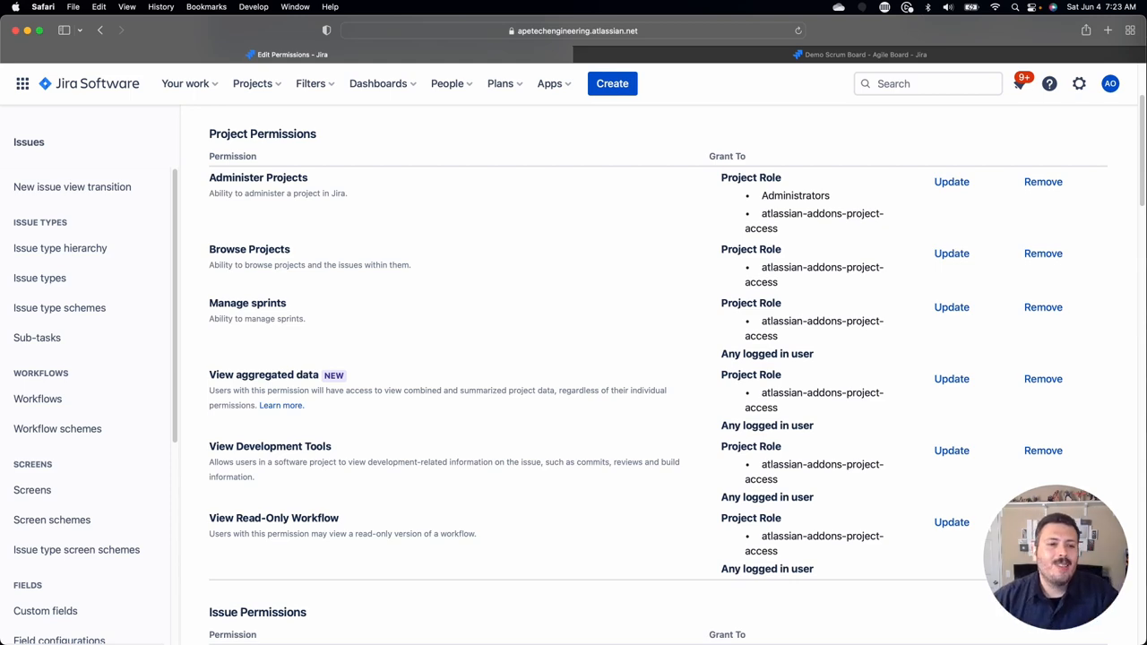
mouse_move(951, 254)
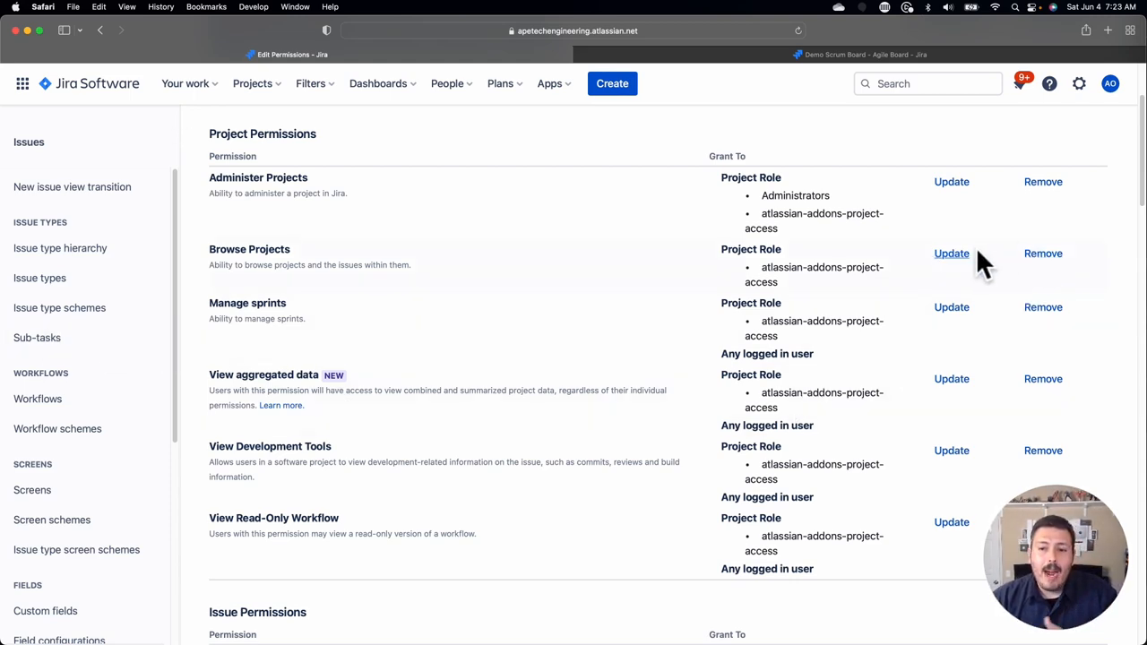
Step: Grant Browse Projects to the Administrators project role
left_click(952, 253)
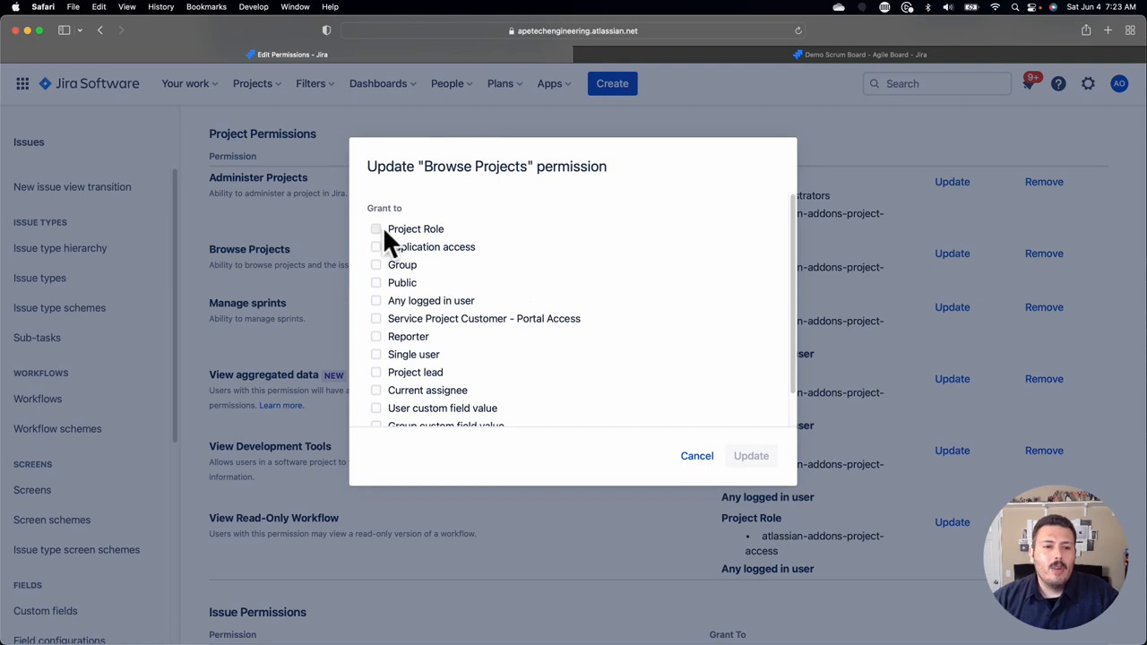
mouse_move(380, 237)
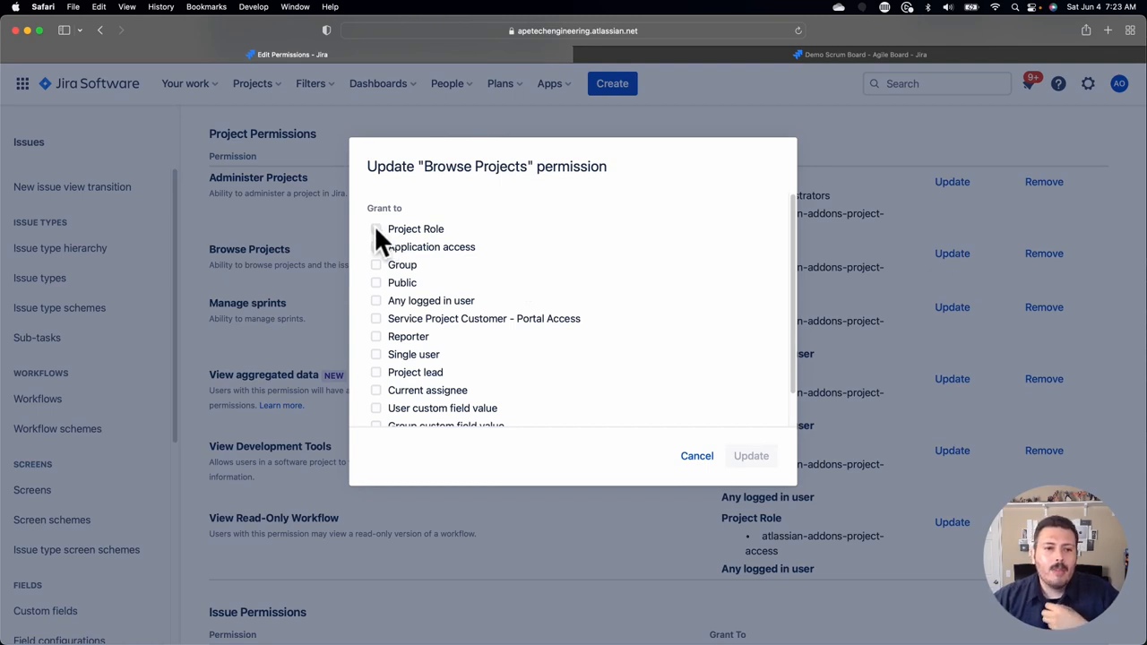
left_click(376, 230)
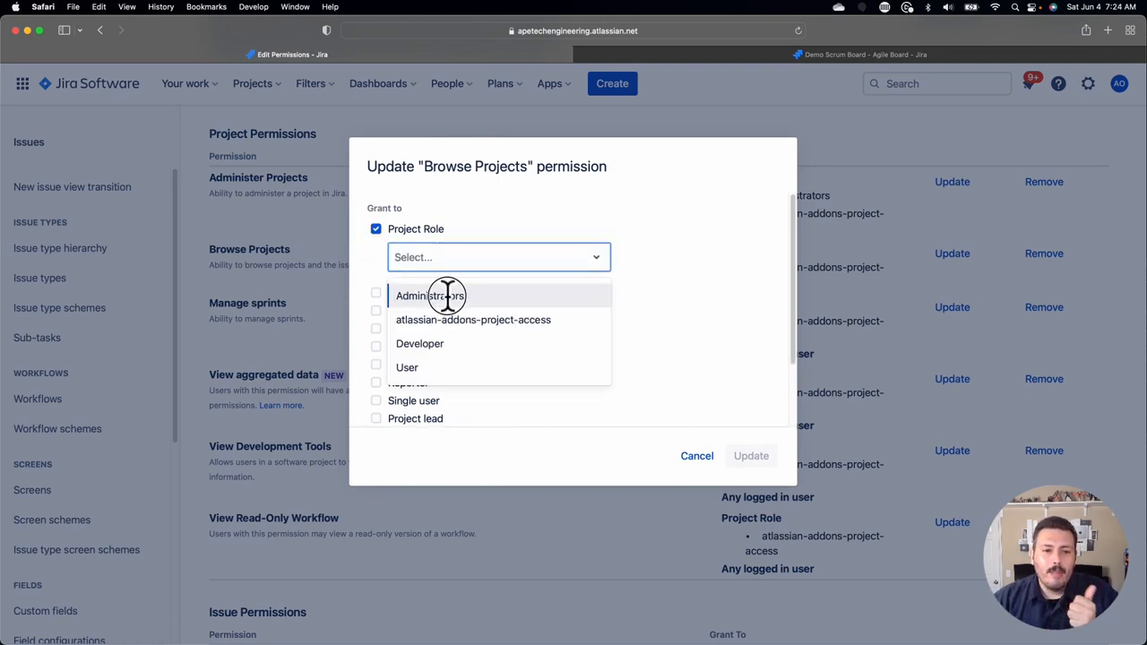
left_click(430, 295)
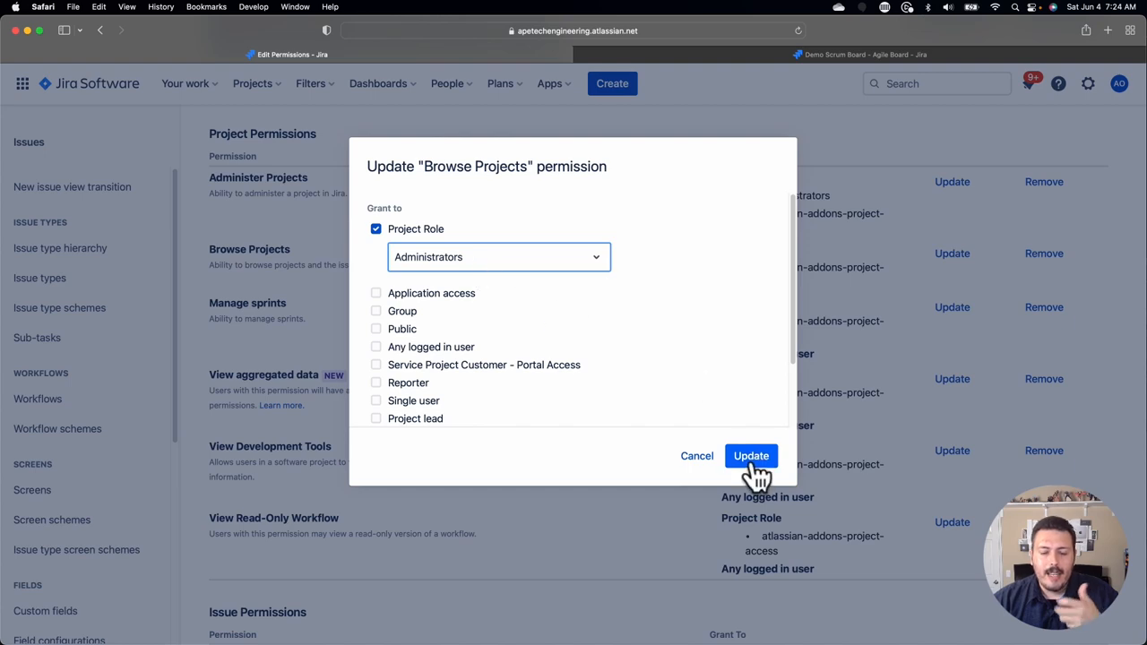
left_click(750, 455)
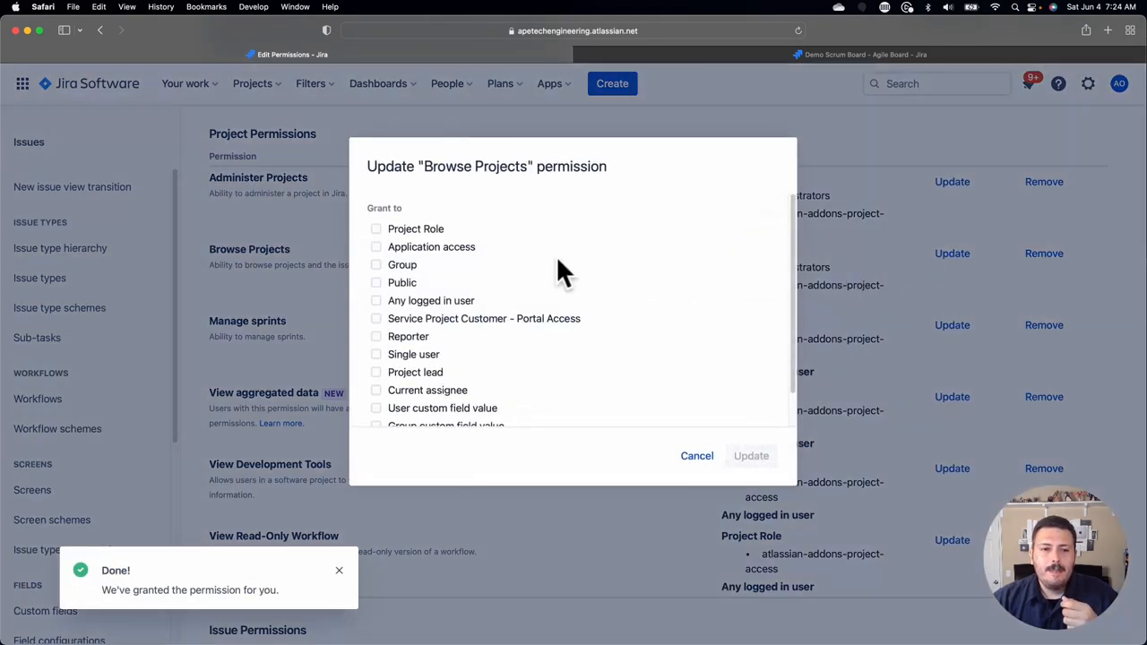
Step: Grant Browse Projects to the Developer role and select the User role for the next grant
left_click(376, 230)
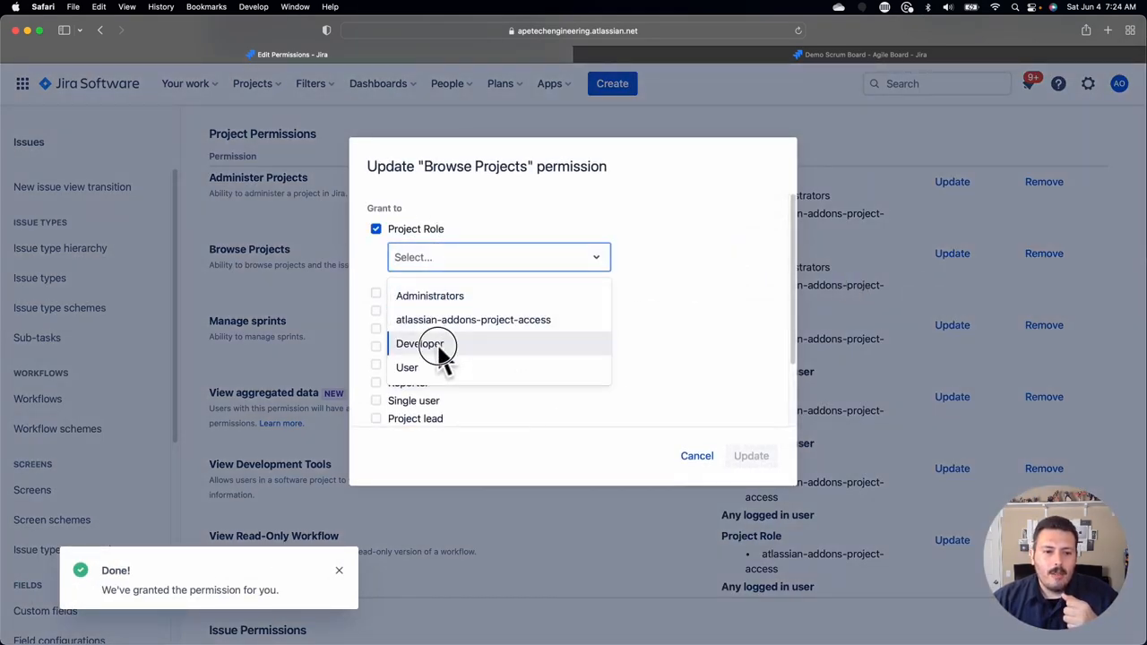
left_click(419, 344)
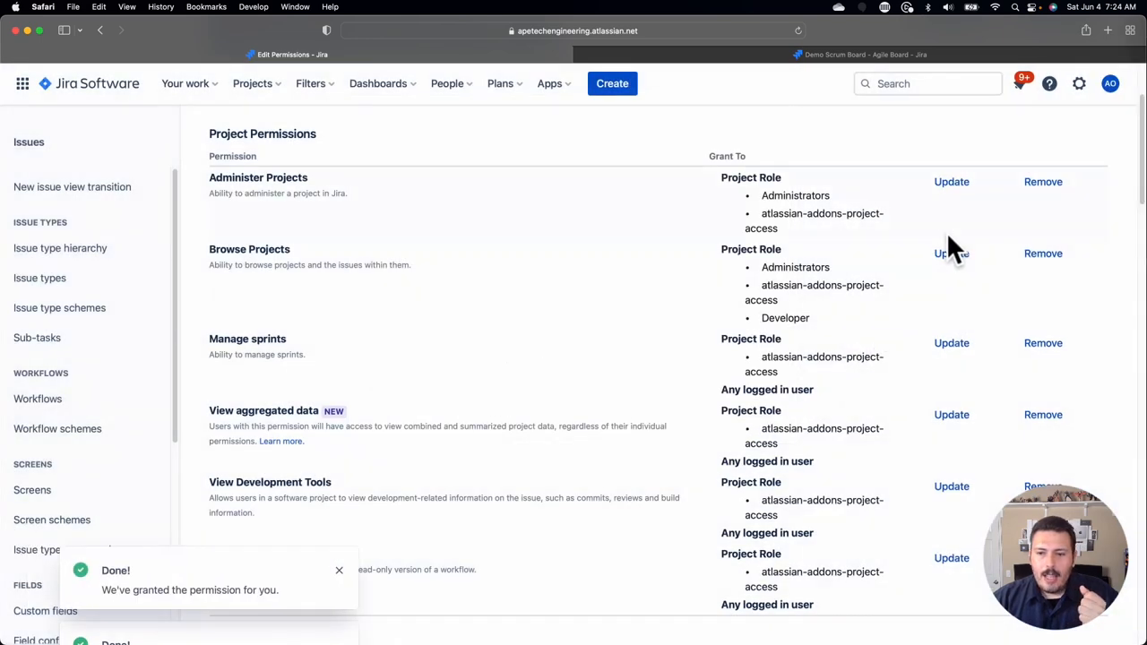
left_click(949, 253)
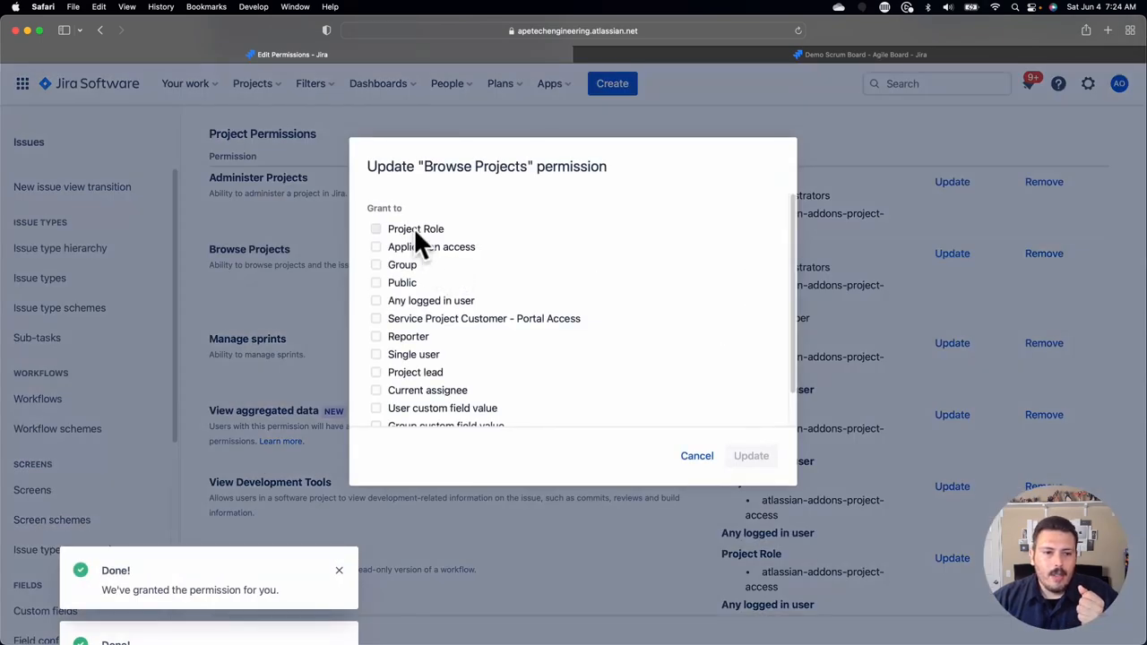
left_click(376, 229)
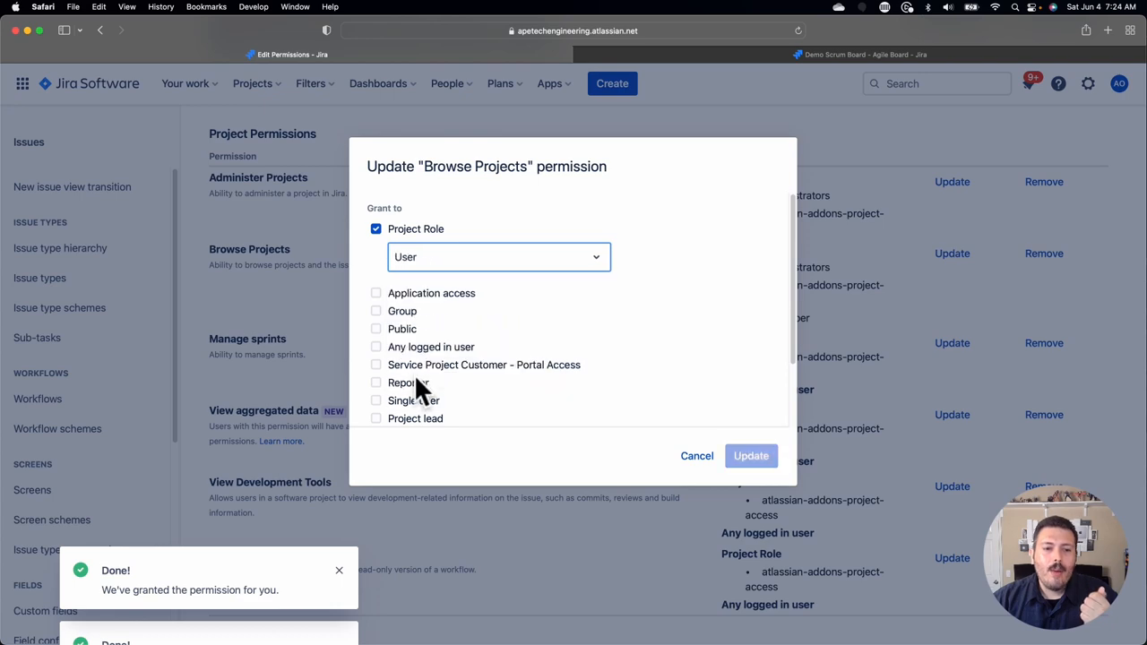
left_click(751, 455)
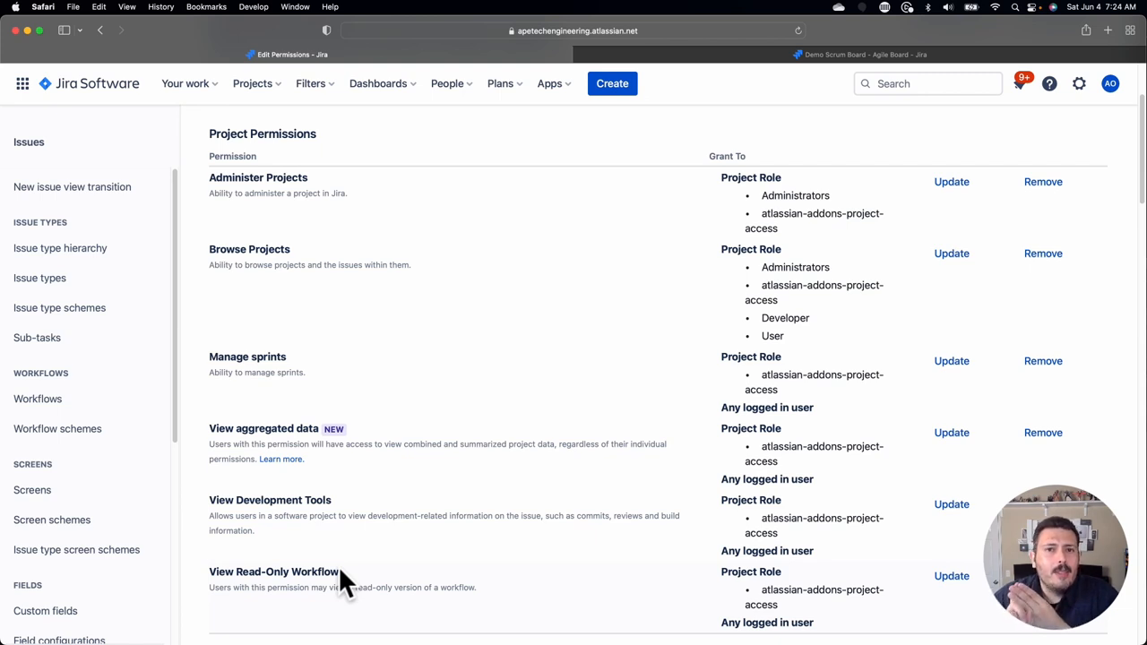
mouse_move(785, 376)
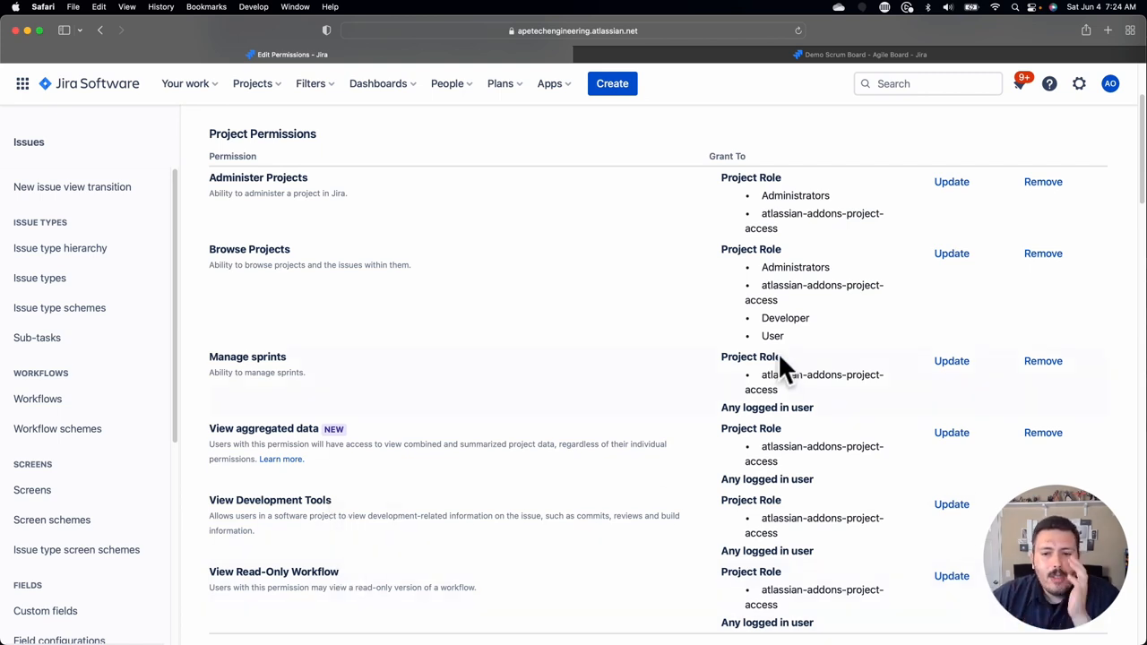
mouse_move(810, 319)
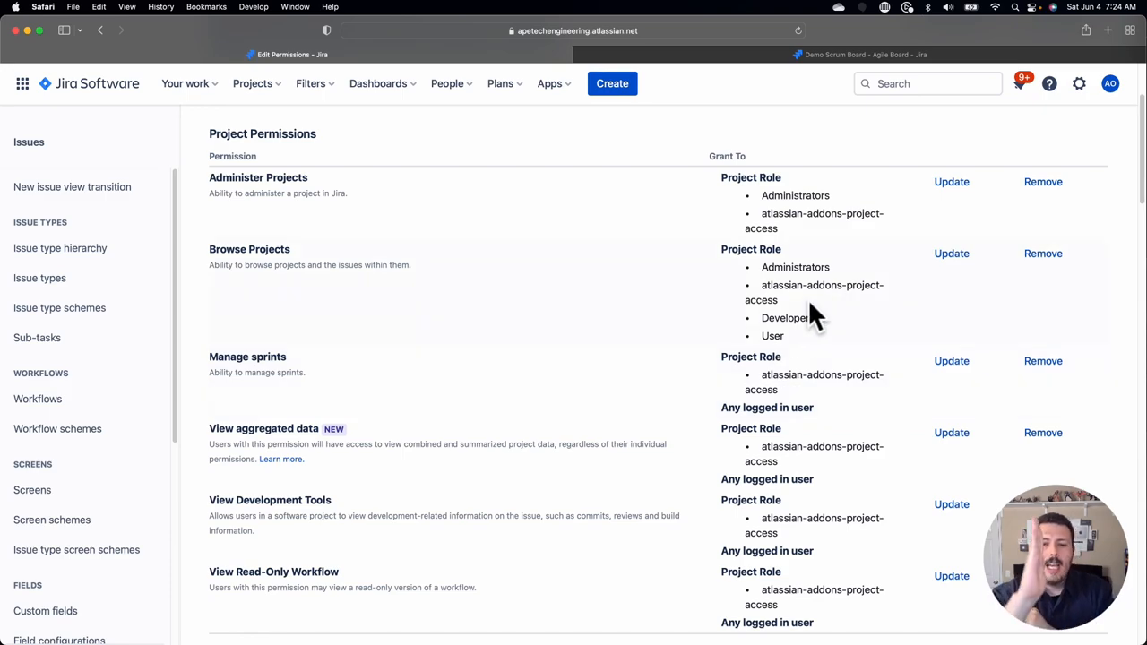
scroll("down", 3)
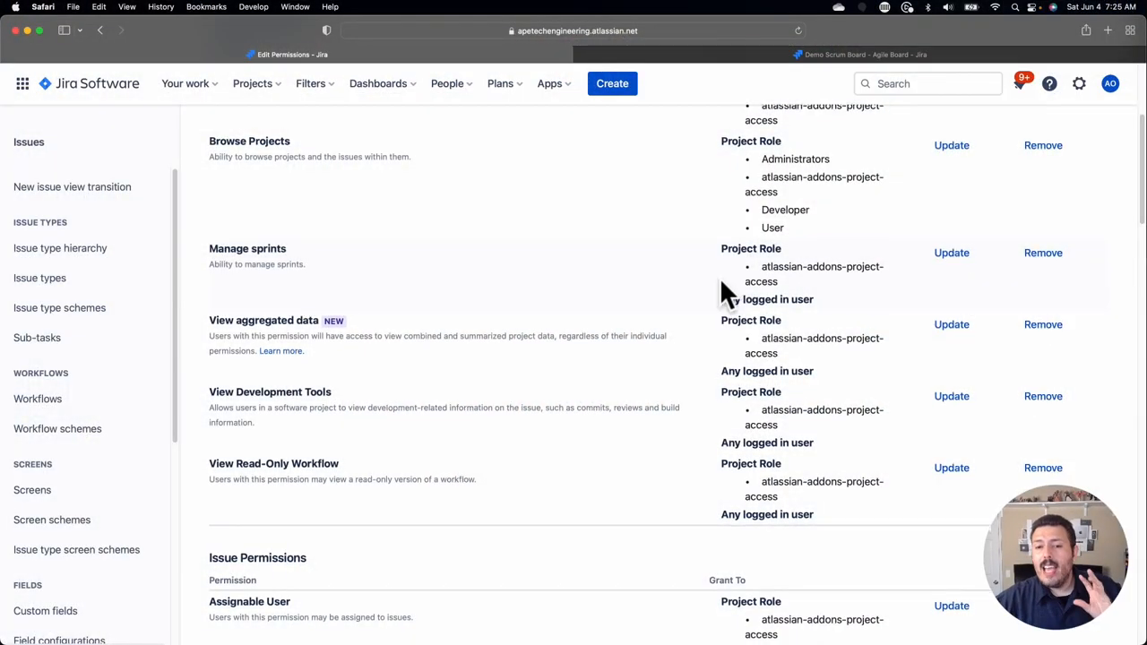
scroll("down", 3)
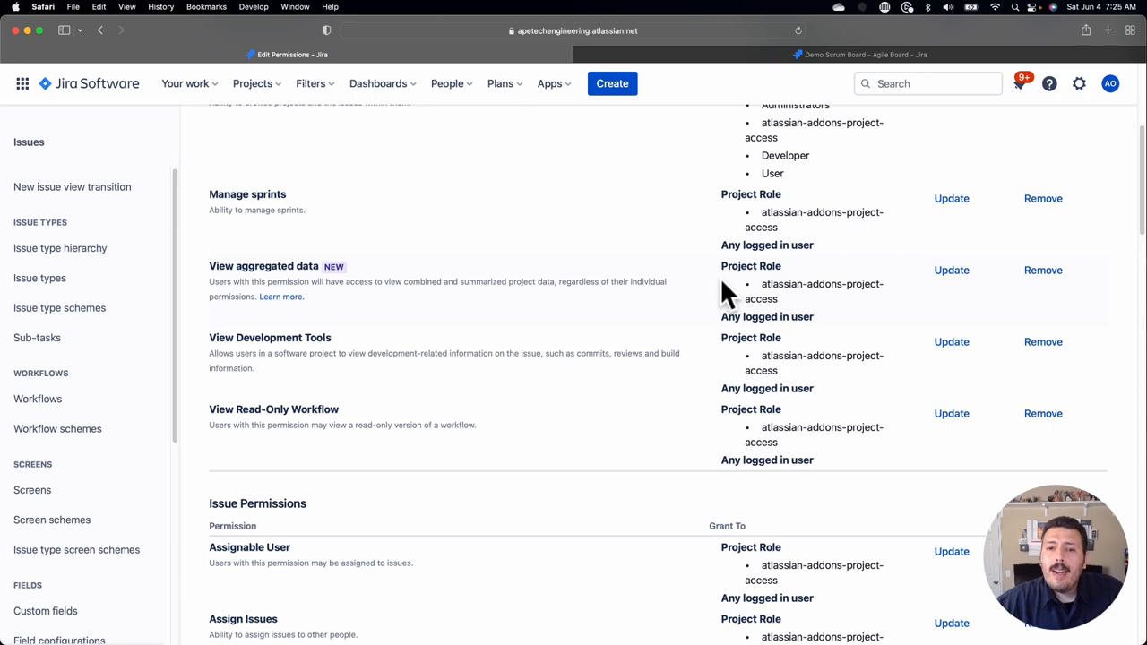
scroll("down", 3)
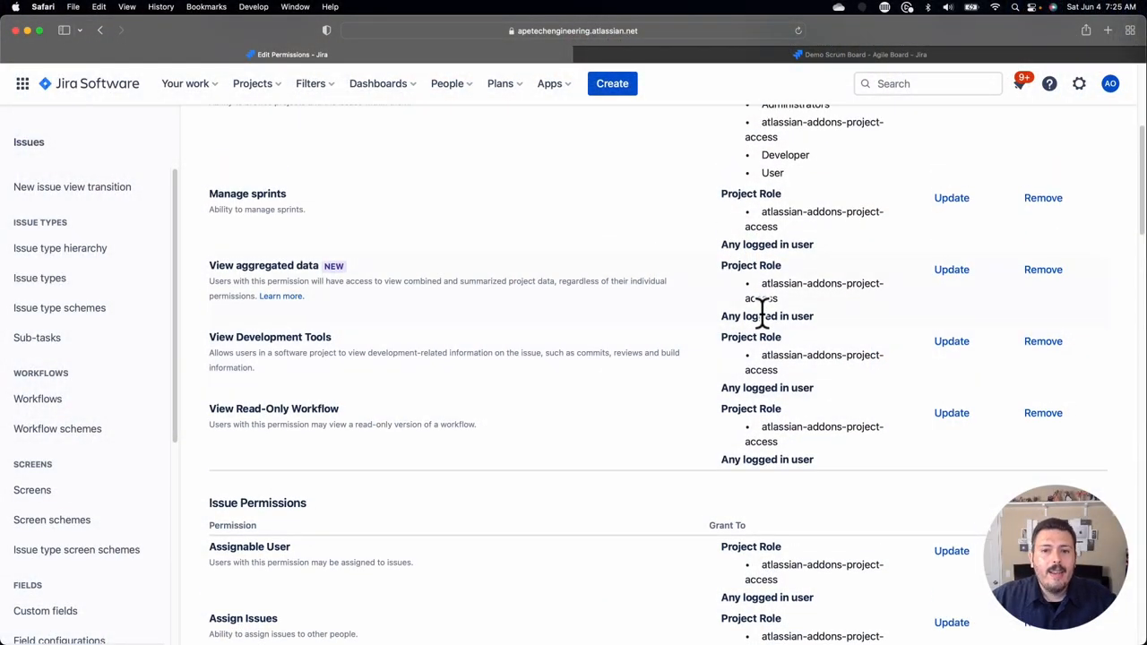
scroll("up", 3)
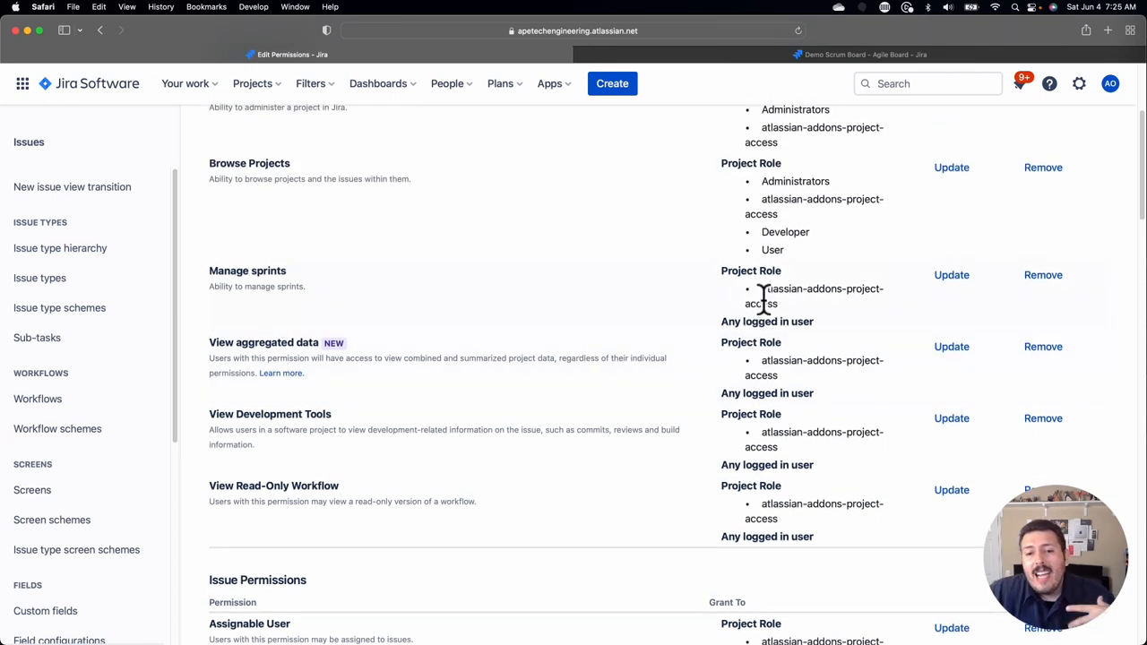
mouse_move(788, 242)
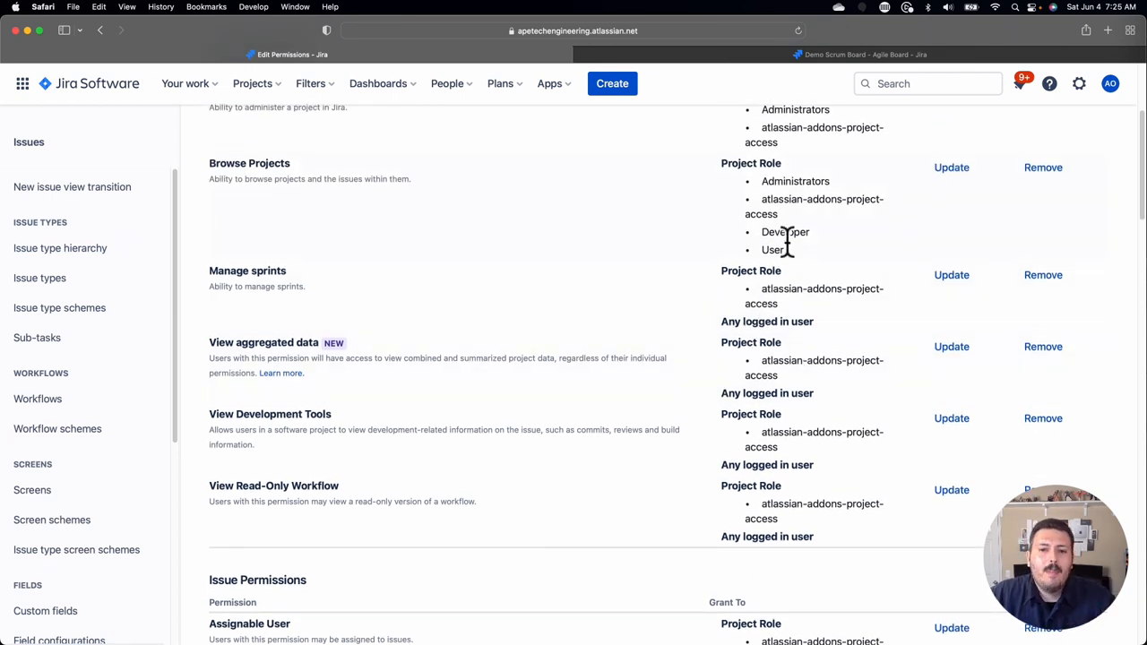
mouse_move(794, 208)
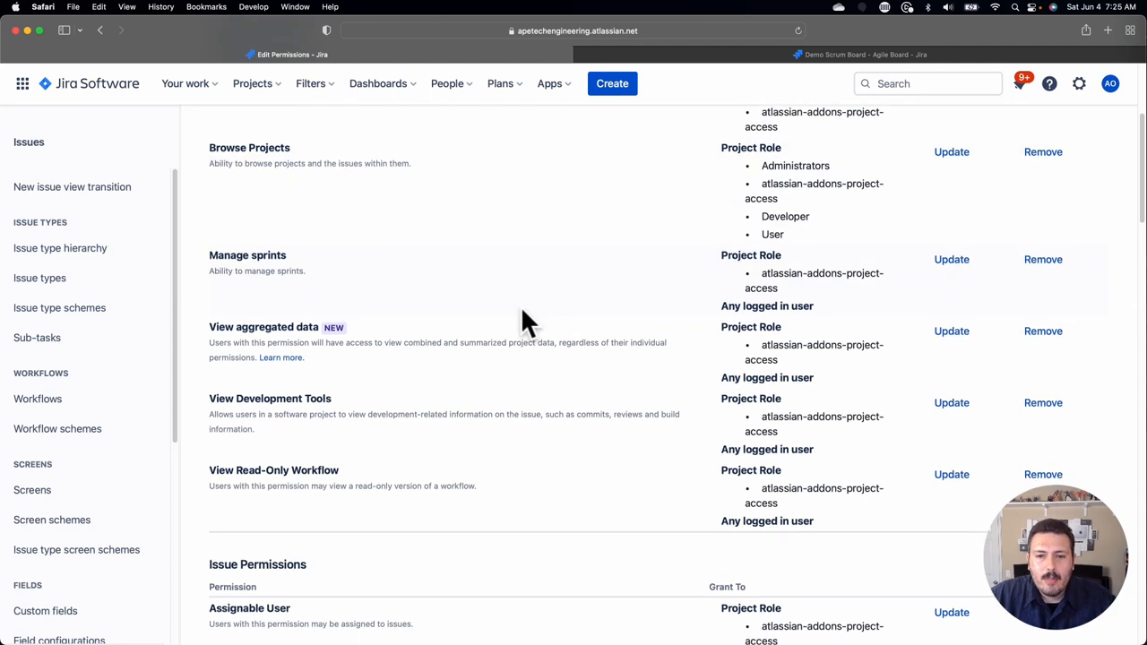
scroll("down", 3)
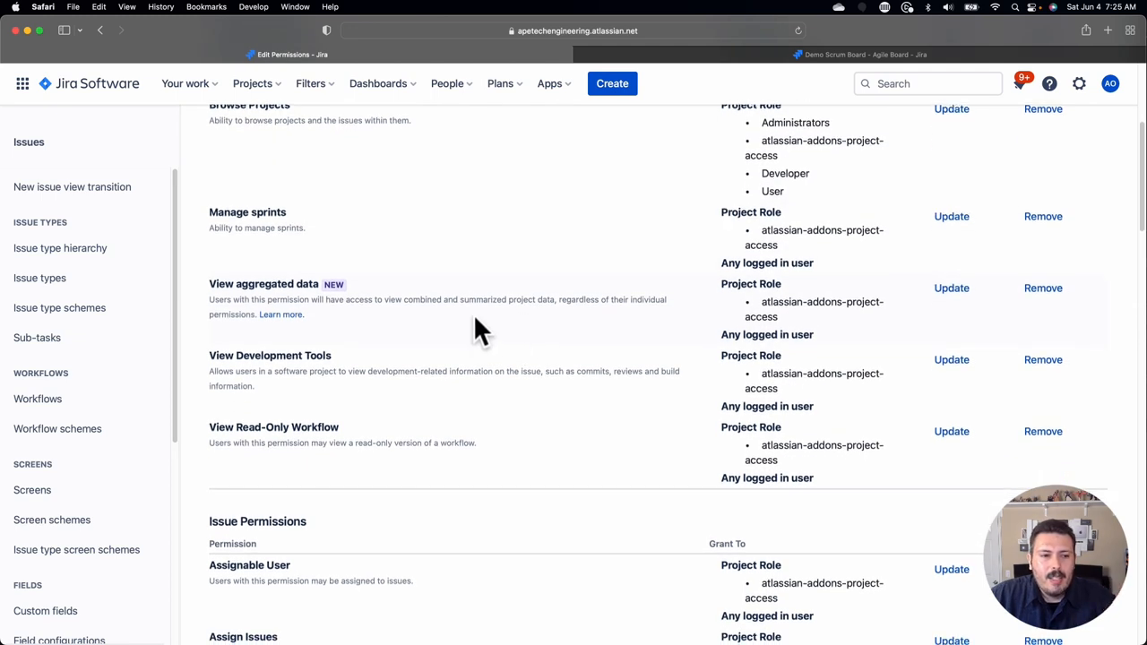
mouse_move(505, 301)
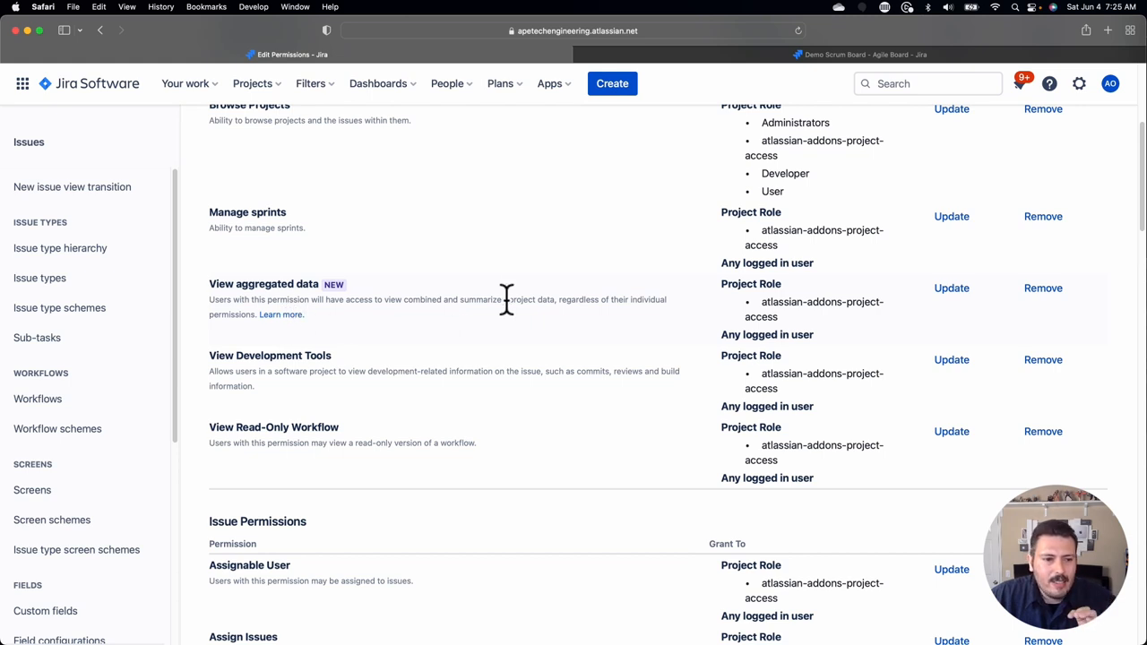
scroll("down", 3)
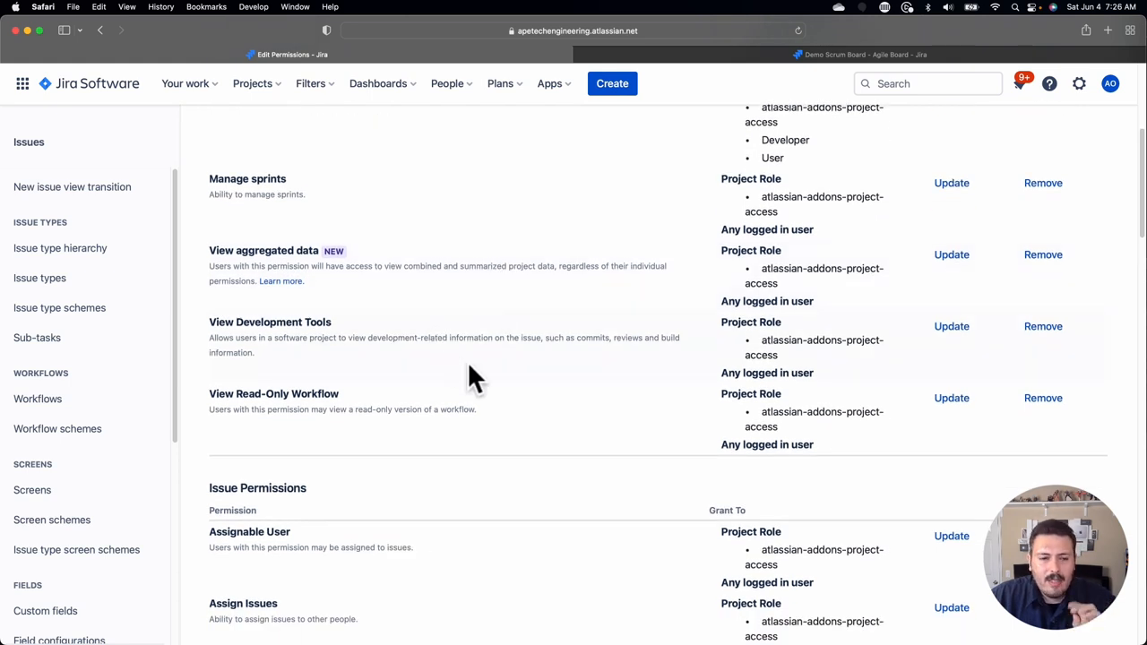
scroll("down", 3)
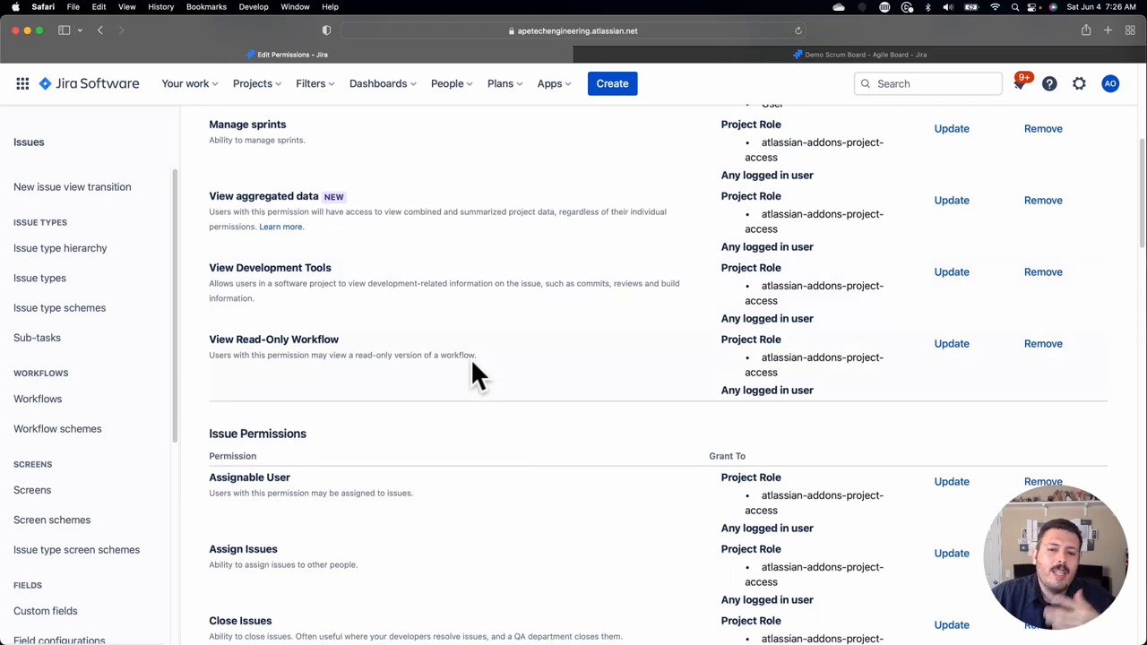
scroll("down", 3)
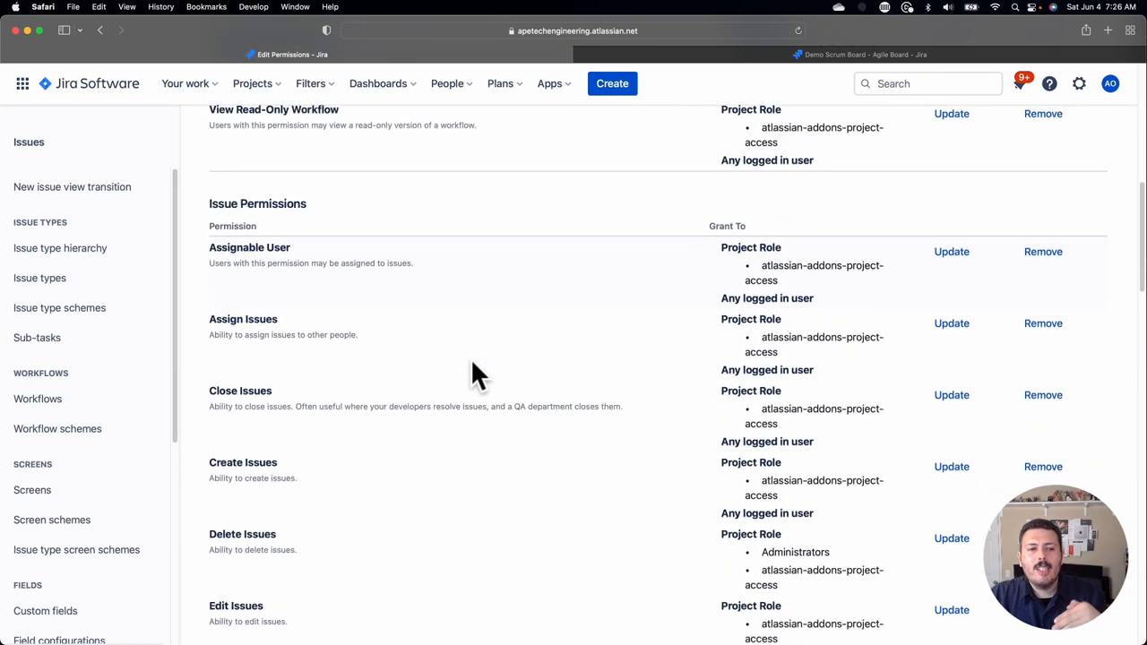
scroll("down", 3)
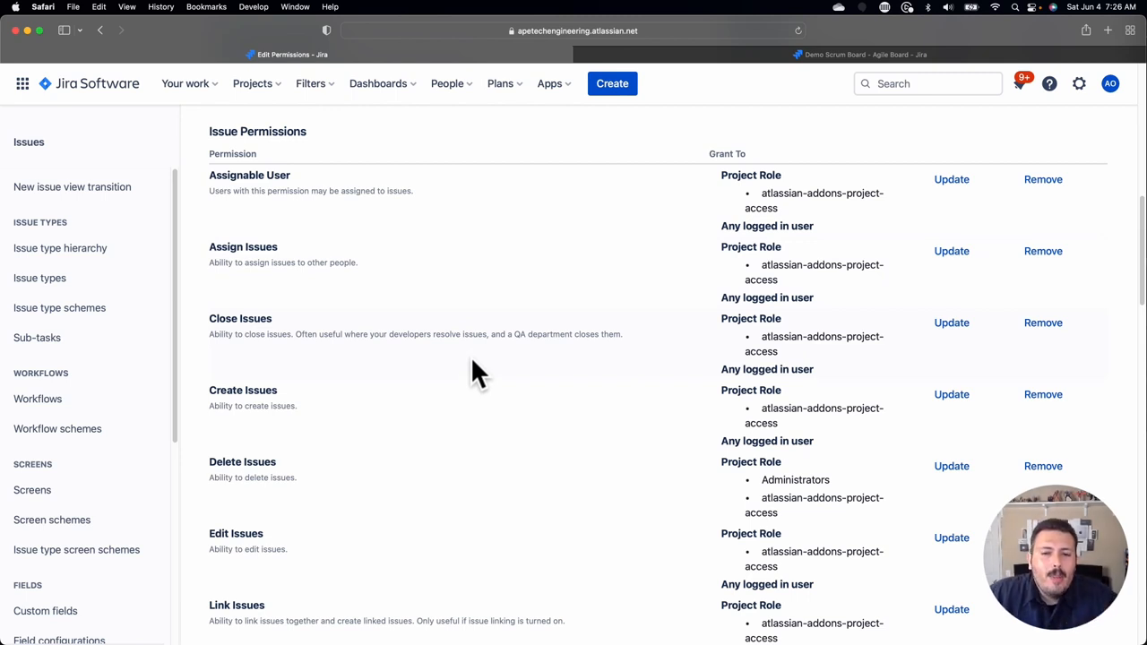
mouse_move(600, 412)
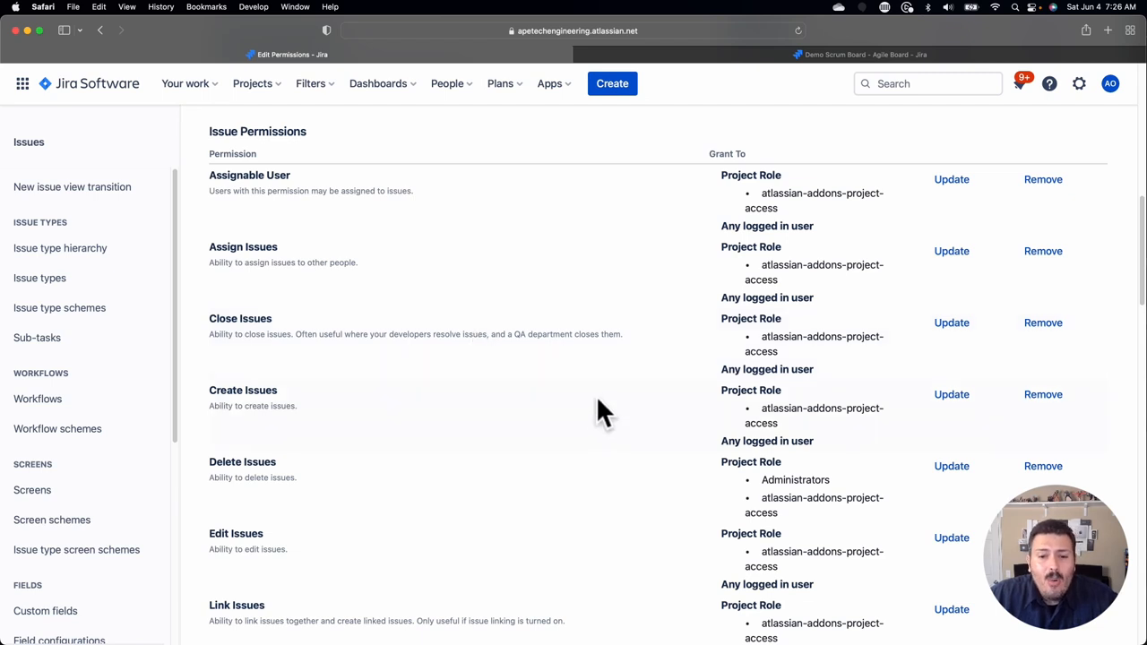
mouse_move(608, 409)
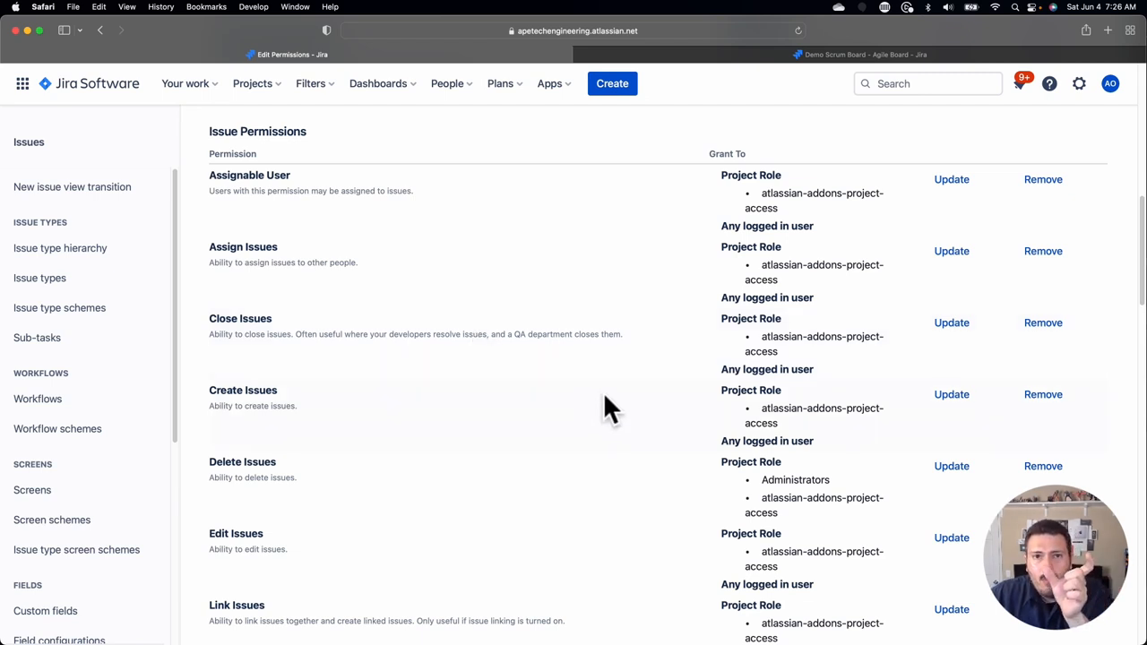
mouse_move(929, 426)
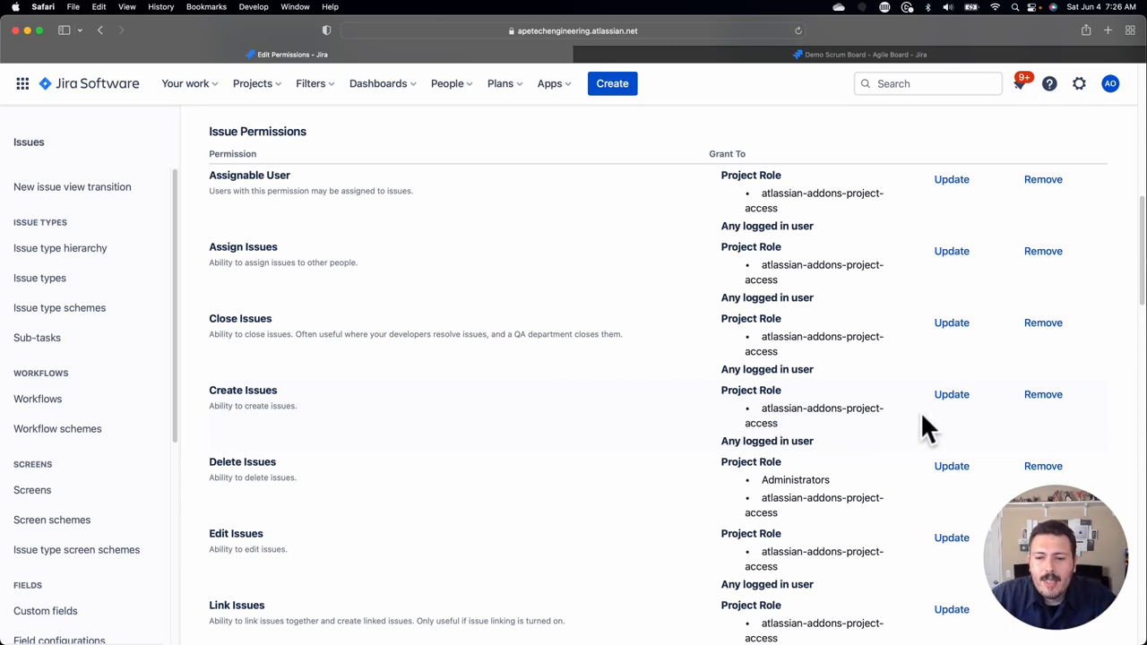
Step: Remove Any logged in user from Create Issues and grant it to the Administrators role
left_click(1043, 394)
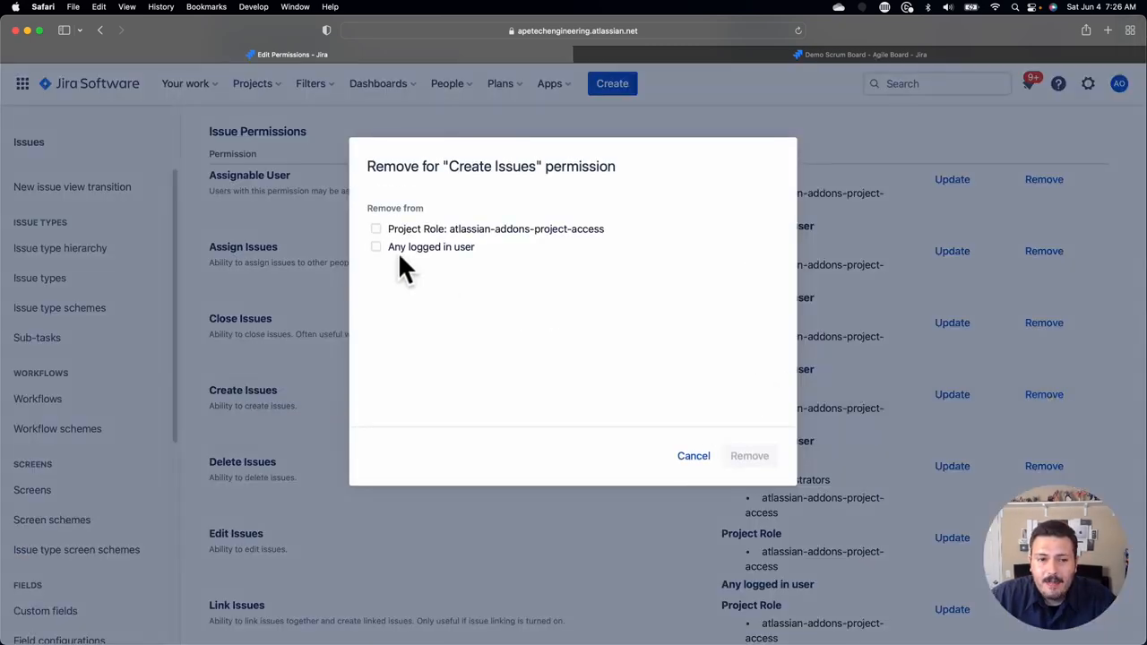
left_click(749, 455)
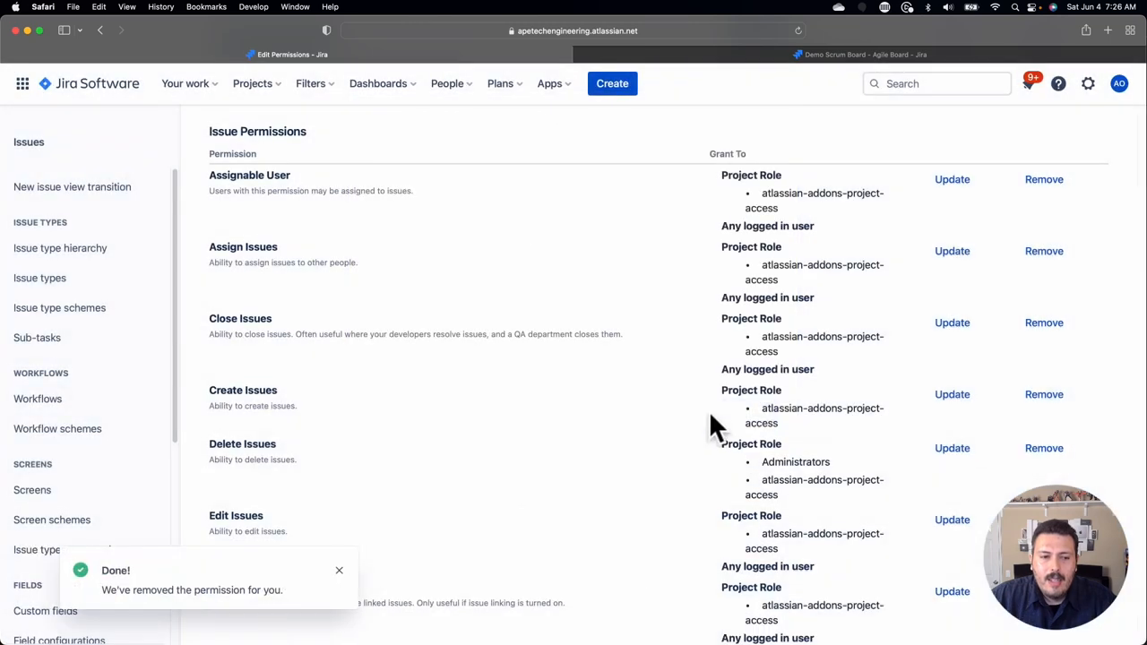
left_click(951, 394)
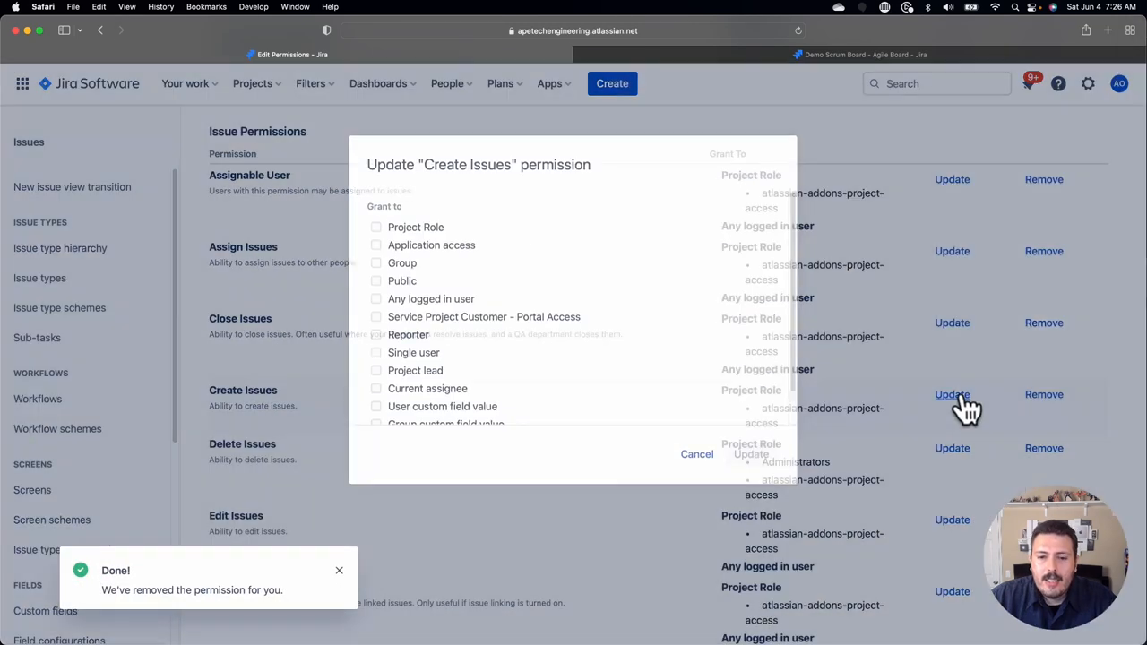
left_click(377, 229)
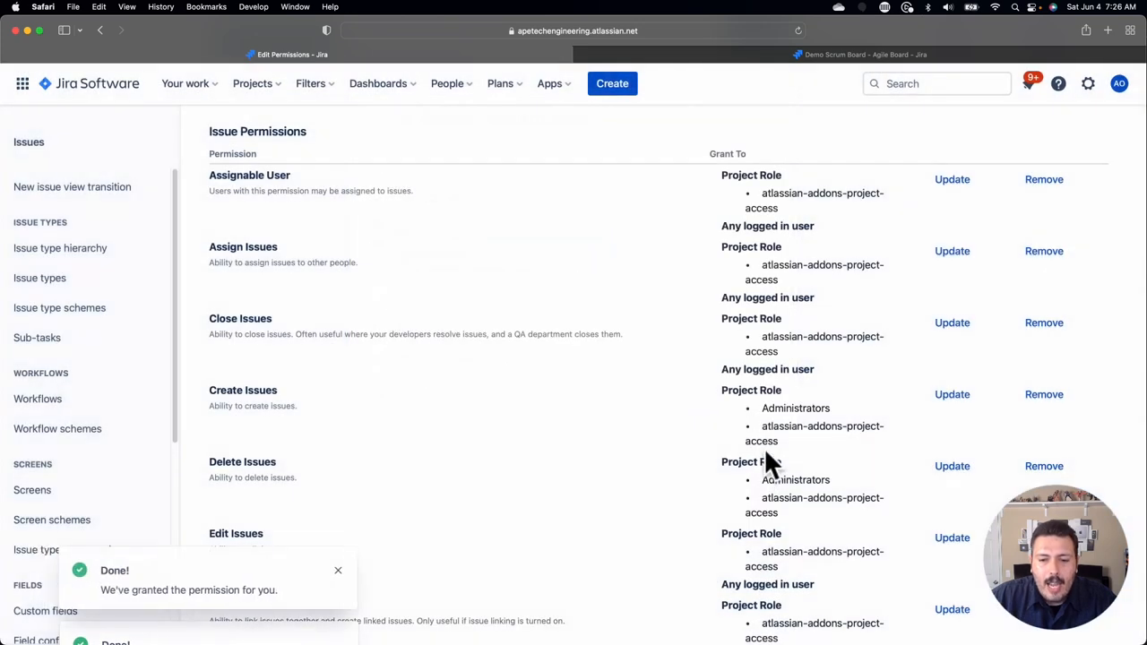
Step: Grant Create Issues to the Developer project role as well
left_click(952, 395)
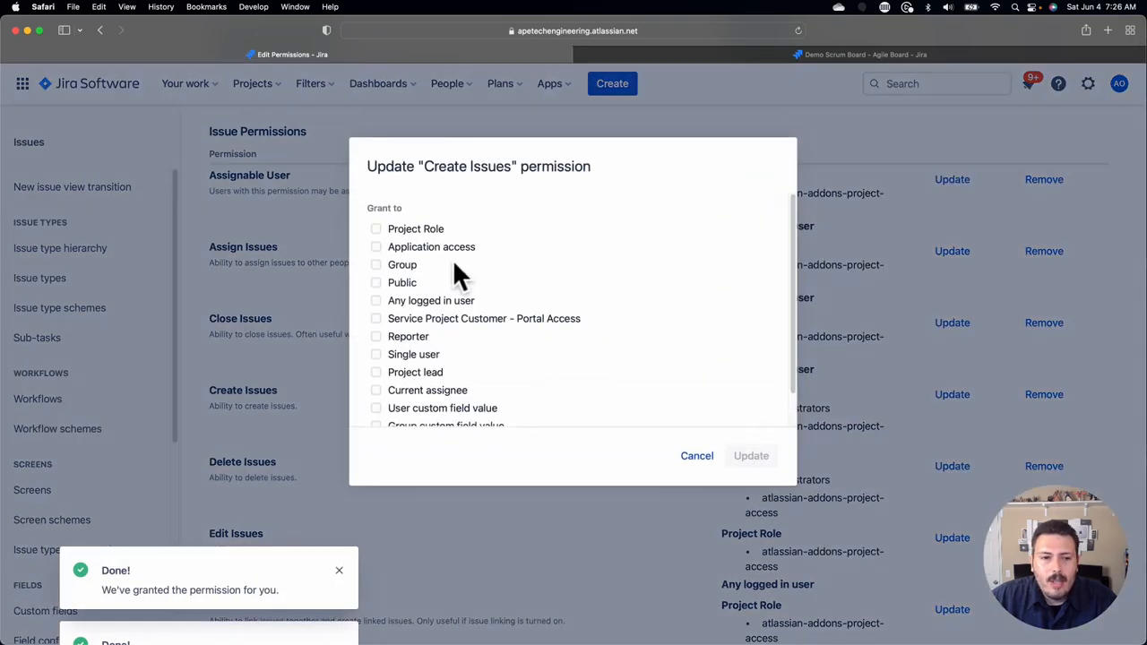
left_click(377, 230)
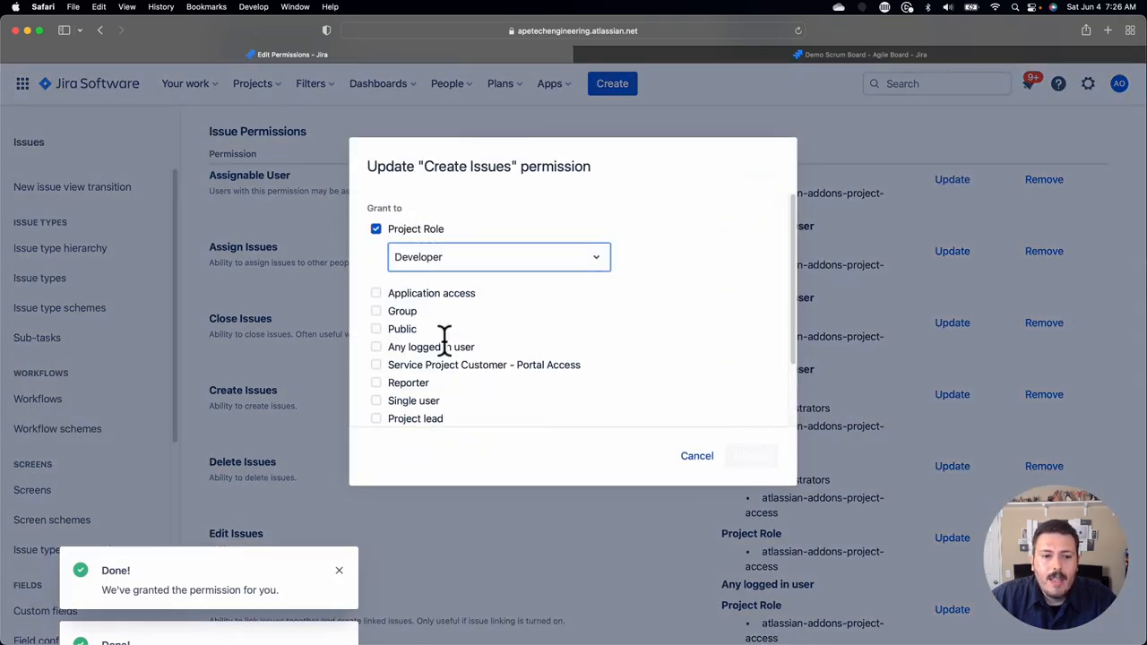
left_click(749, 456)
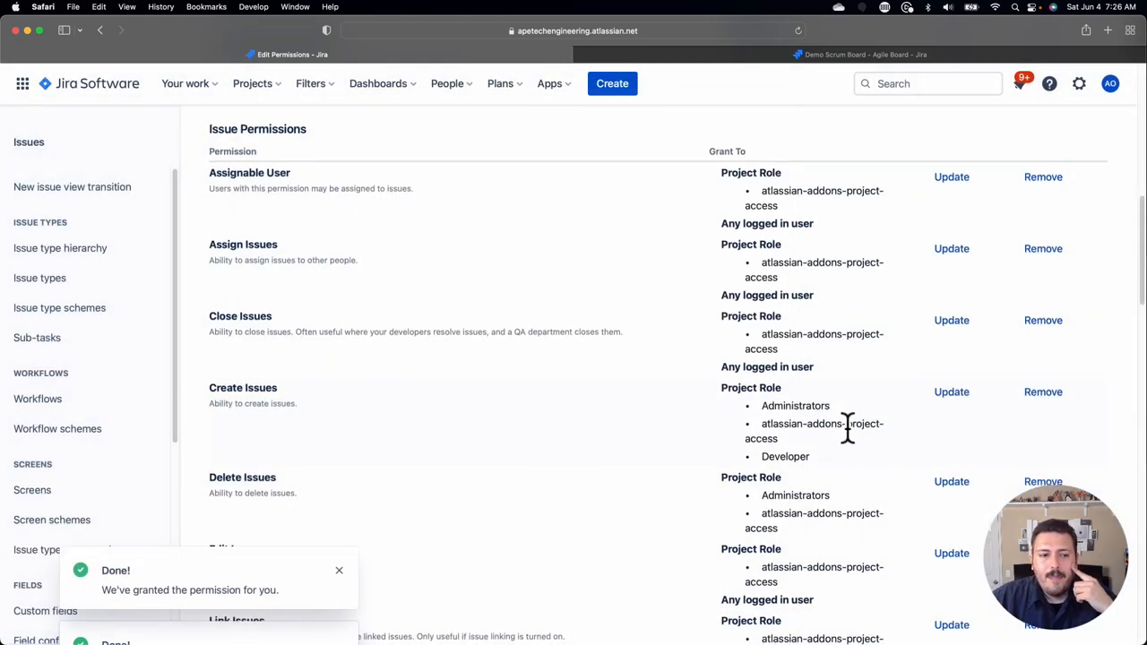
Step: Remove Any logged in user from the Edit Issues permission
scroll("down", 3)
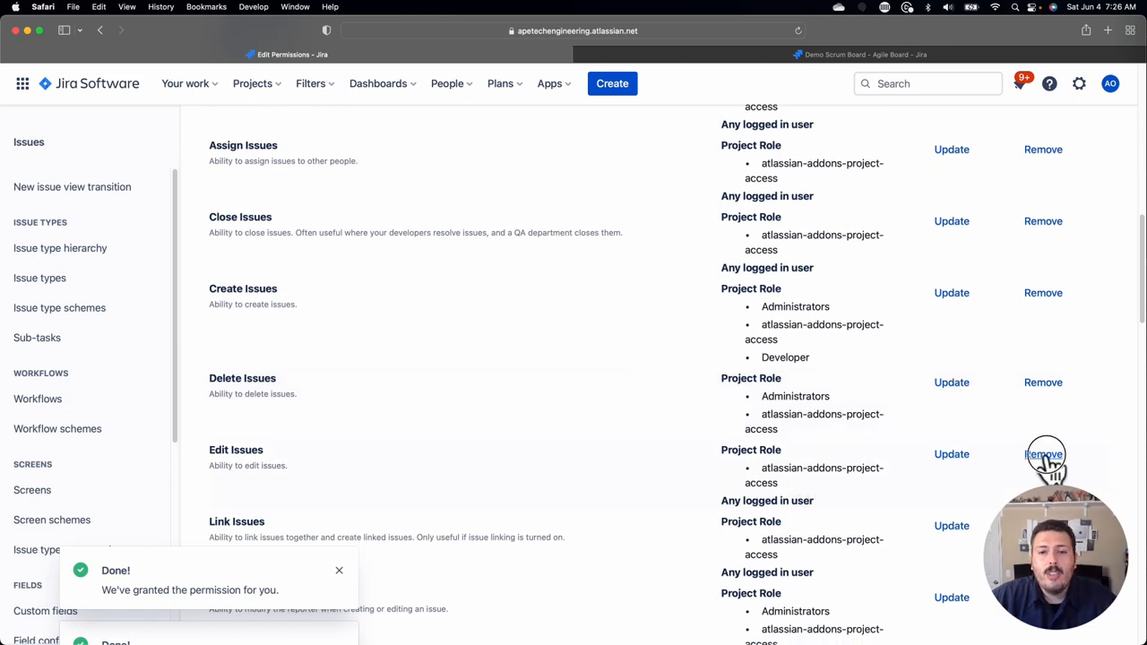
left_click(1044, 455)
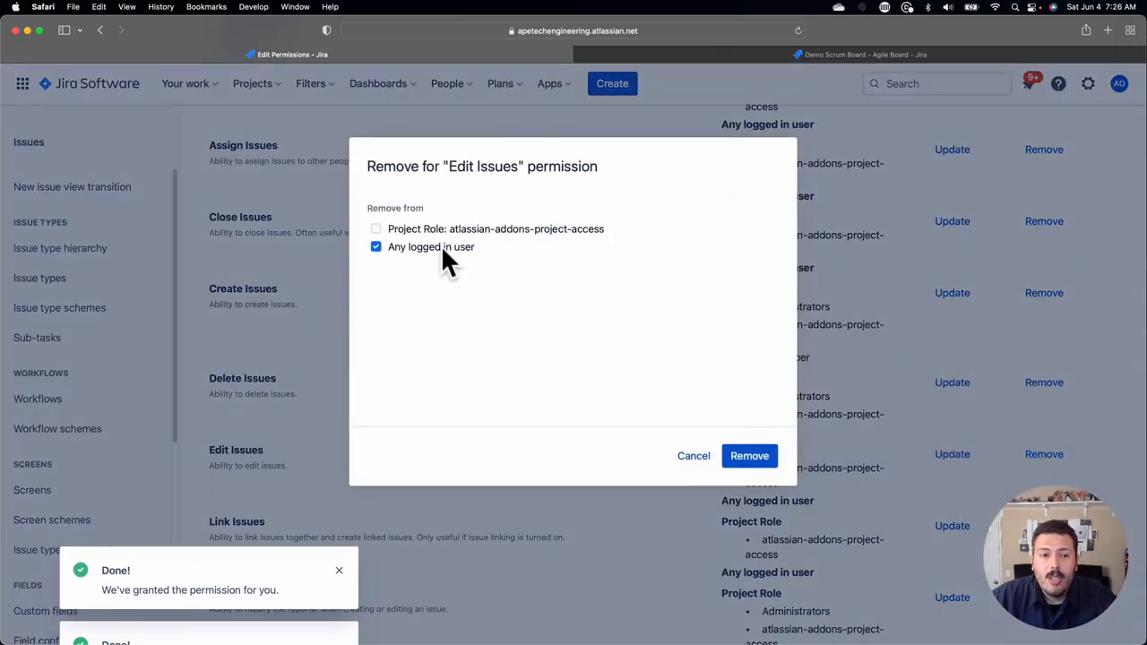
left_click(749, 455)
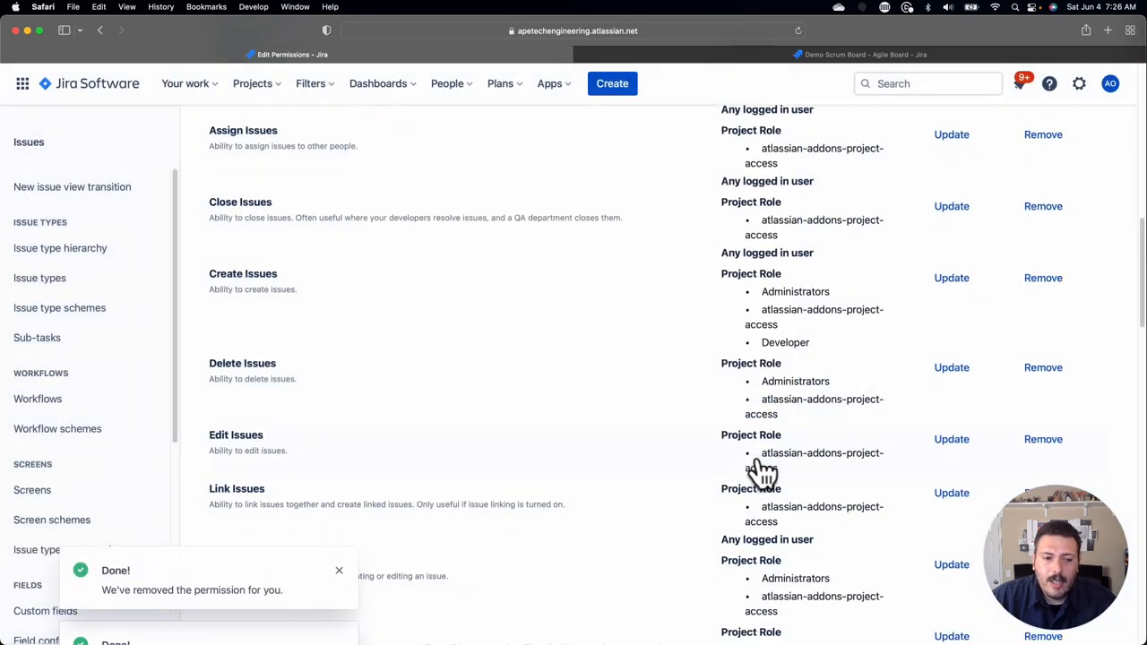
Step: Start granting Edit Issues to a project role and choose Developer
left_click(951, 439)
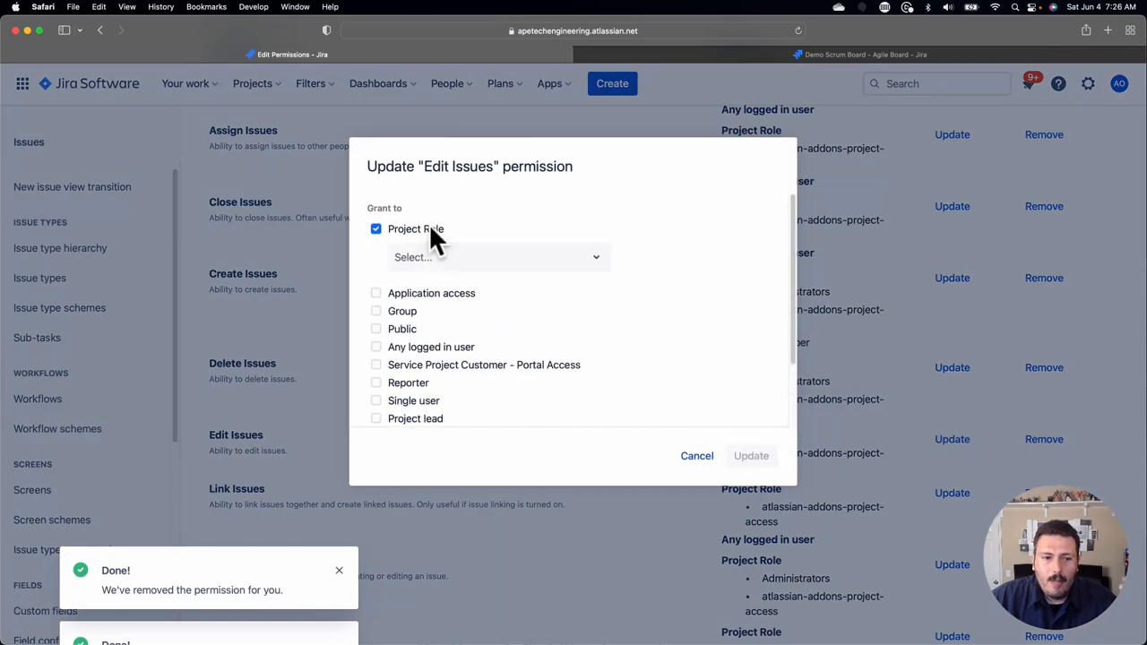
left_click(499, 258)
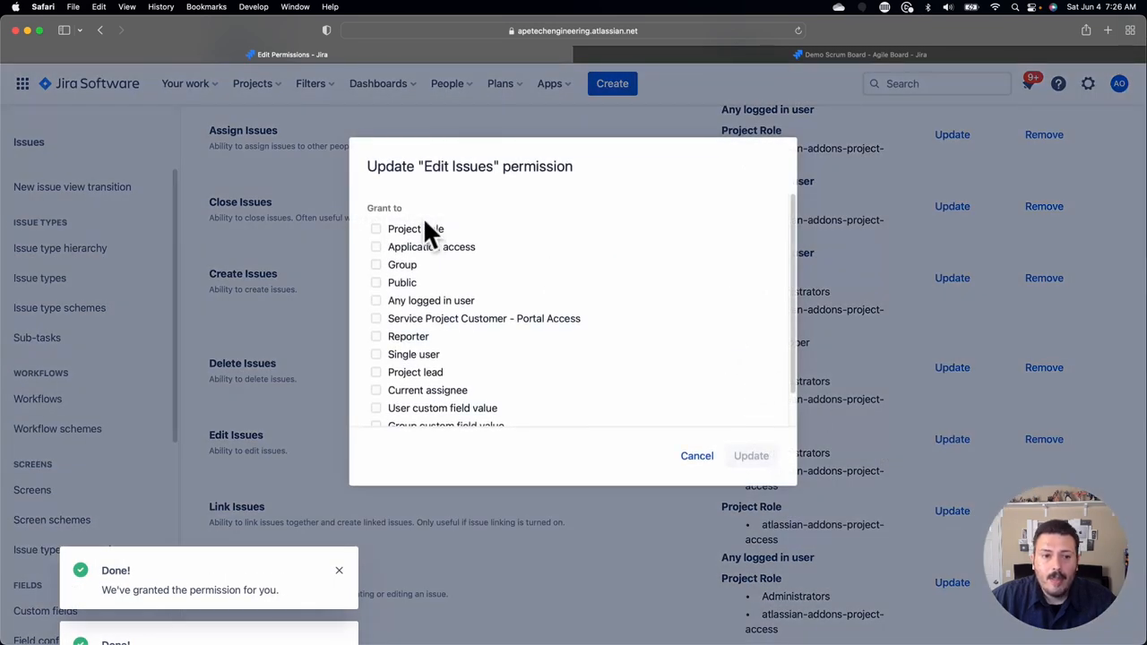
left_click(376, 230)
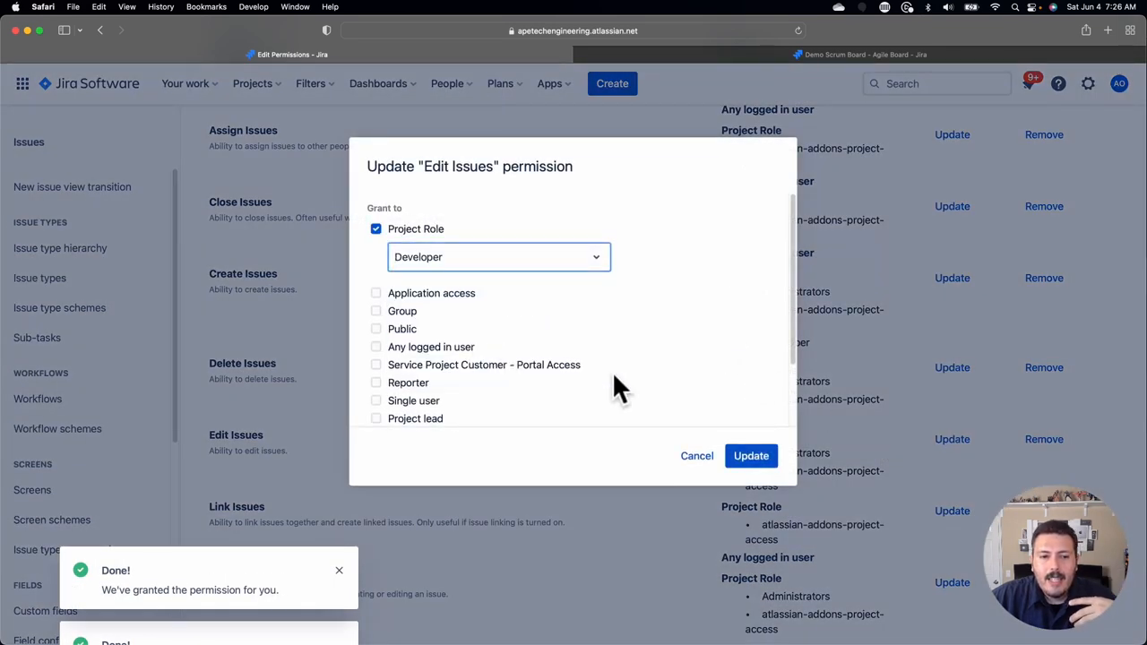